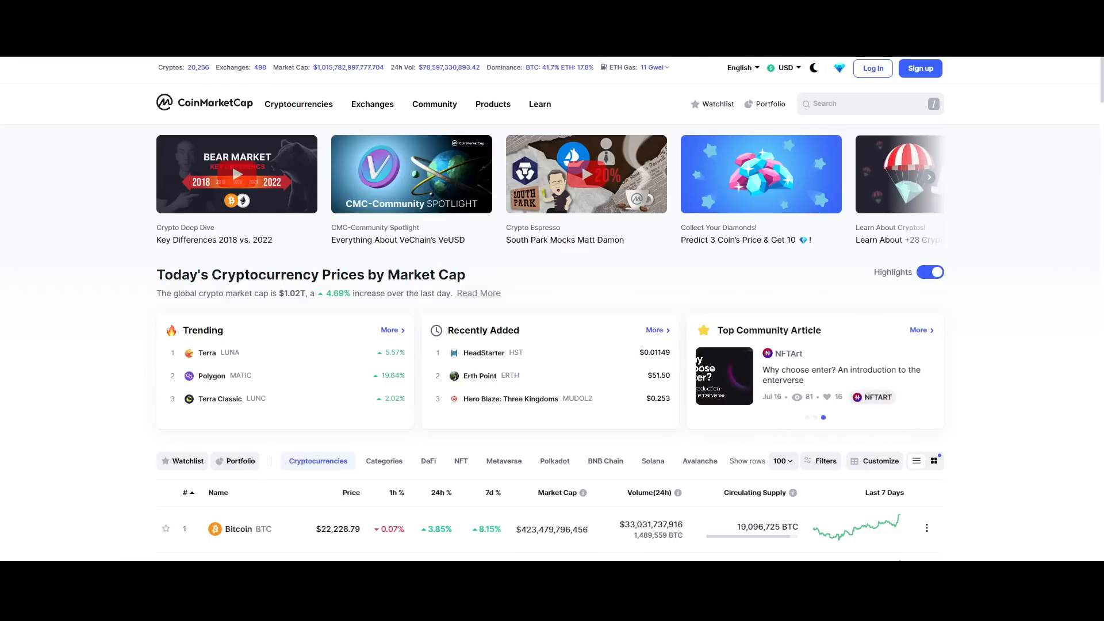
# Browse CoinMarketCap's ranked coin list past the top twenty, then scroll back toward the top
pyautogui.click(823, 416)
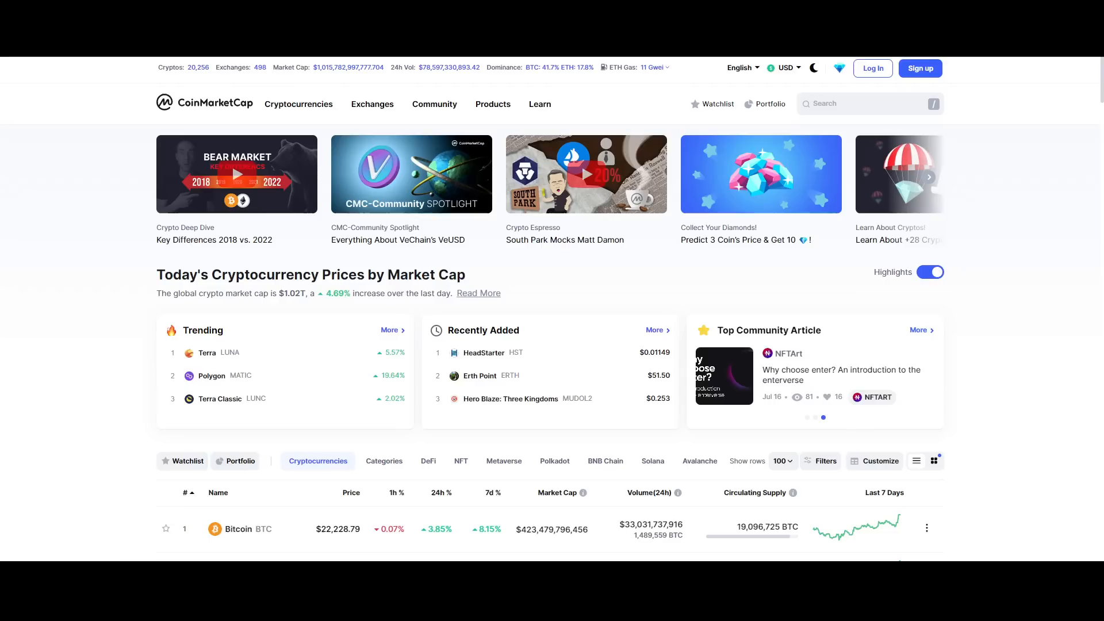
pyautogui.click(822, 416)
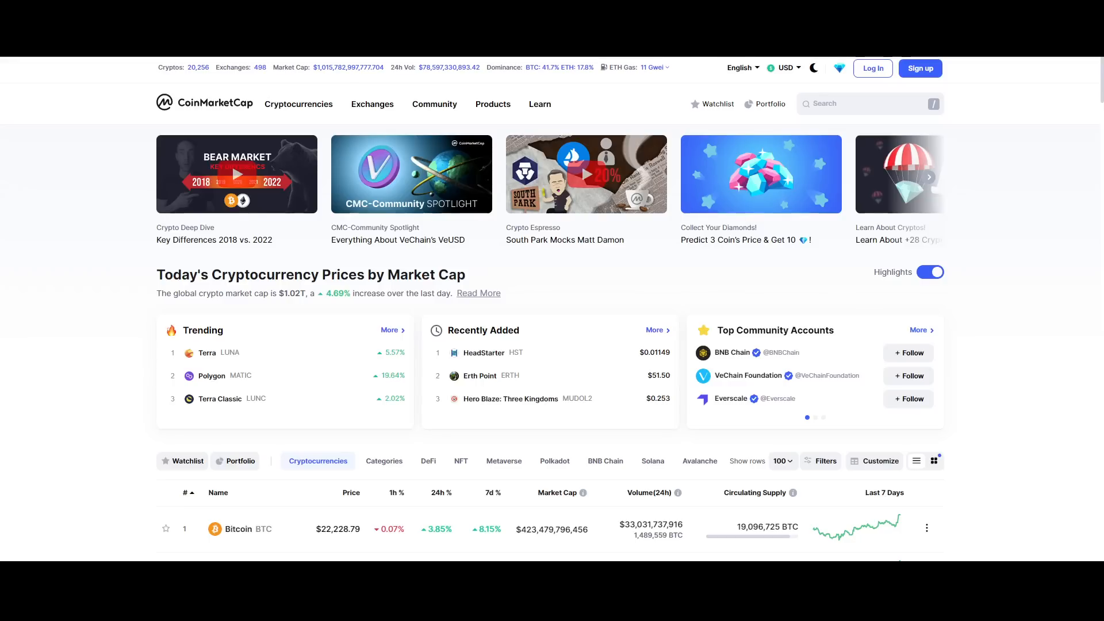
pyautogui.click(816, 417)
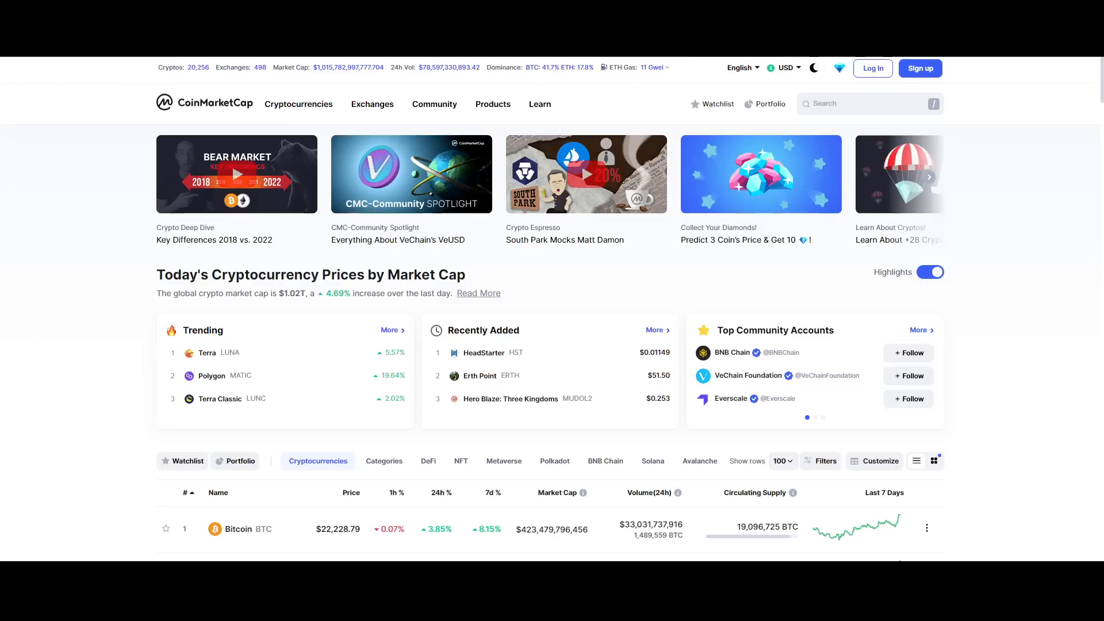
pyautogui.click(815, 417)
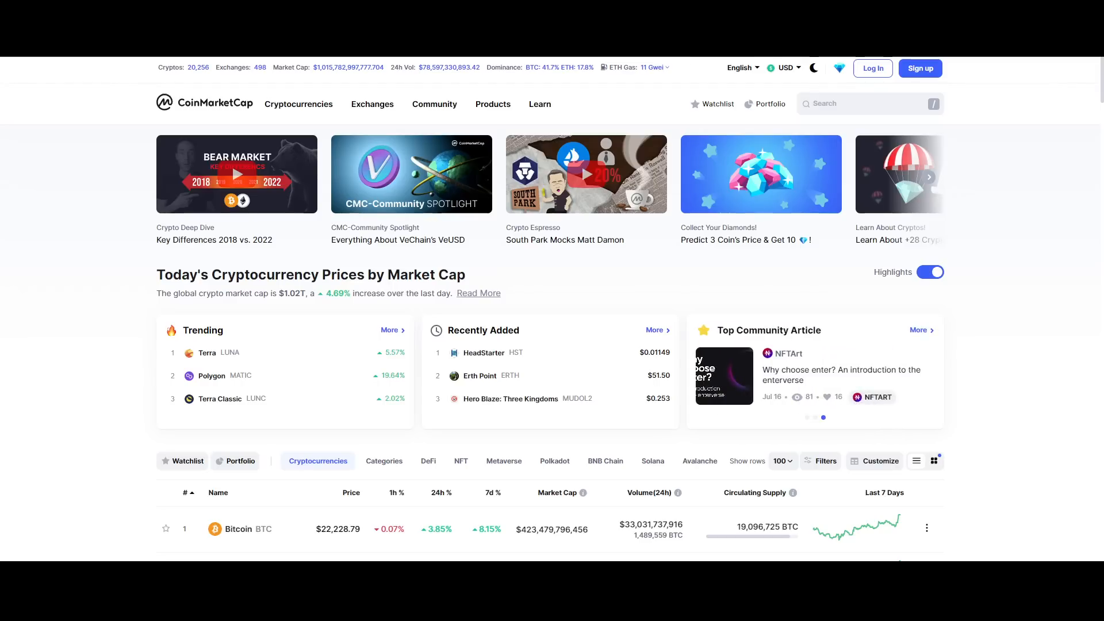
pyautogui.click(822, 416)
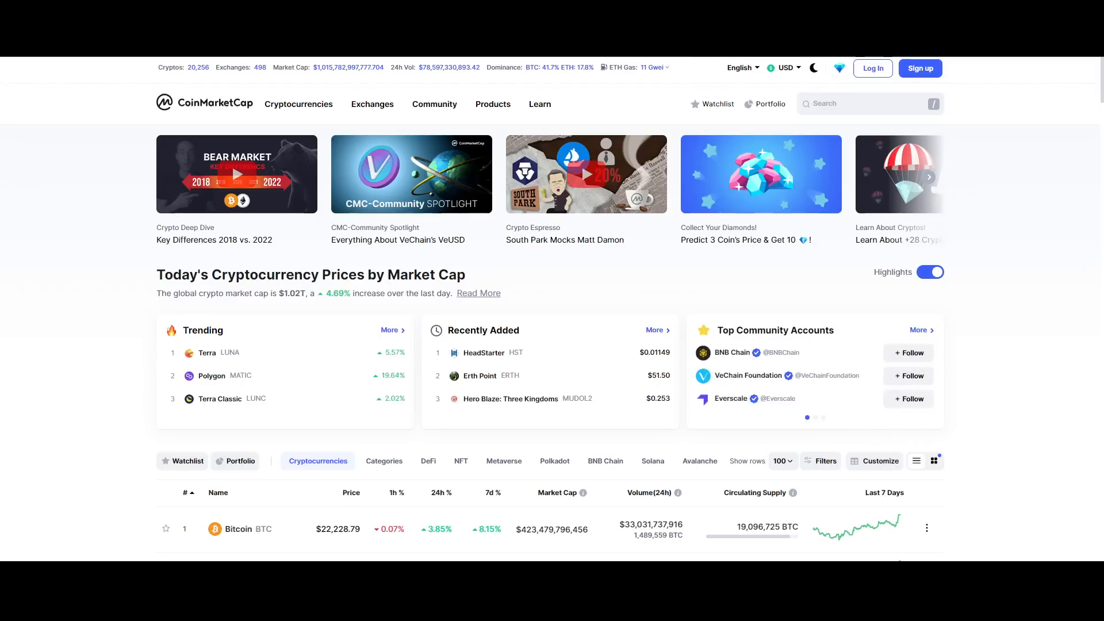
pyautogui.scroll(-3)
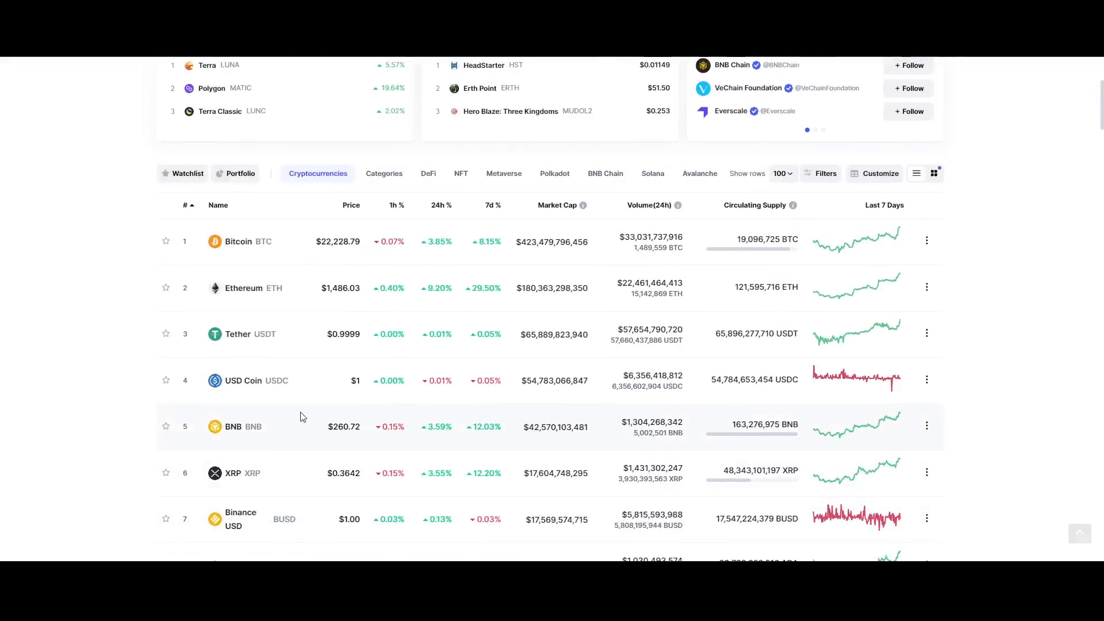
pyautogui.scroll(-3)
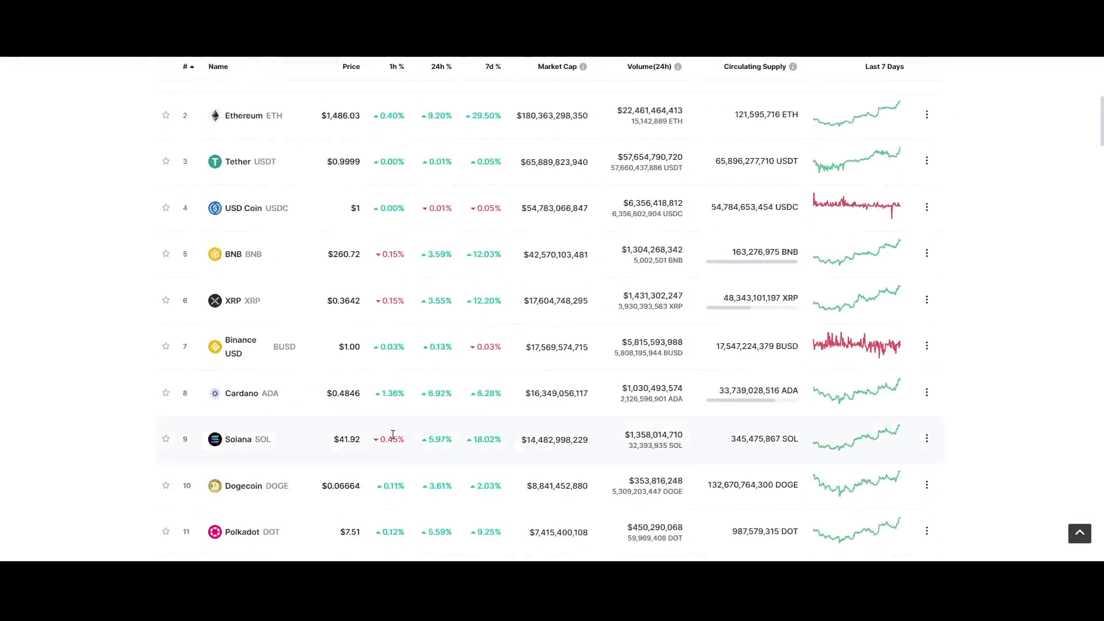
pyautogui.scroll(-3)
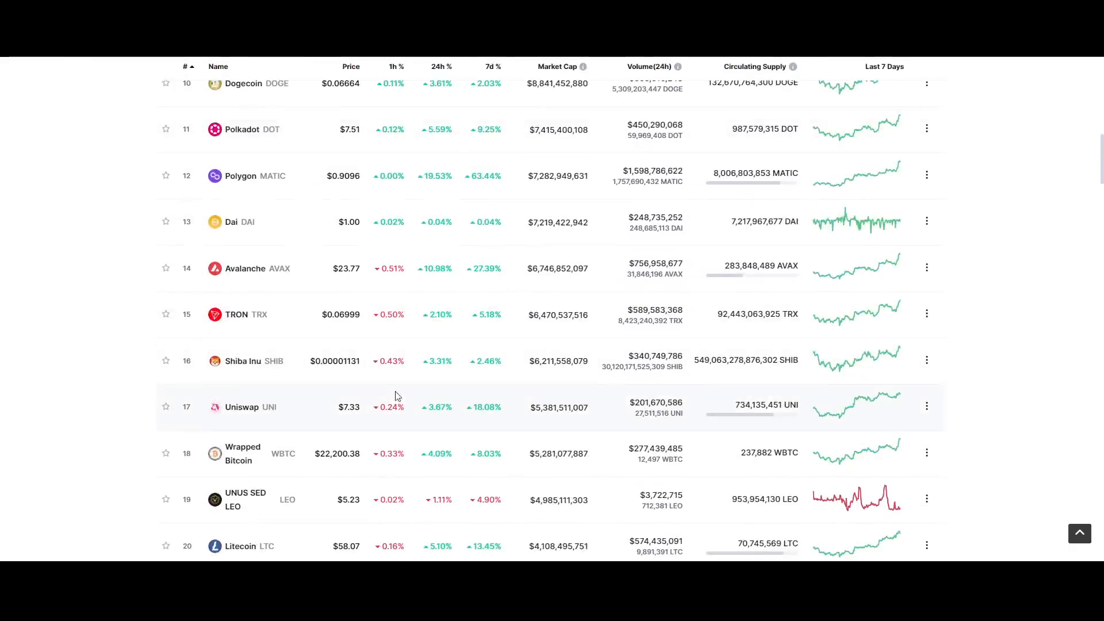
pyautogui.scroll(3)
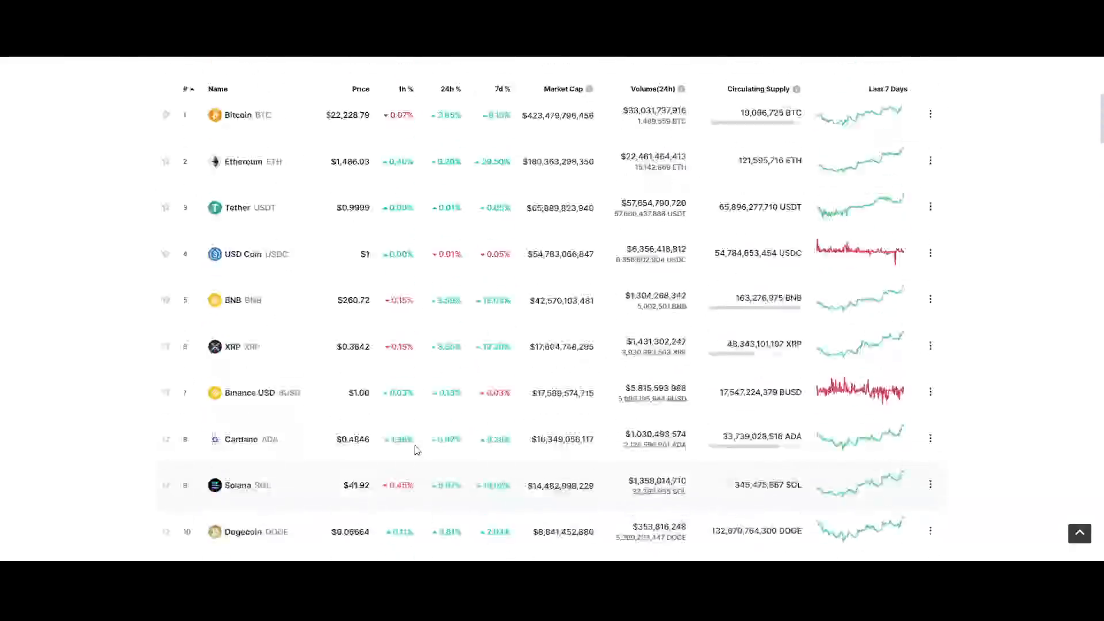
pyautogui.scroll(3)
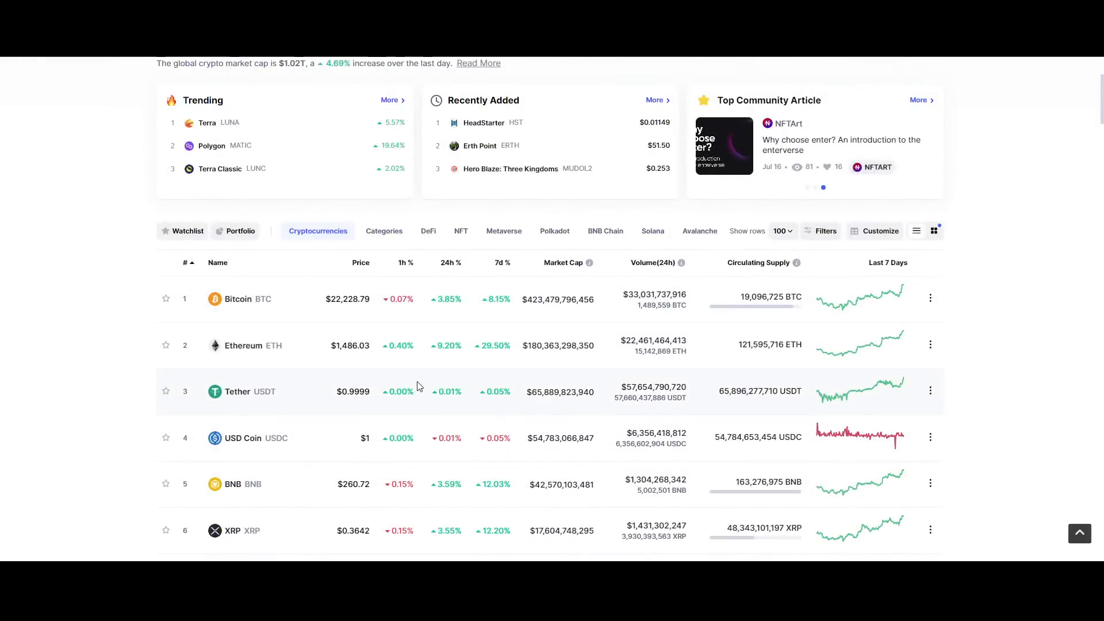
pyautogui.click(822, 186)
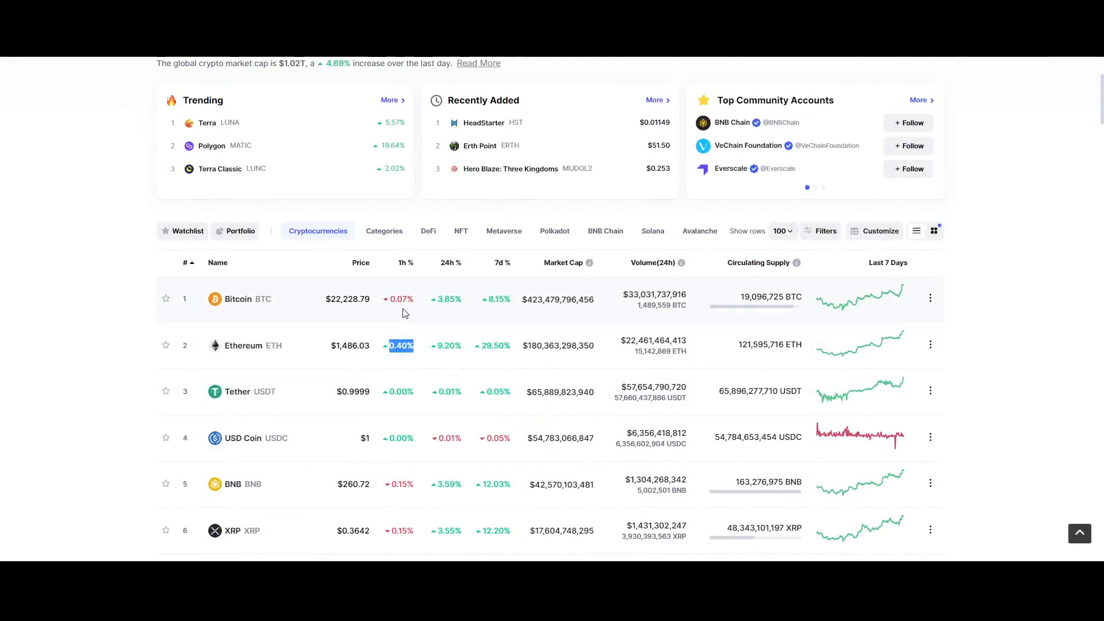
pyautogui.scroll(-3)
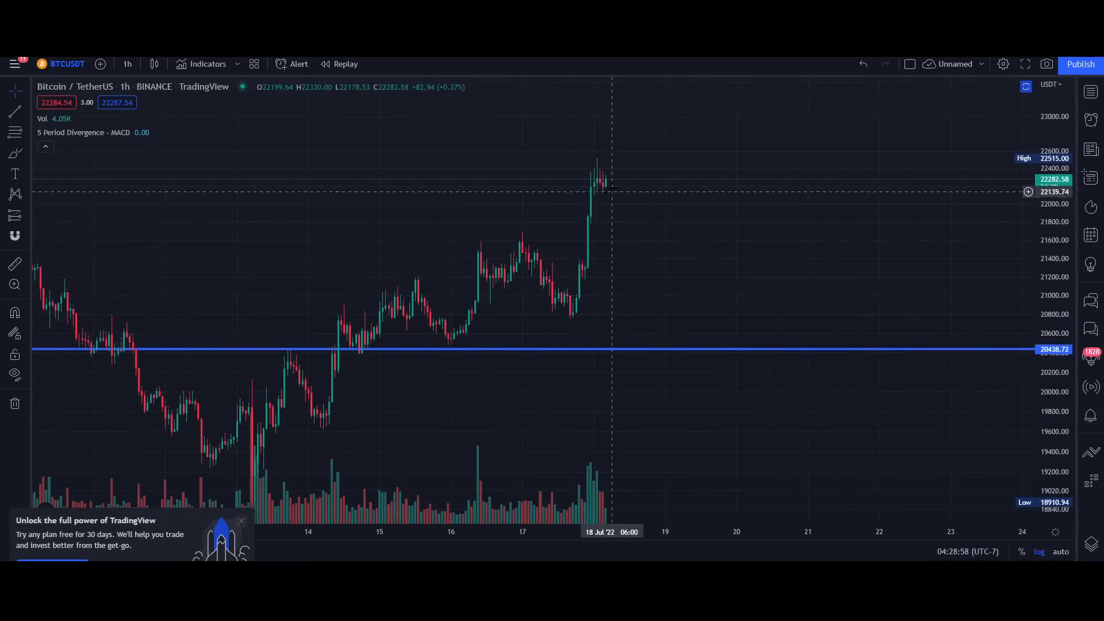
# Switch the Bitcoin/TetherUS chart to the 1-day interval
pyautogui.click(127, 64)
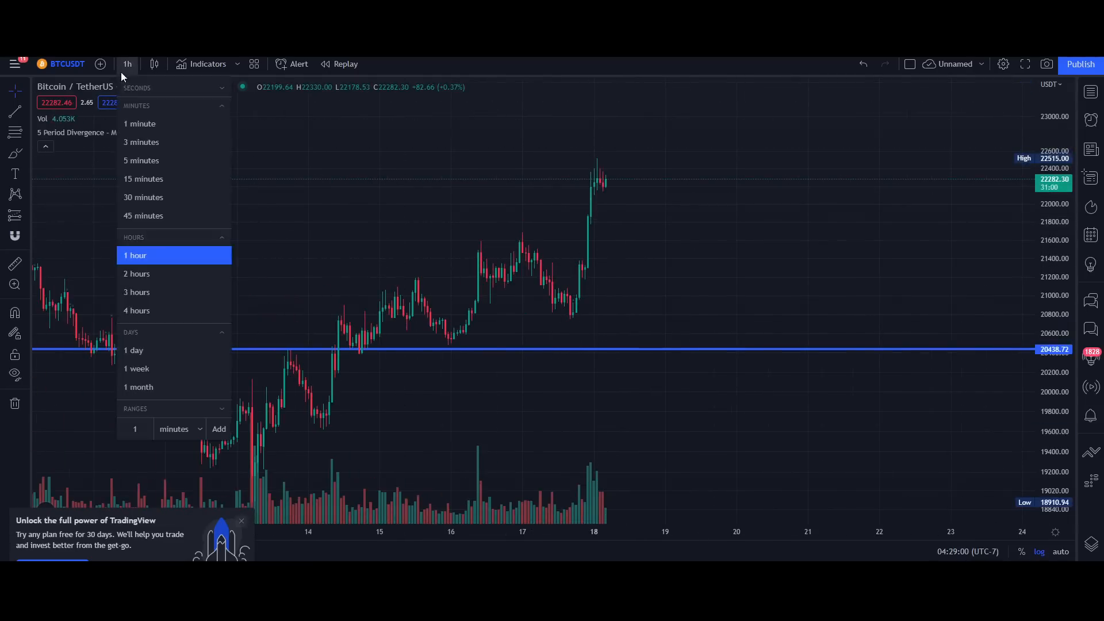
pyautogui.click(134, 350)
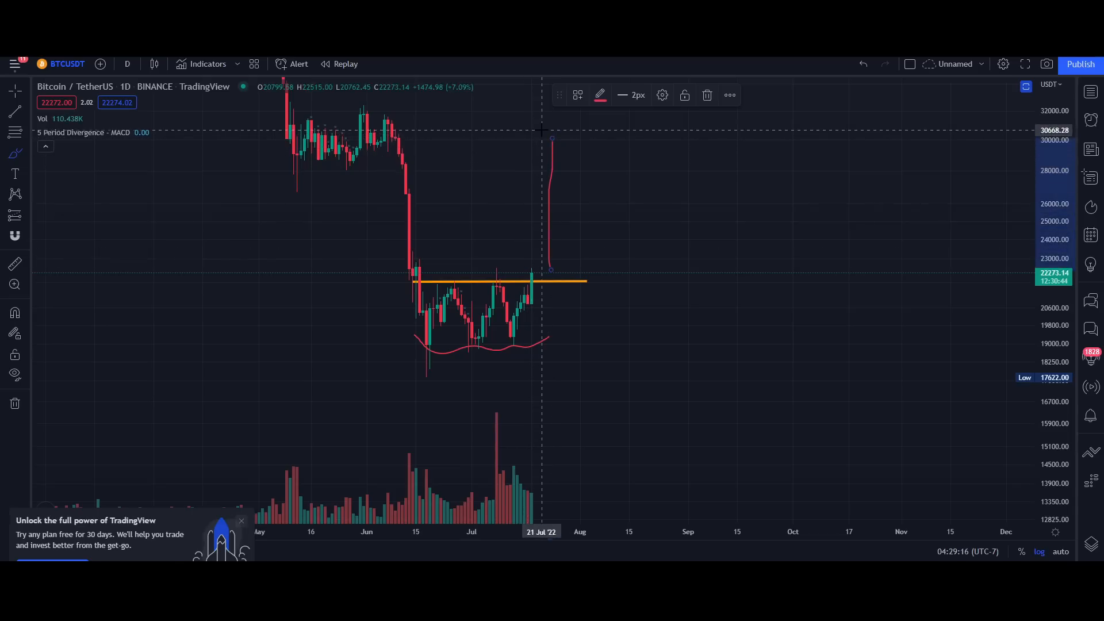
pyautogui.moveTo(464, 117)
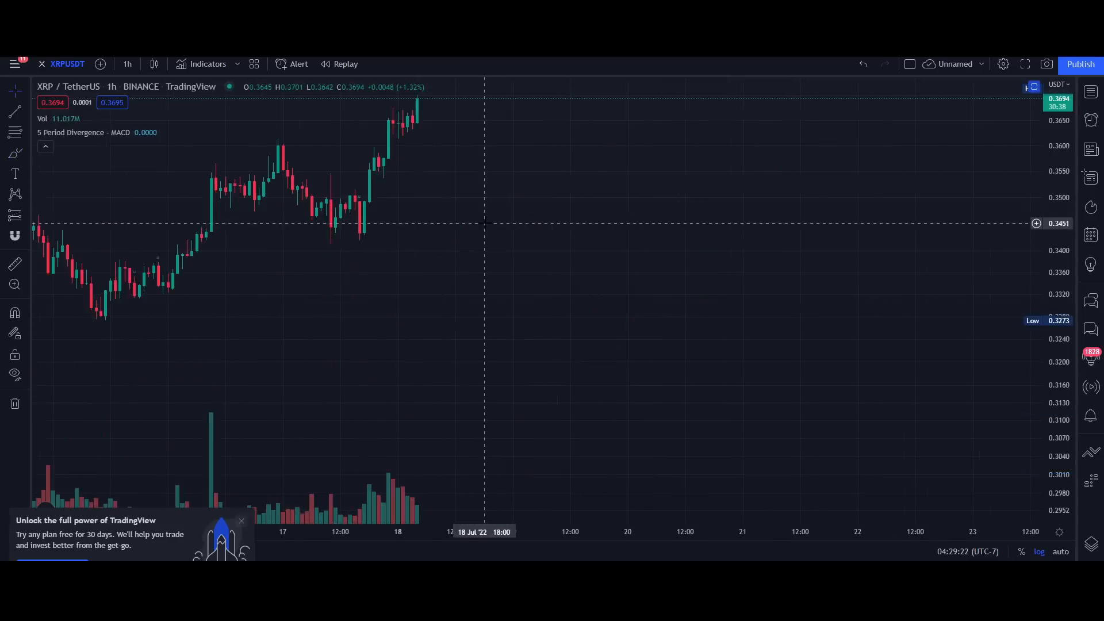
# Put the XRP/TetherUS chart on daily candles and zoom the view
pyautogui.click(127, 64)
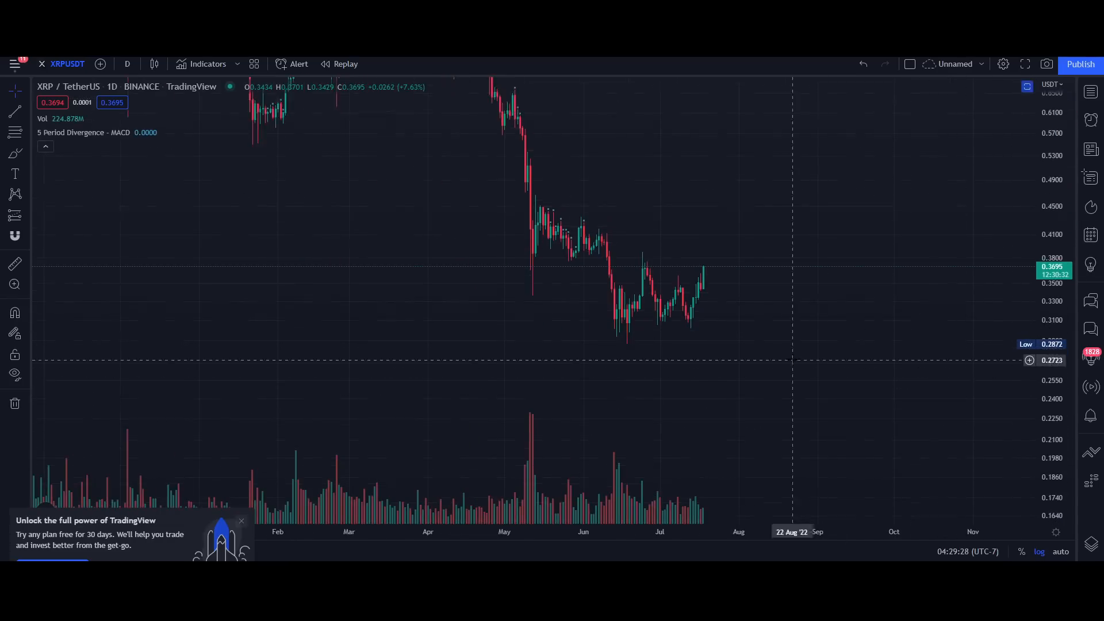
pyautogui.scroll(3)
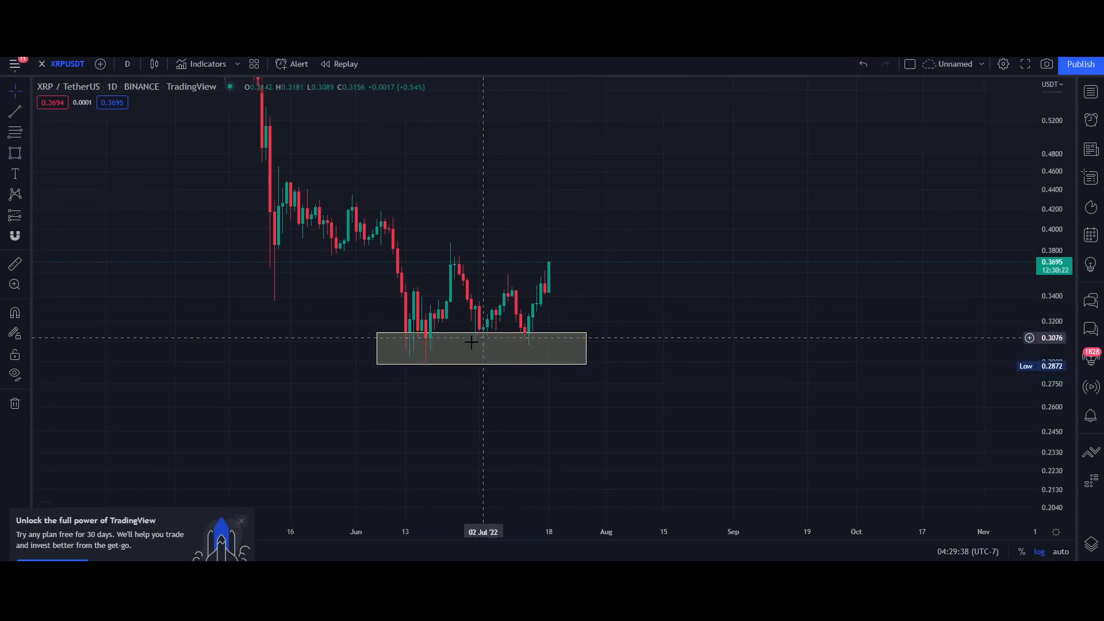
pyautogui.moveTo(424, 345)
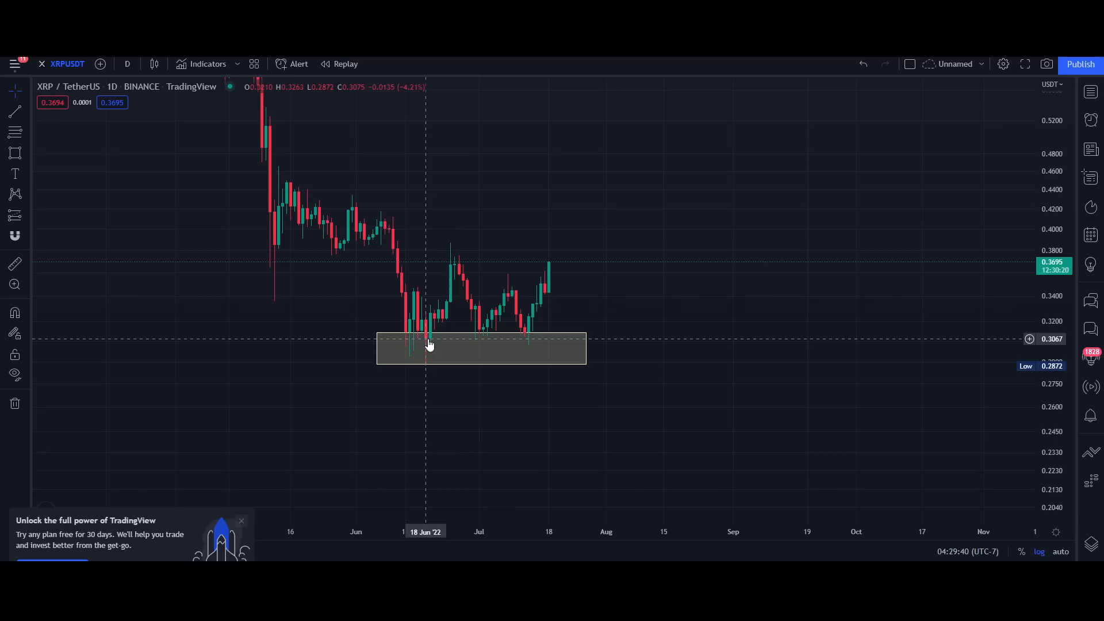
pyautogui.moveTo(266, 486)
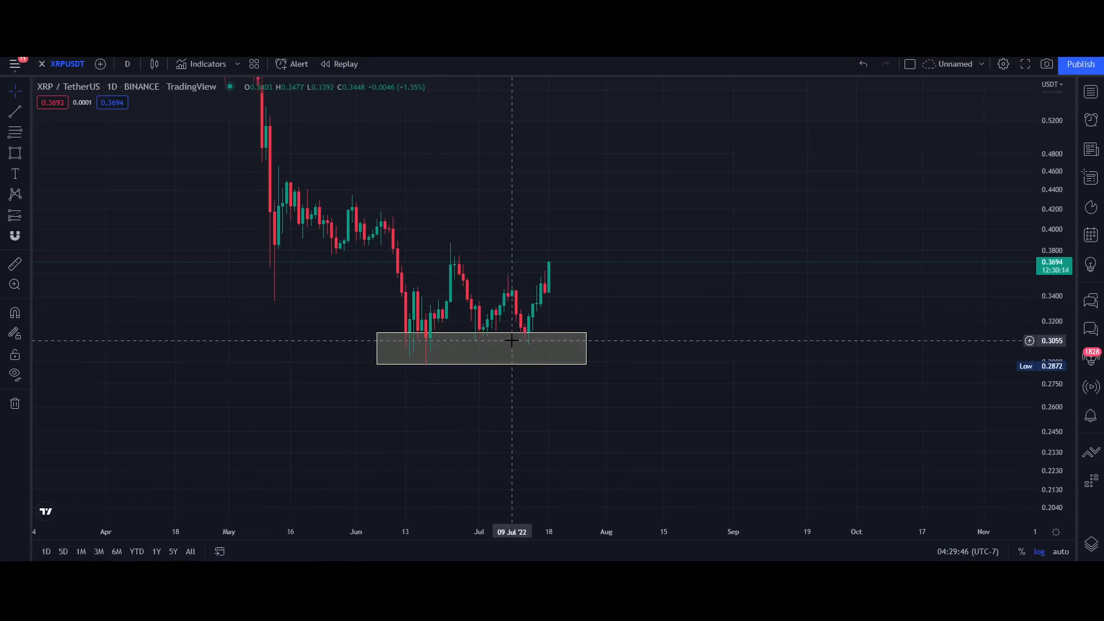
pyautogui.moveTo(560, 340)
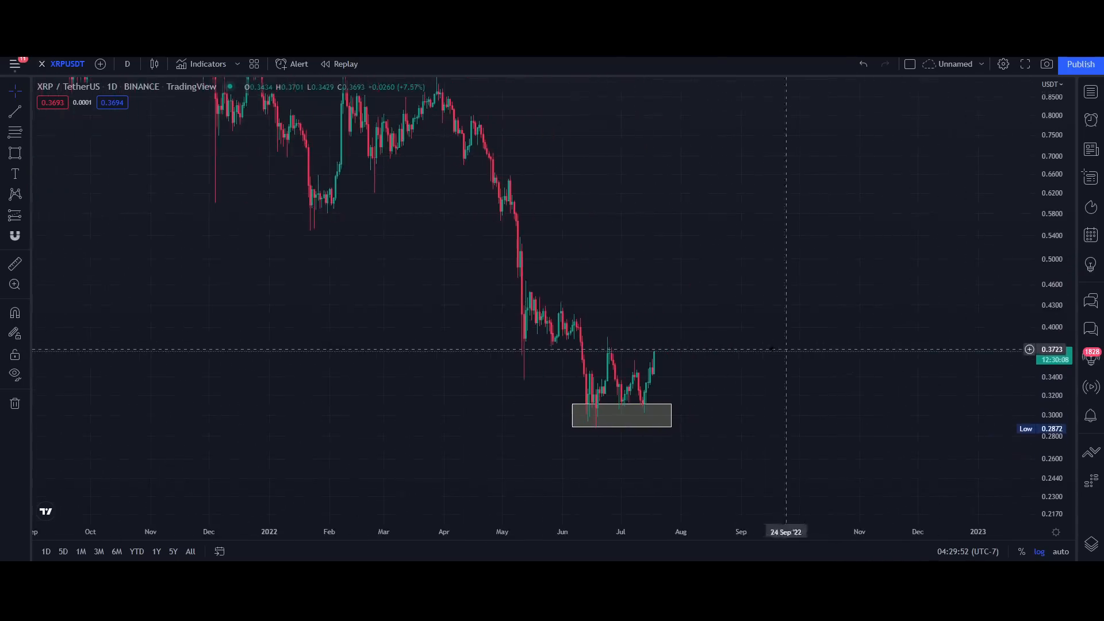
pyautogui.moveTo(527, 289)
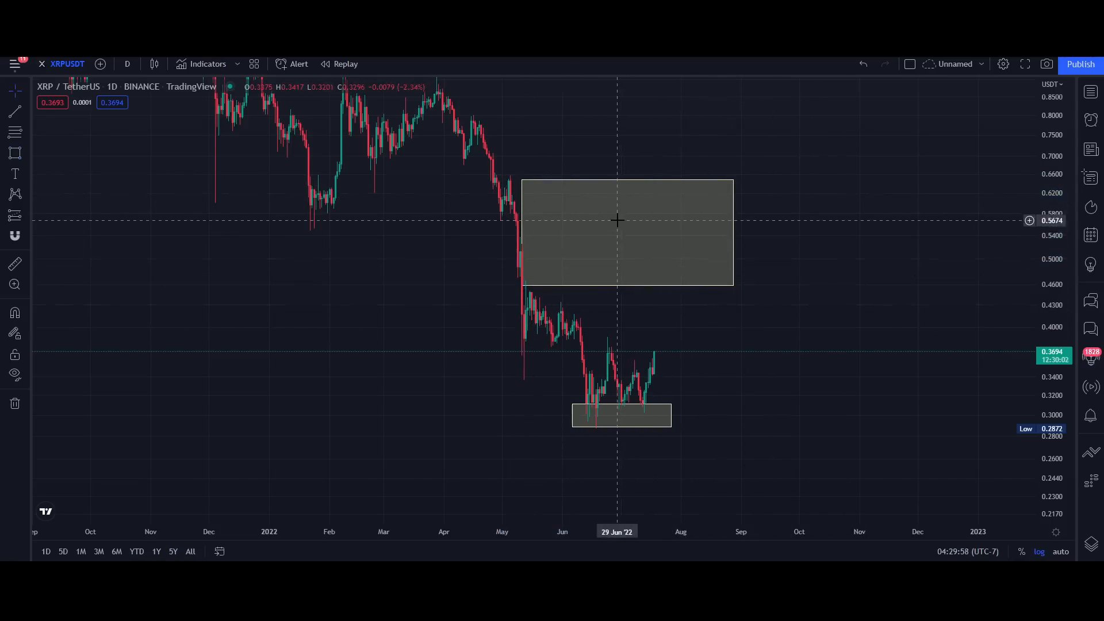
# Place the horizontal resistance line at about 0.38 on the XRP daily chart
pyautogui.click(626, 220)
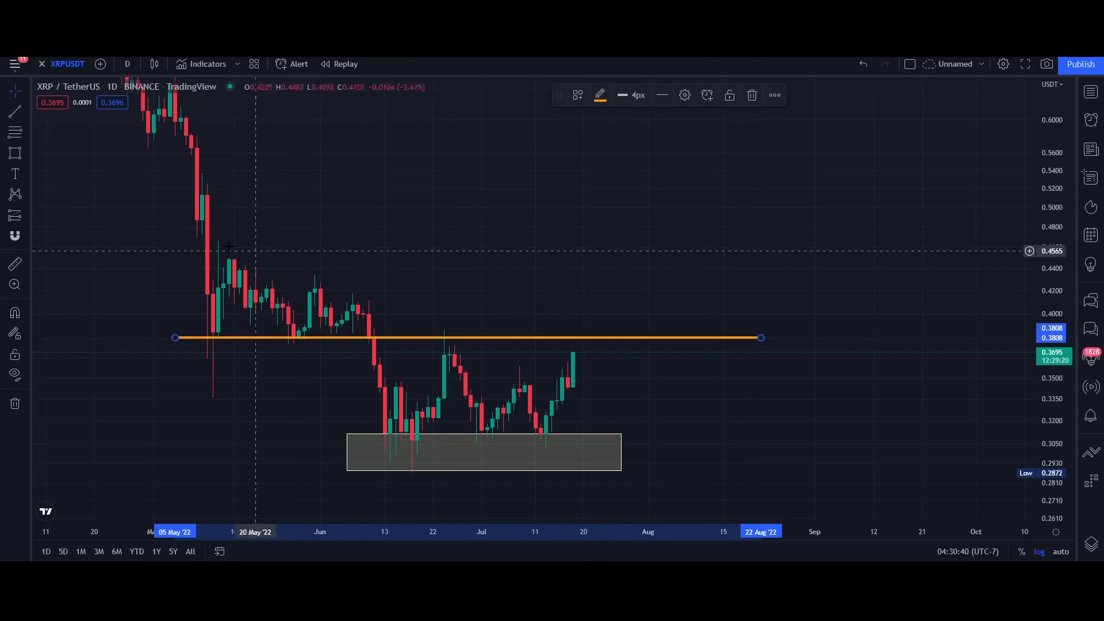
pyautogui.moveTo(389, 400)
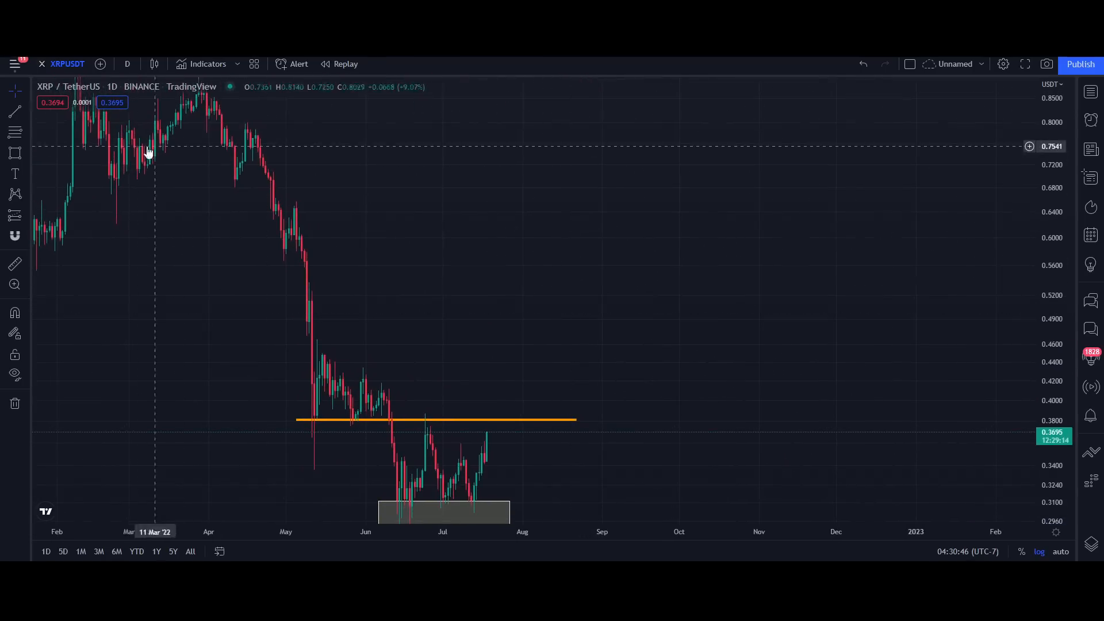
# Draw a large box from about 0.47 to 0.78, then delete it
pyautogui.moveTo(322, 131); pyautogui.dragTo(361, 209)
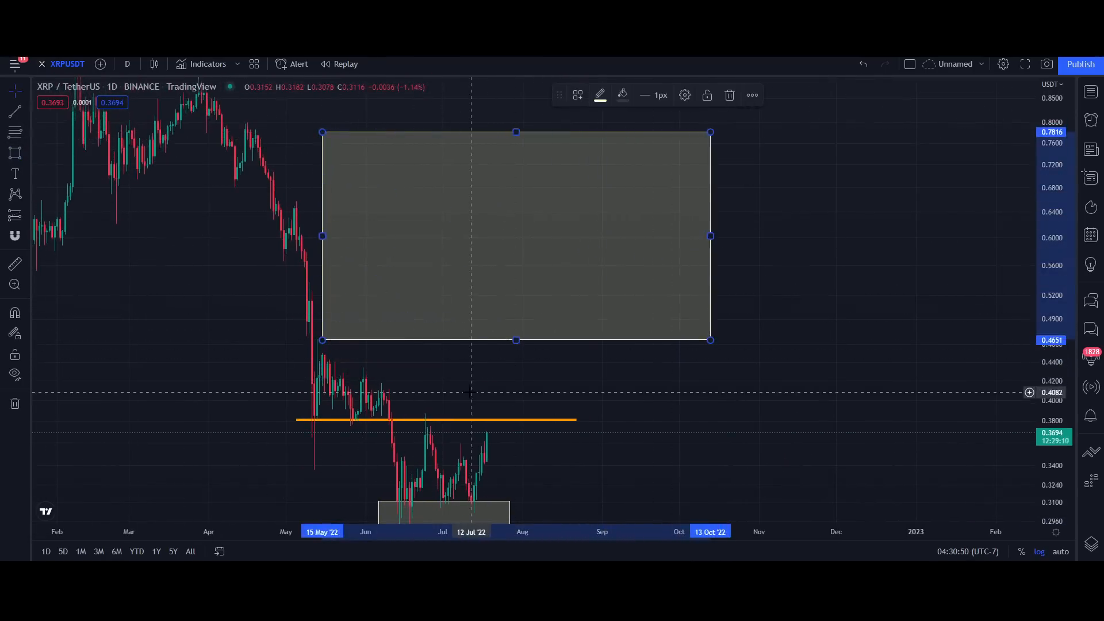
pyautogui.moveTo(387, 266)
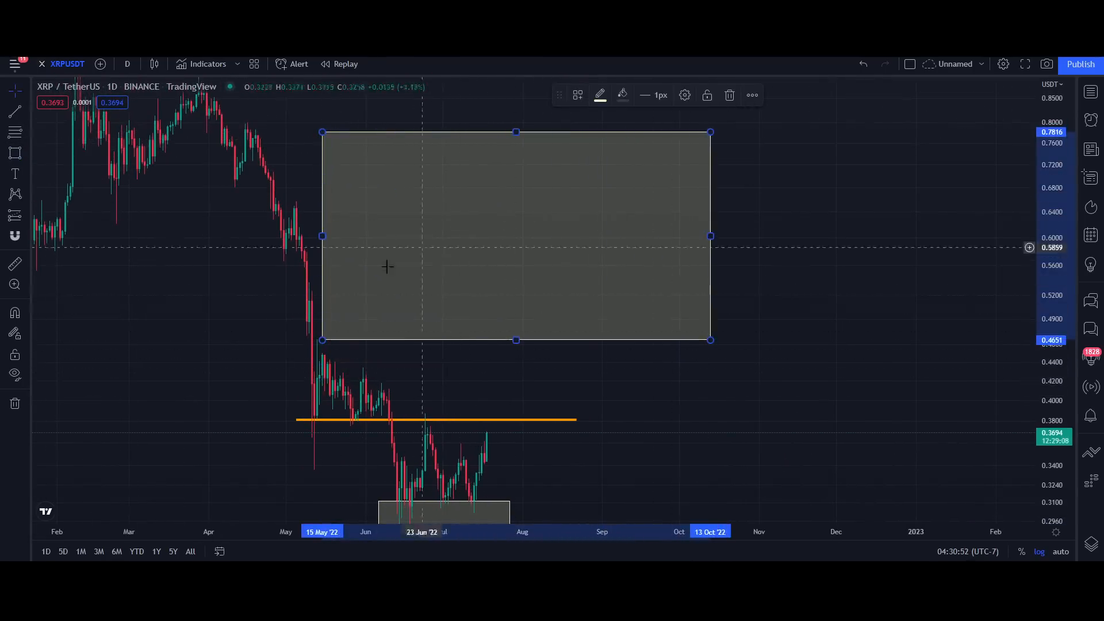
pyautogui.moveTo(311, 172)
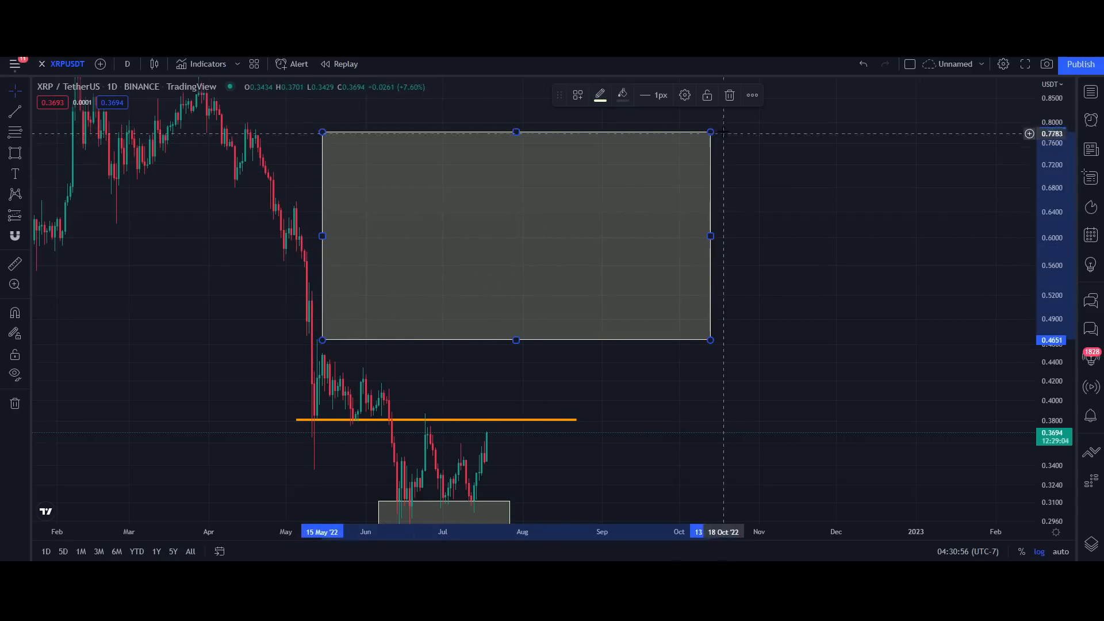
pyautogui.click(729, 95)
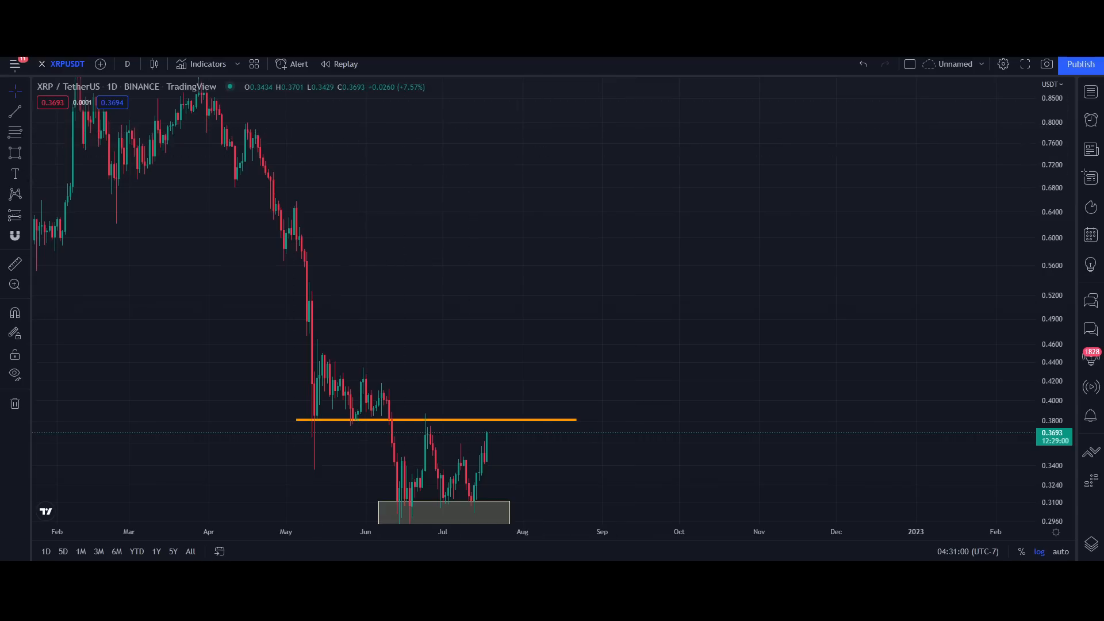
pyautogui.moveTo(361, 257)
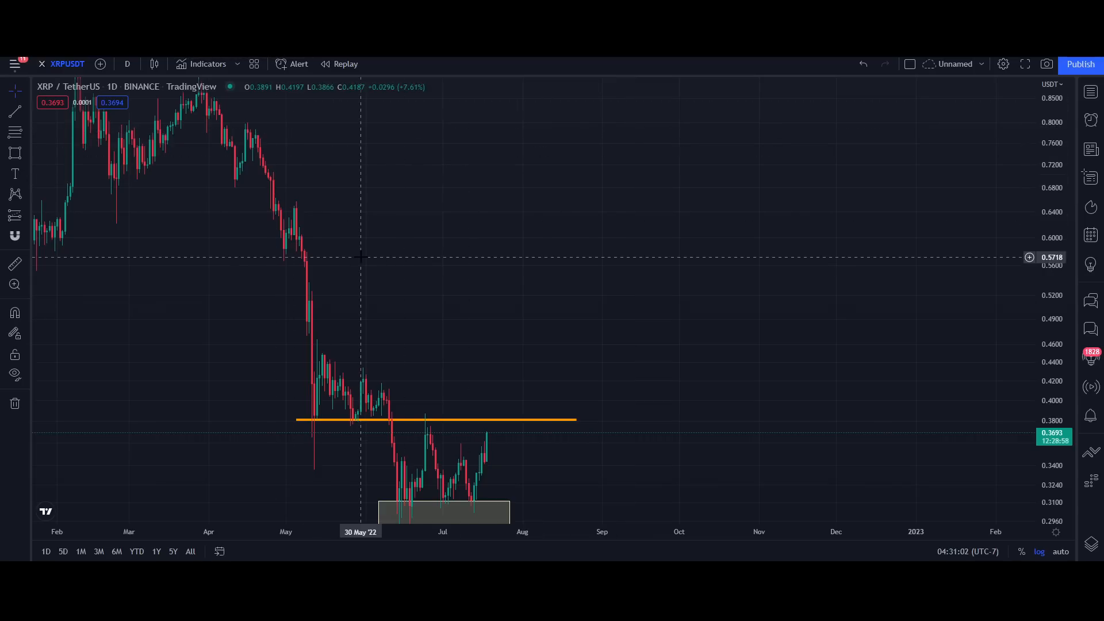
pyautogui.moveTo(465, 208)
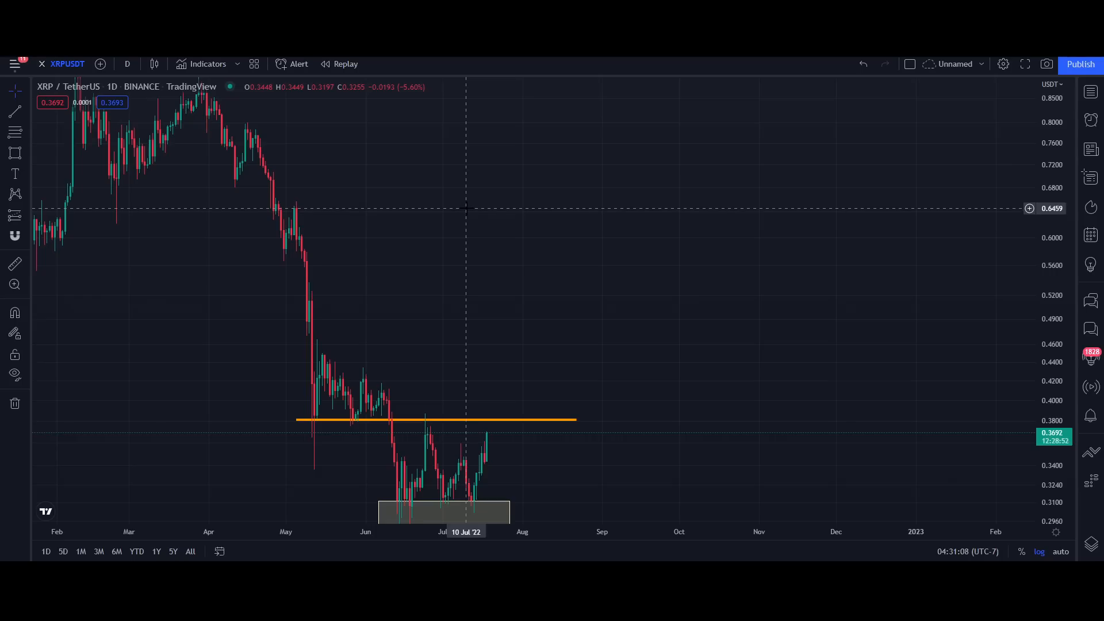
pyautogui.moveTo(456, 199)
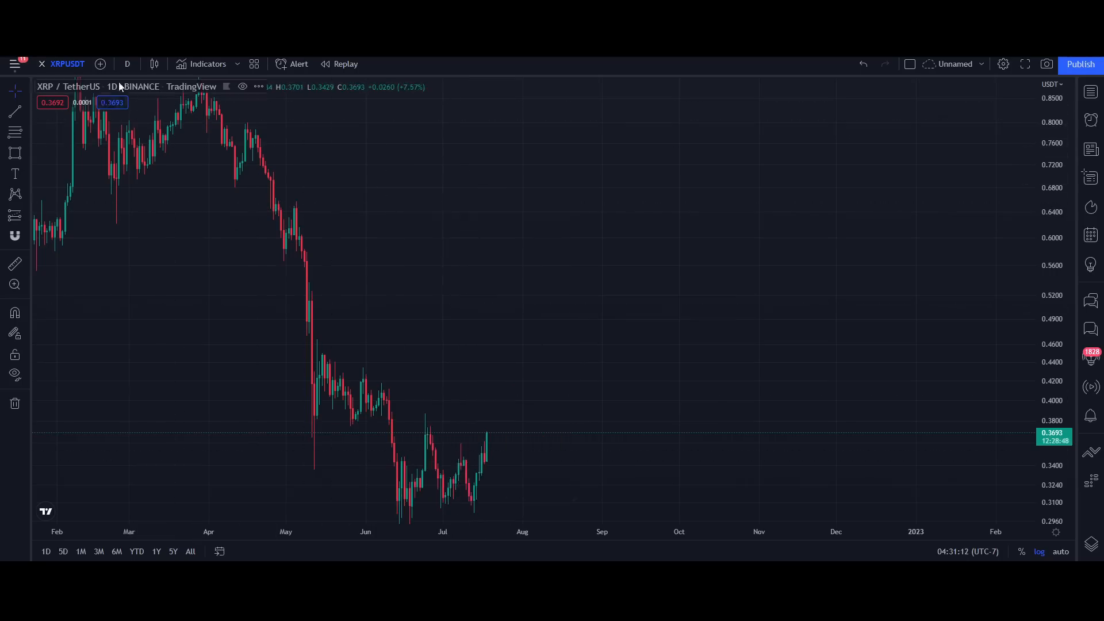
# Set the chart to weekly candles and start switching to another XRP market
pyautogui.click(128, 63)
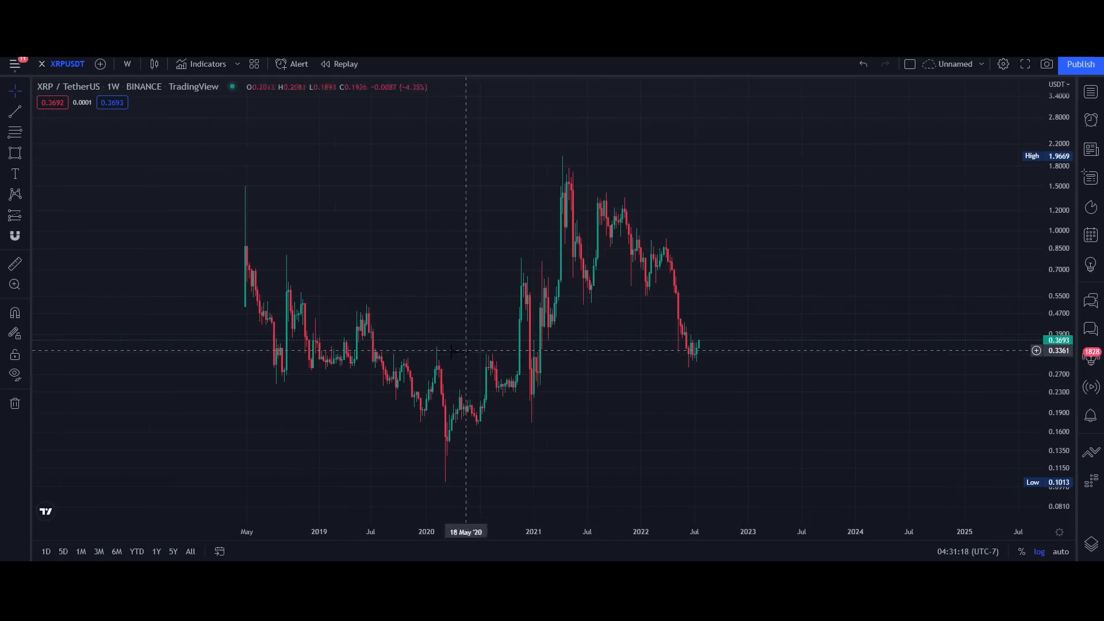
pyautogui.moveTo(470, 369)
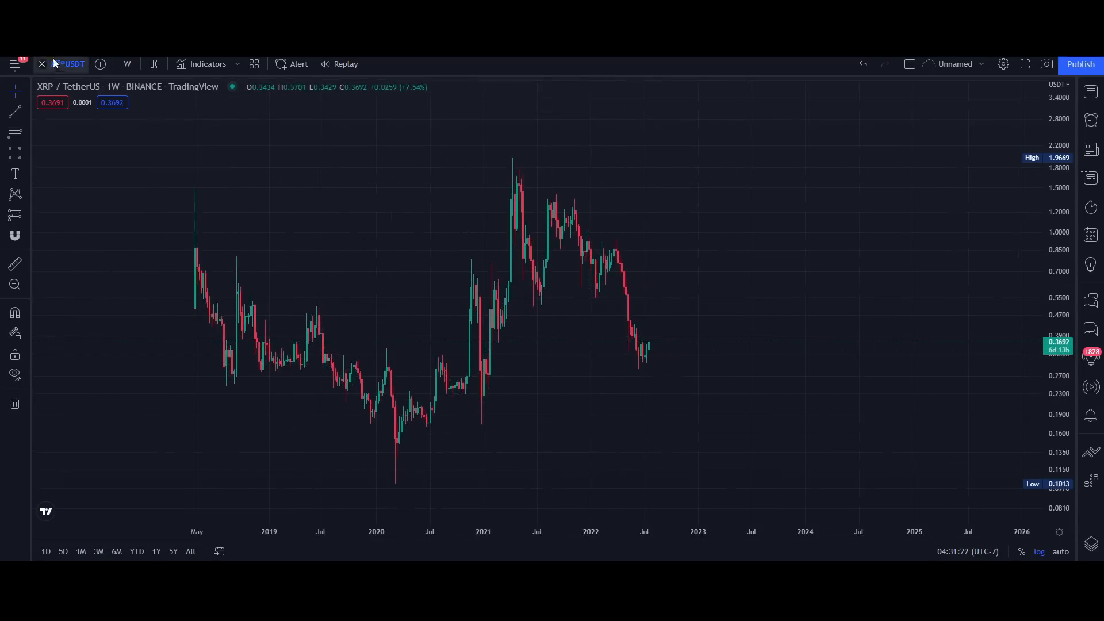
pyautogui.click(68, 63)
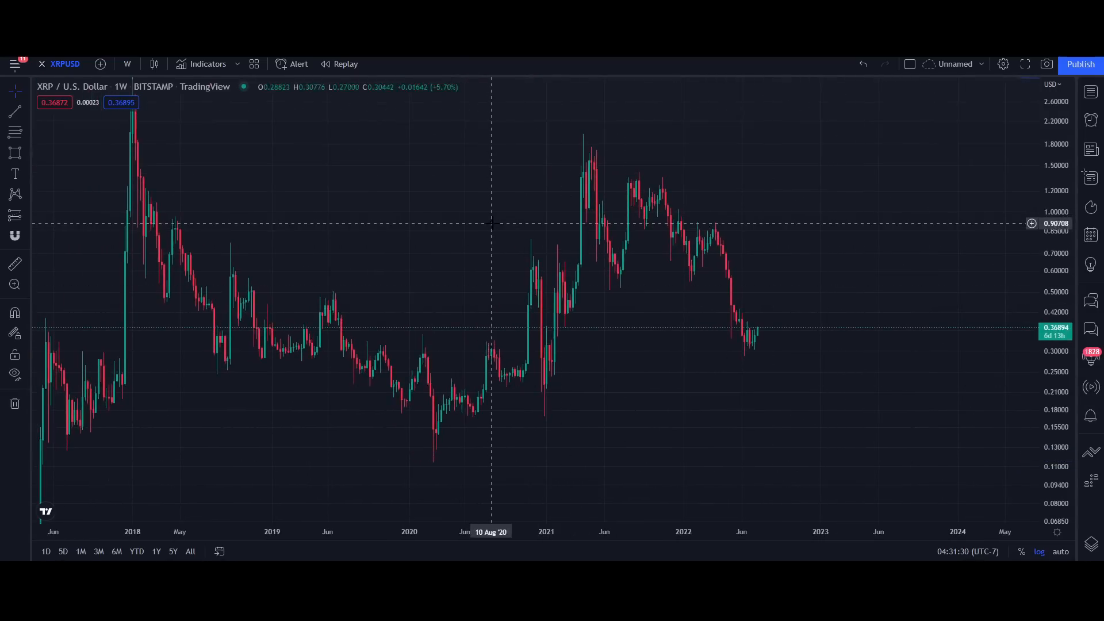
pyautogui.moveTo(177, 230)
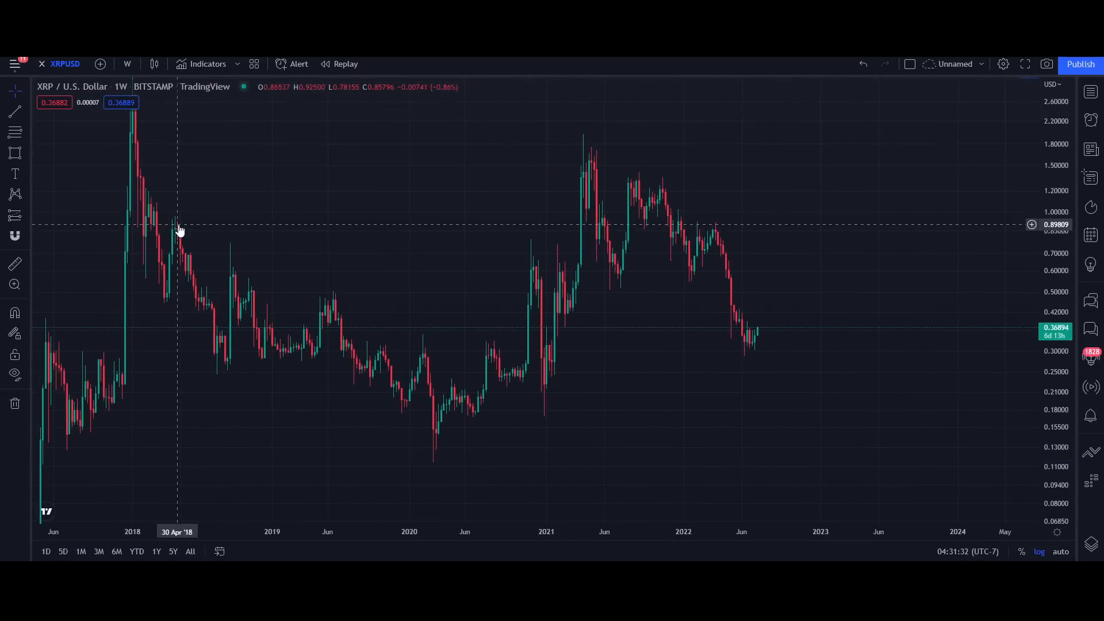
pyautogui.moveTo(172, 234)
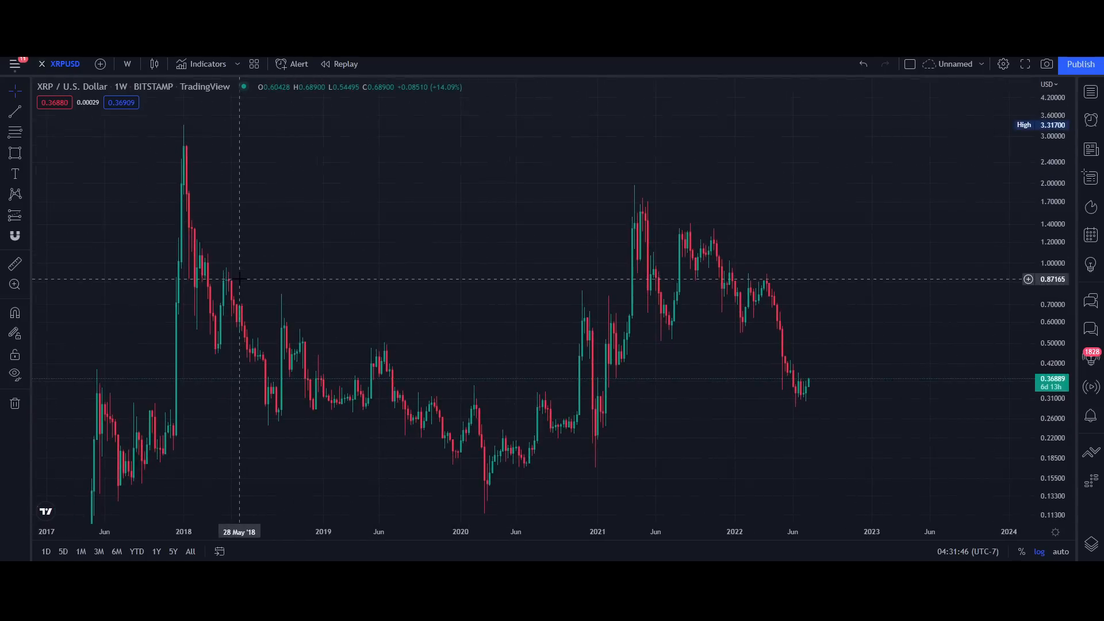
pyautogui.moveTo(235, 282)
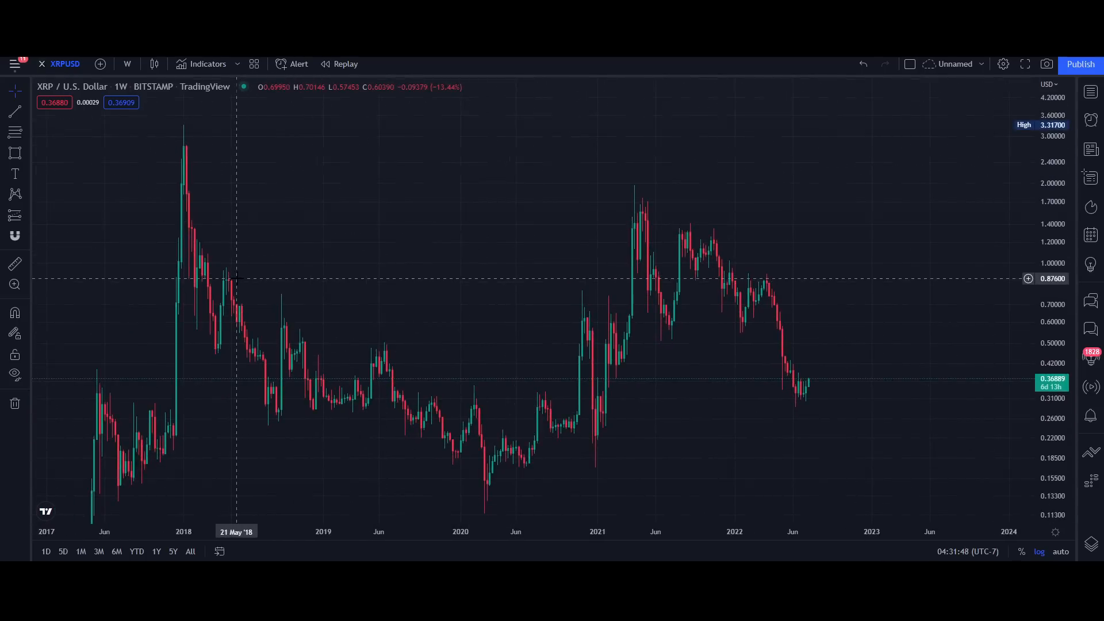
pyautogui.moveTo(217, 275)
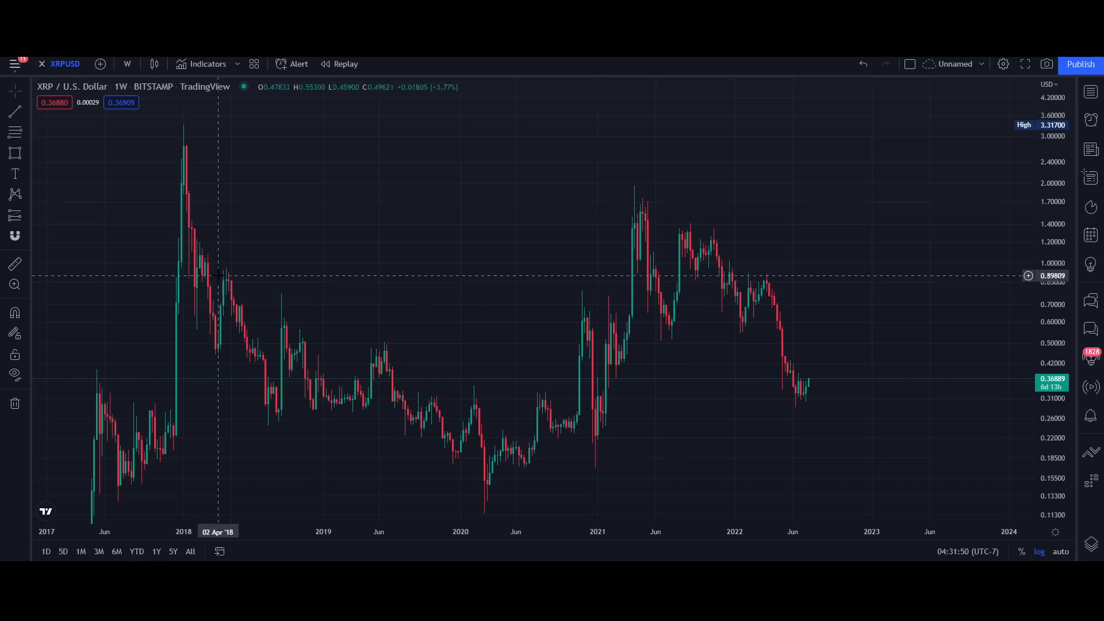
pyautogui.moveTo(135, 273)
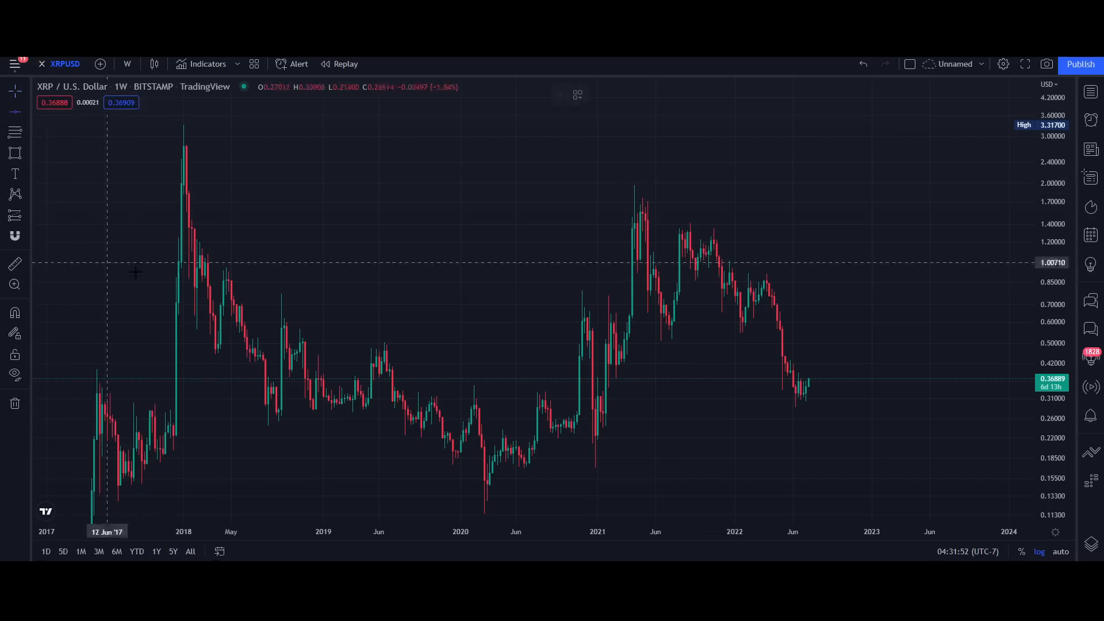
pyautogui.moveTo(392, 319)
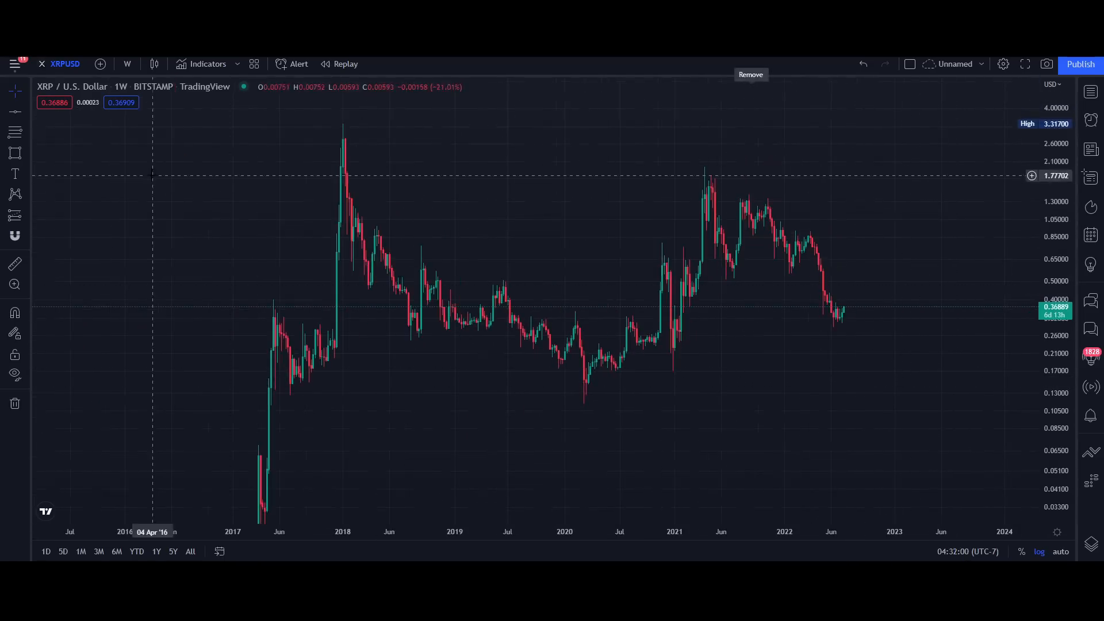
pyautogui.moveTo(548, 320)
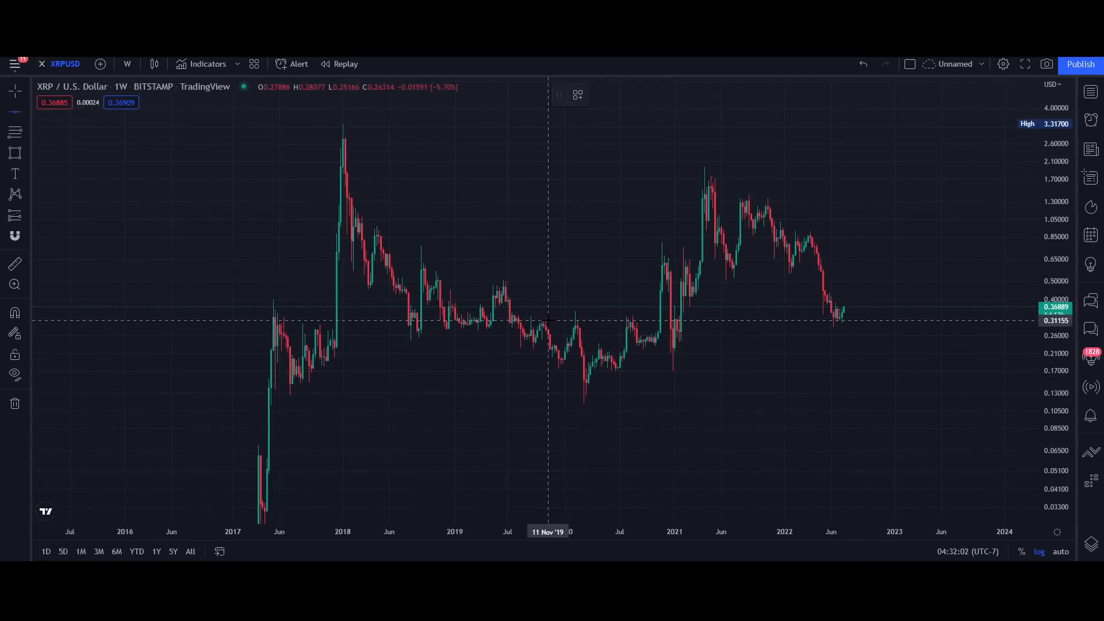
pyautogui.moveTo(540, 320)
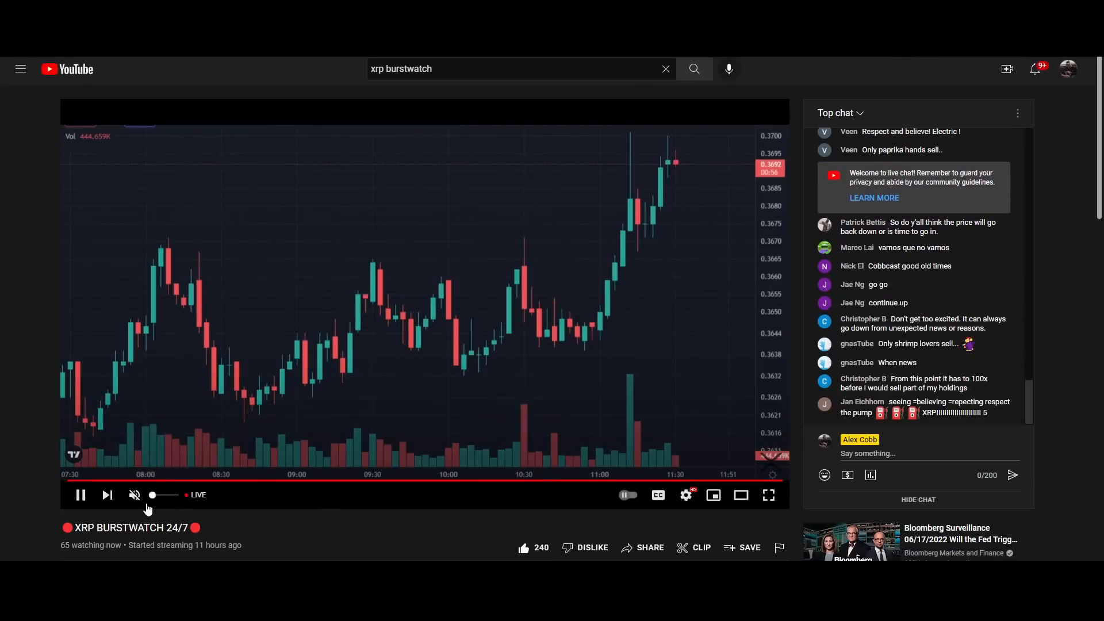
pyautogui.moveTo(348, 486)
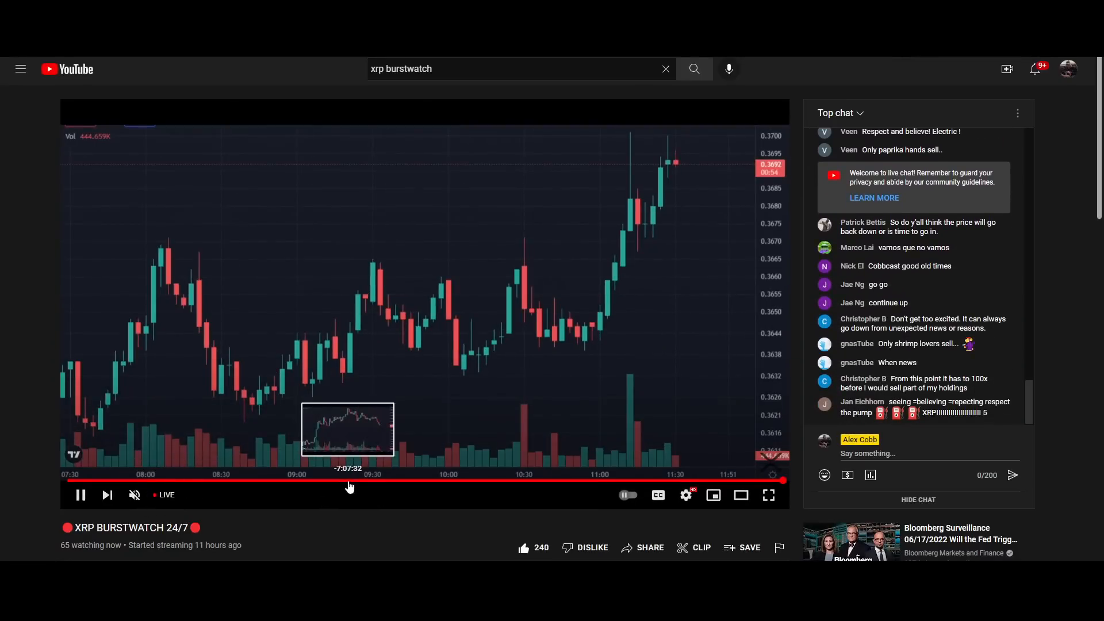
pyautogui.moveTo(942, 363)
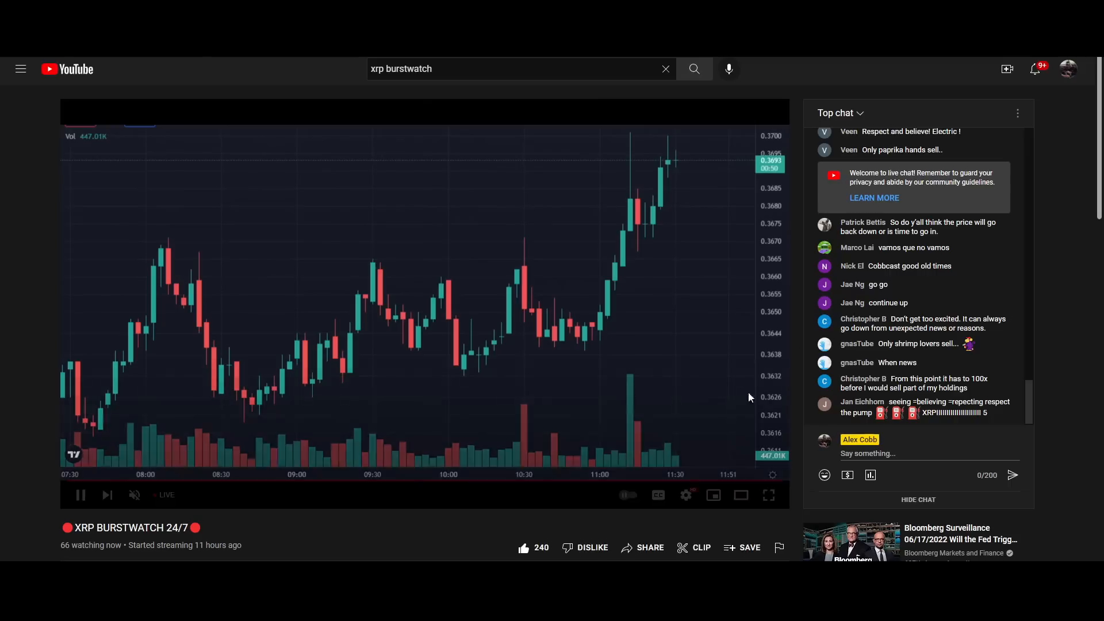
pyautogui.moveTo(558, 353)
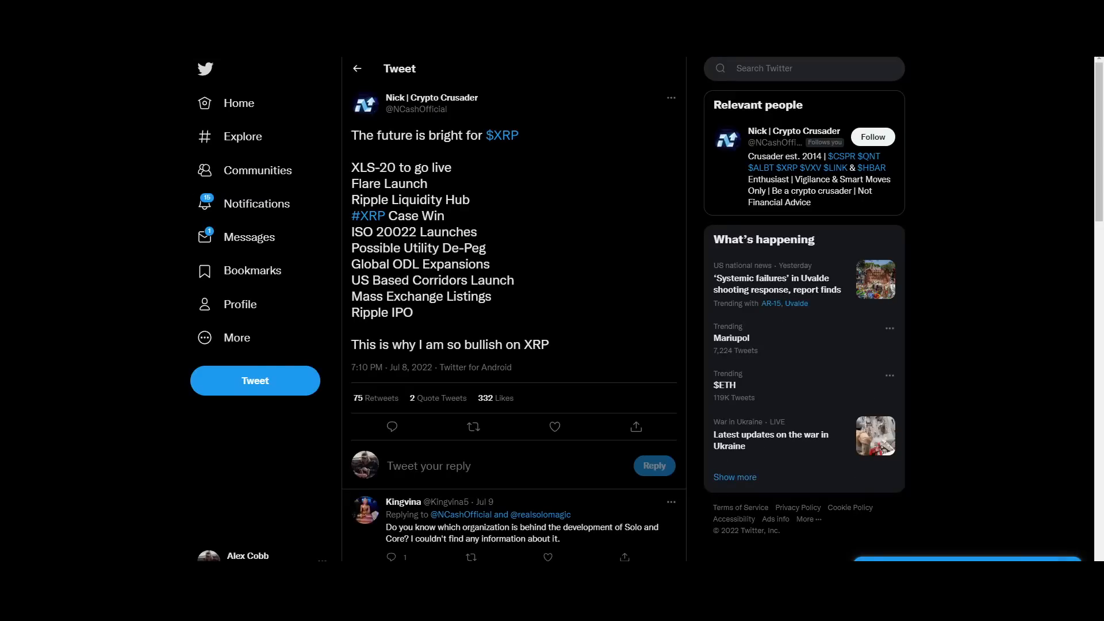
pyautogui.moveTo(461, 119)
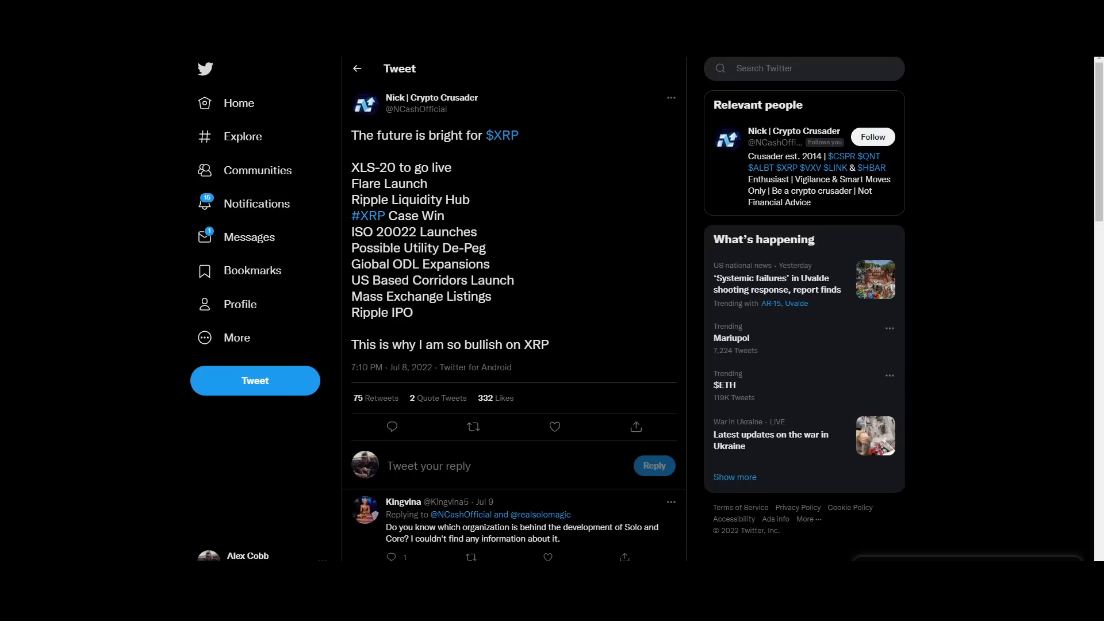
pyautogui.moveTo(526, 294)
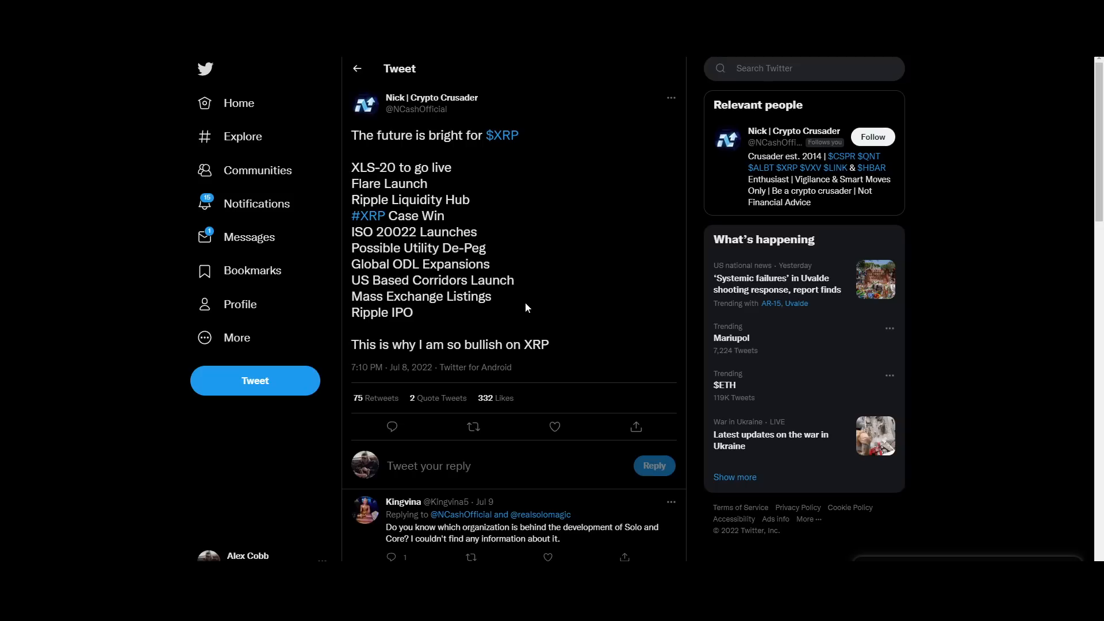
# Highlight the Ripple IPO line and another line of the bullish XRP list
pyautogui.doubleClick(382, 313)
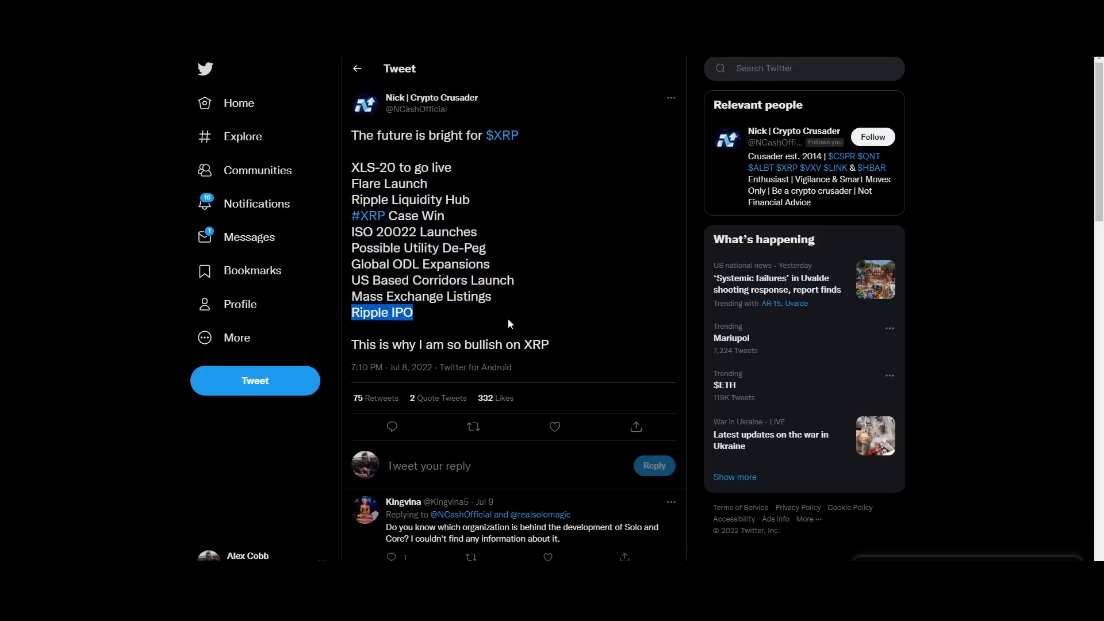
pyautogui.moveTo(531, 262)
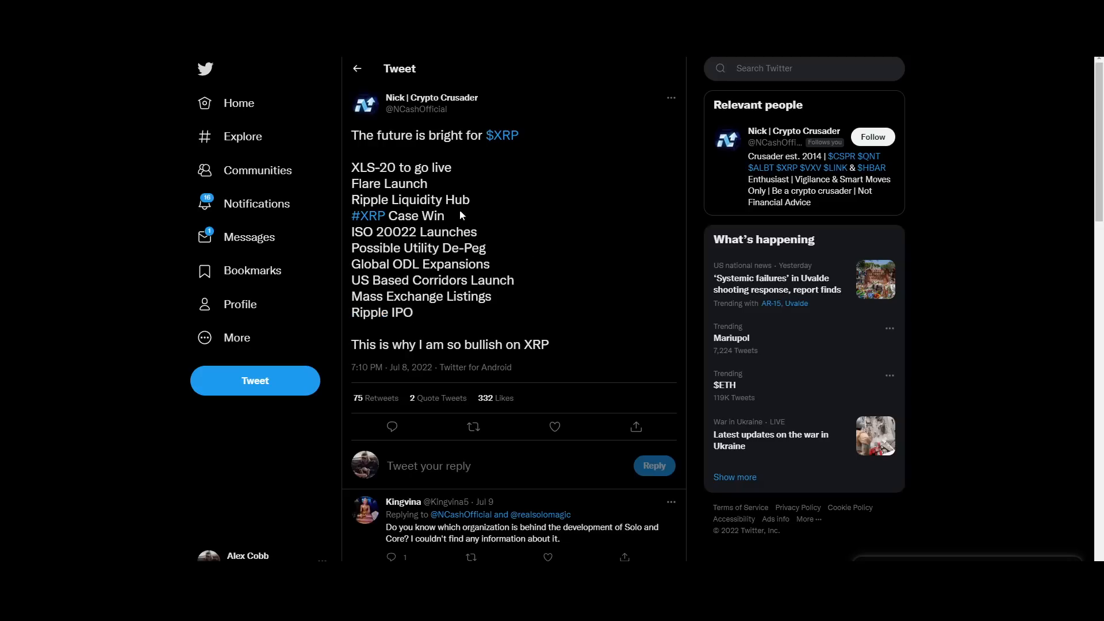
pyautogui.doubleClick(397, 215)
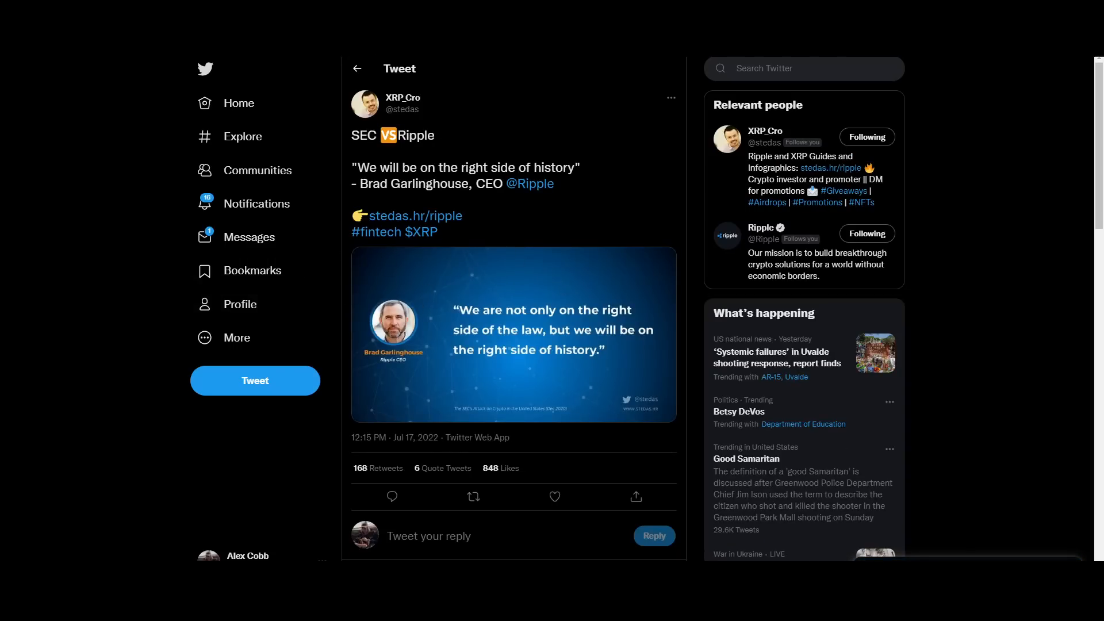
# Highlight Garlinghouse's 'right side of history' quote in the SEC vs Ripple tweet
pyautogui.doubleClick(464, 167)
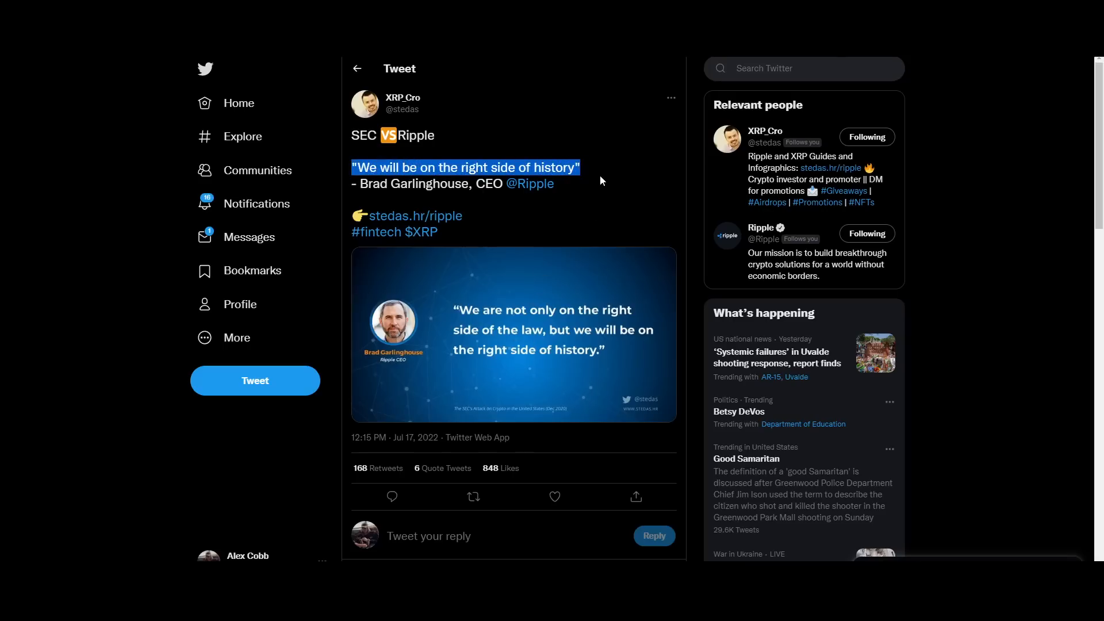
pyautogui.click(554, 496)
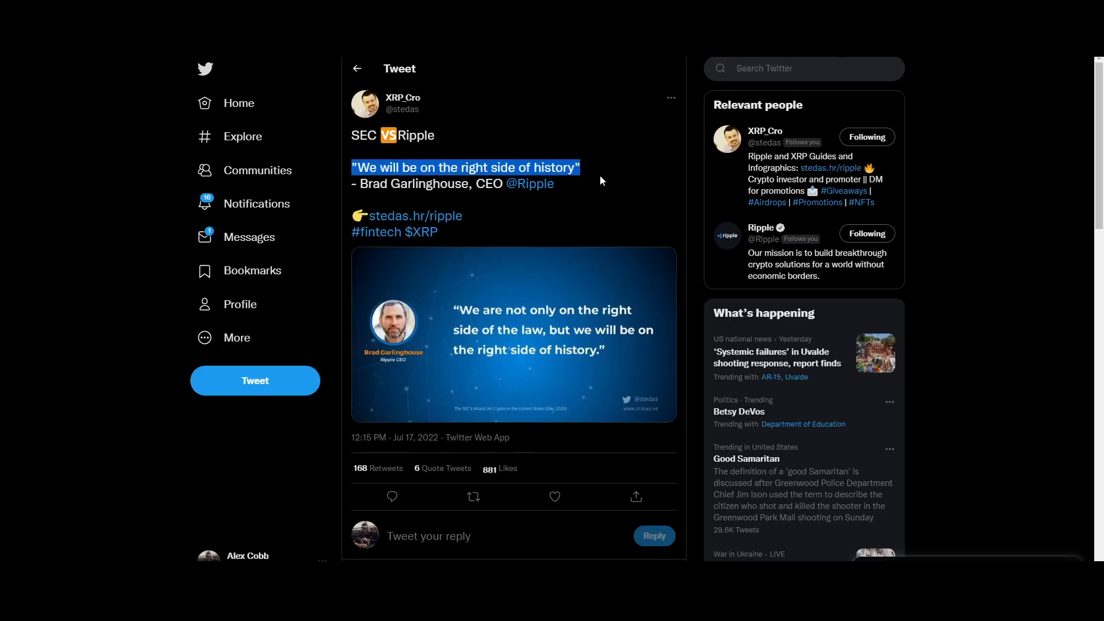
pyautogui.moveTo(359, 159)
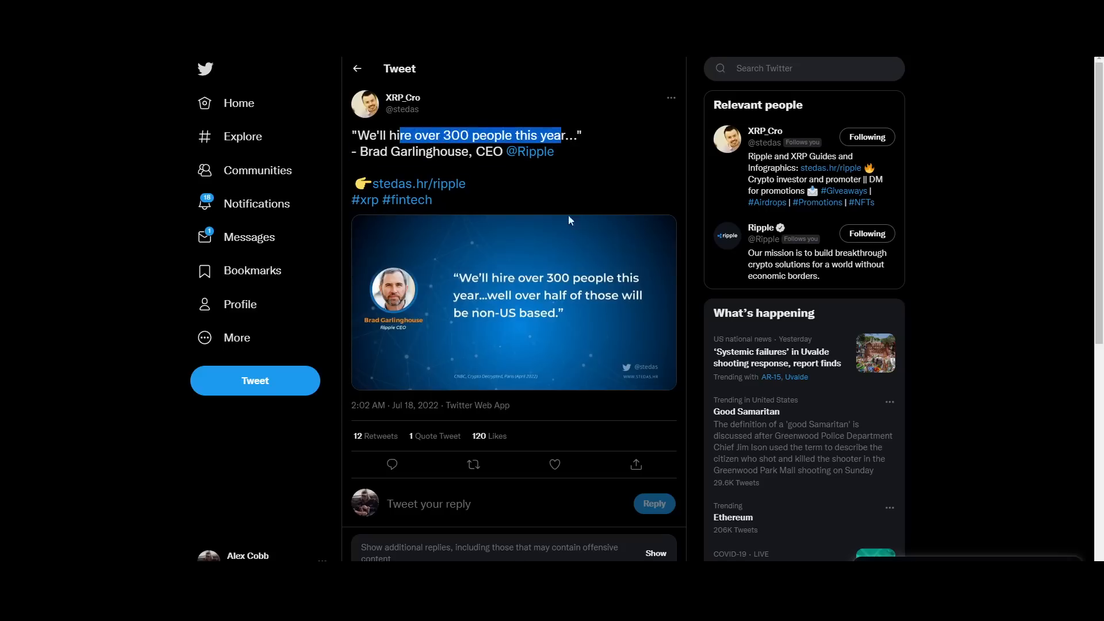
pyautogui.moveTo(566, 248)
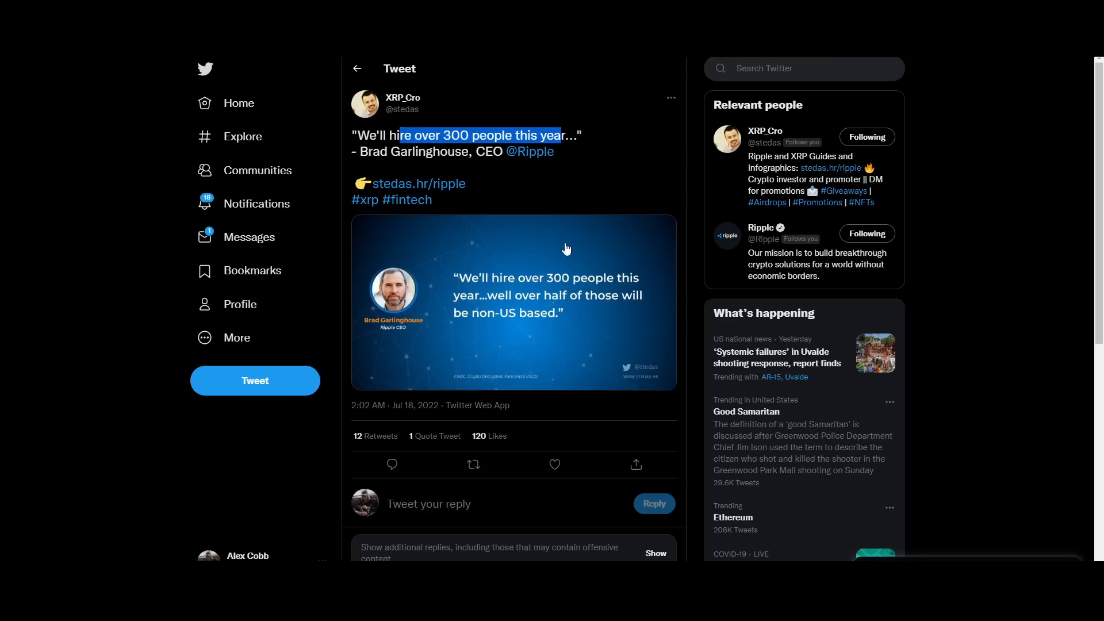
pyautogui.moveTo(565, 250)
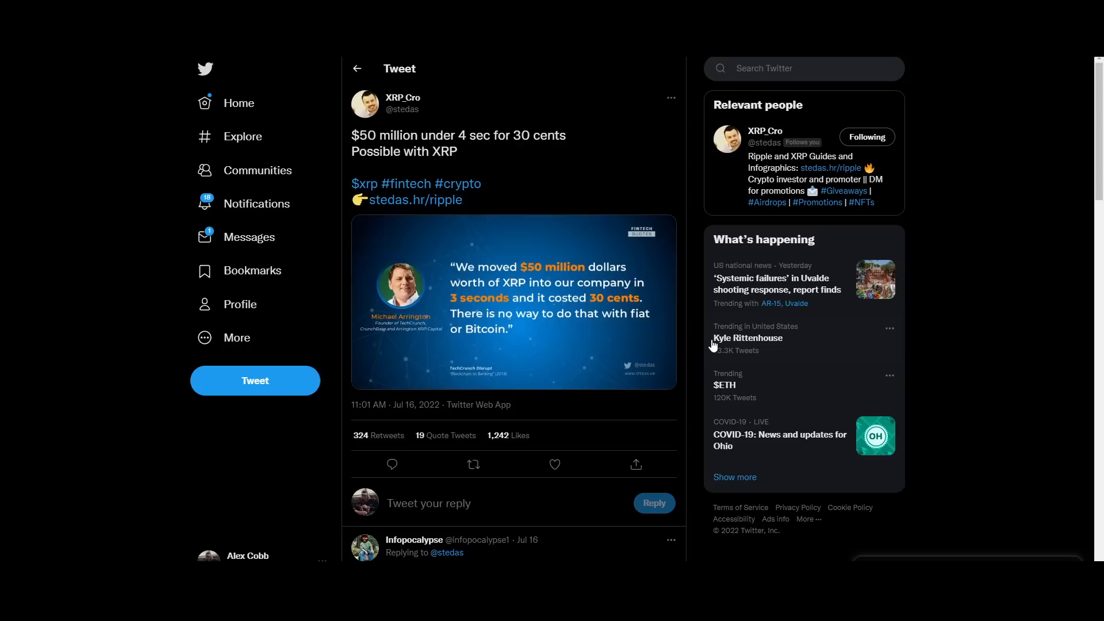
pyautogui.moveTo(517, 282)
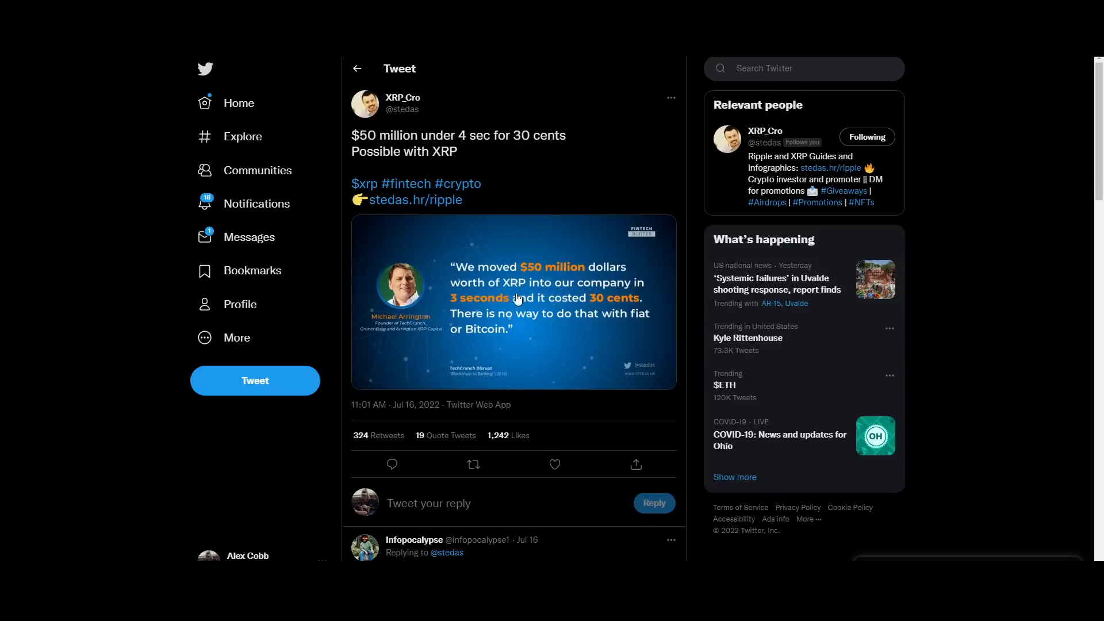
pyautogui.moveTo(499, 317)
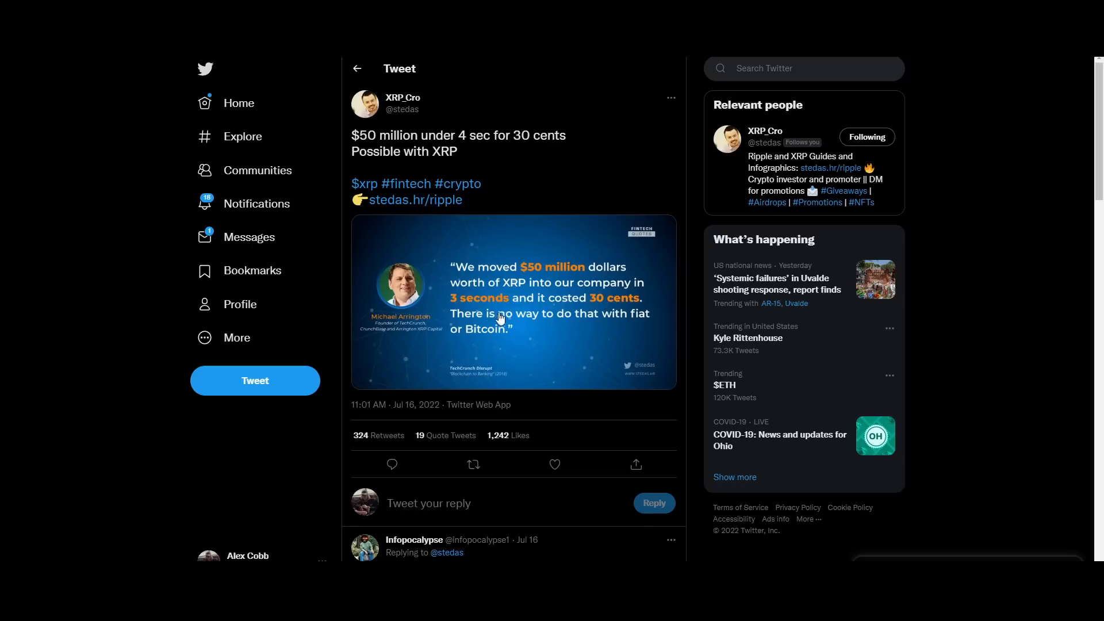
pyautogui.moveTo(504, 318)
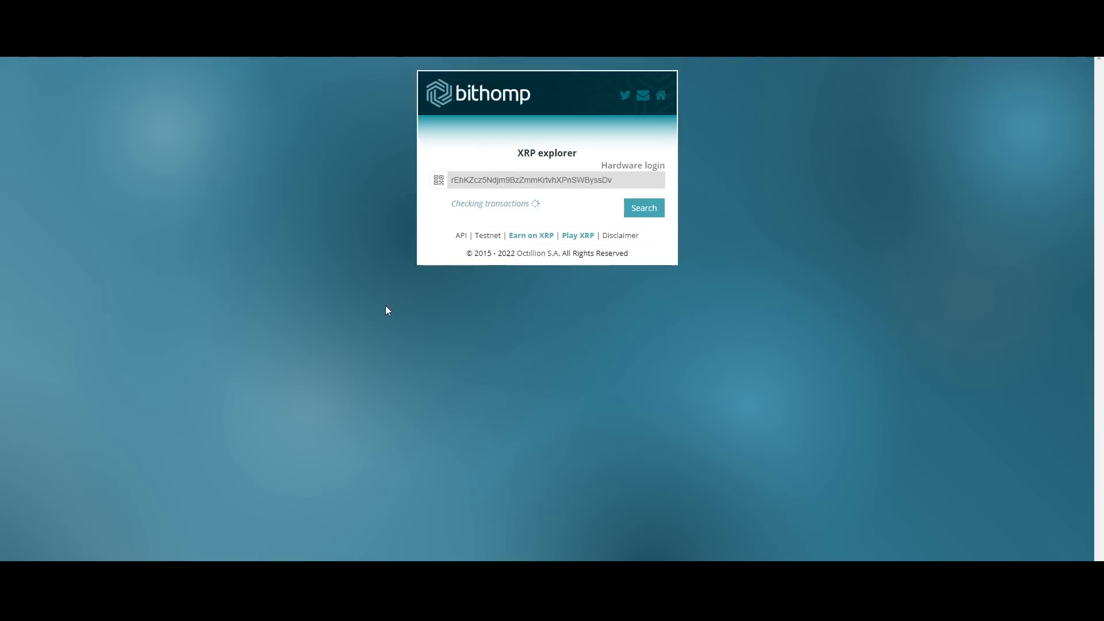
# Bring up the tacostand wallet page and scroll through its transactions and activated accounts
pyautogui.click(642, 208)
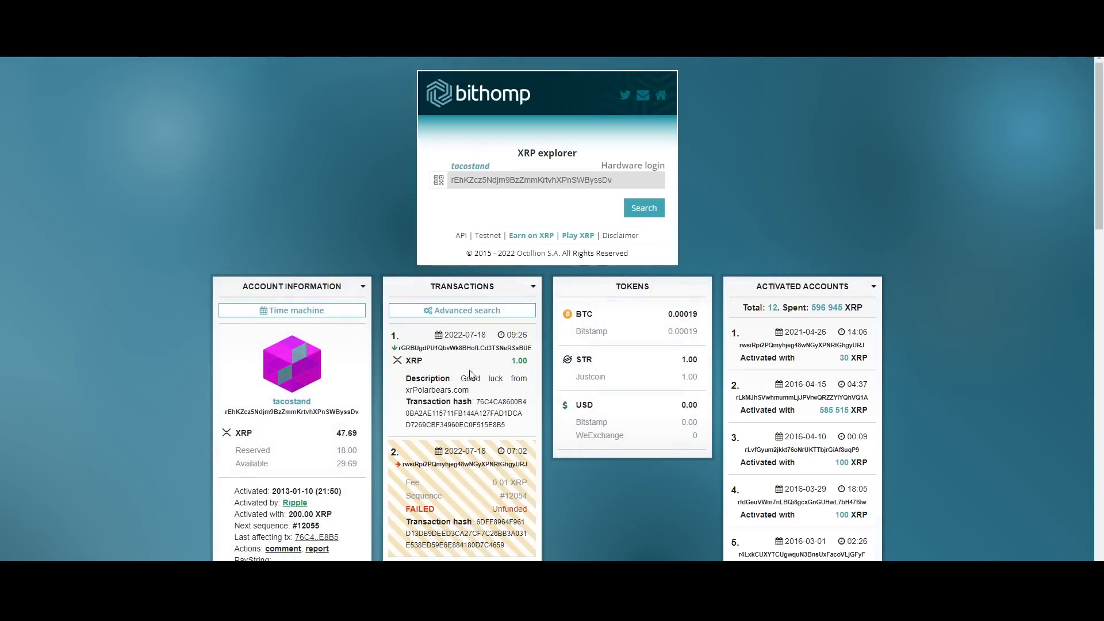
pyautogui.scroll(-3)
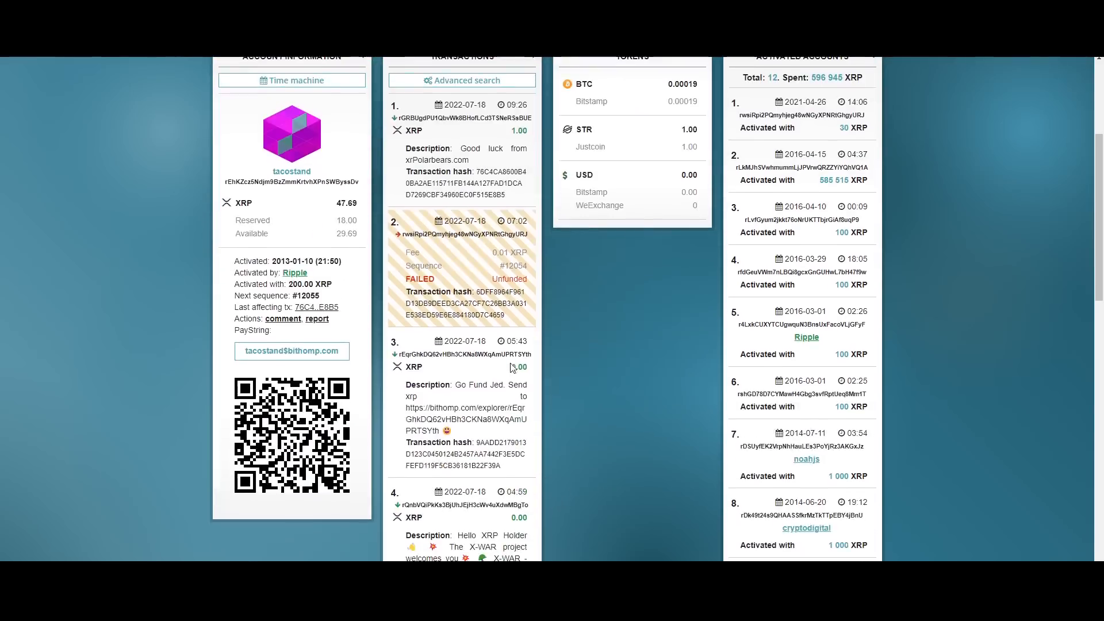
pyautogui.moveTo(514, 367)
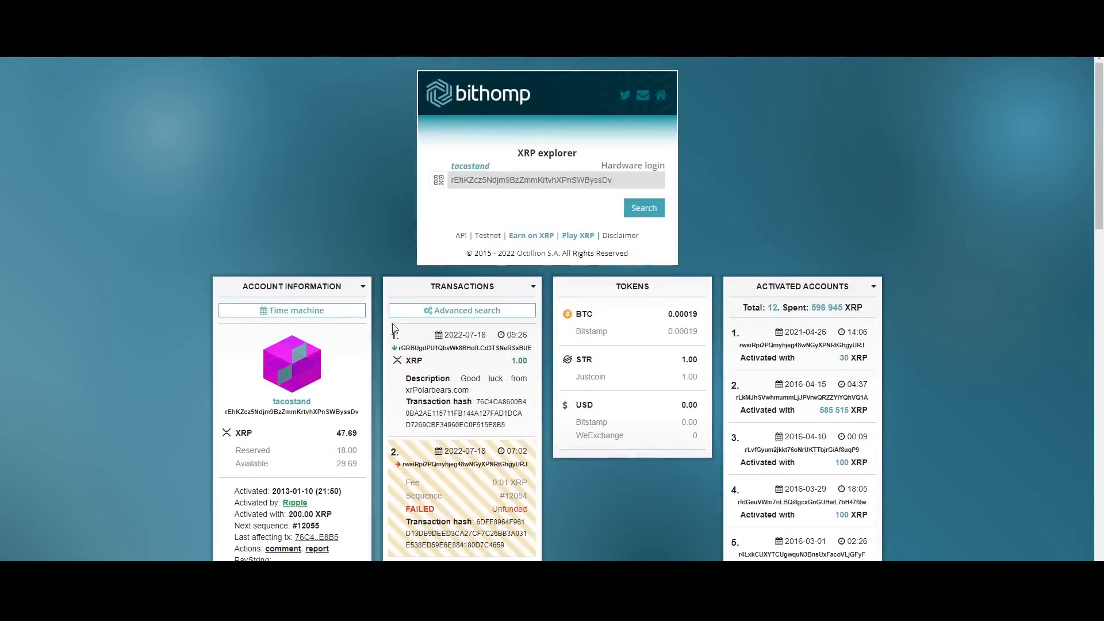
pyautogui.moveTo(352, 189)
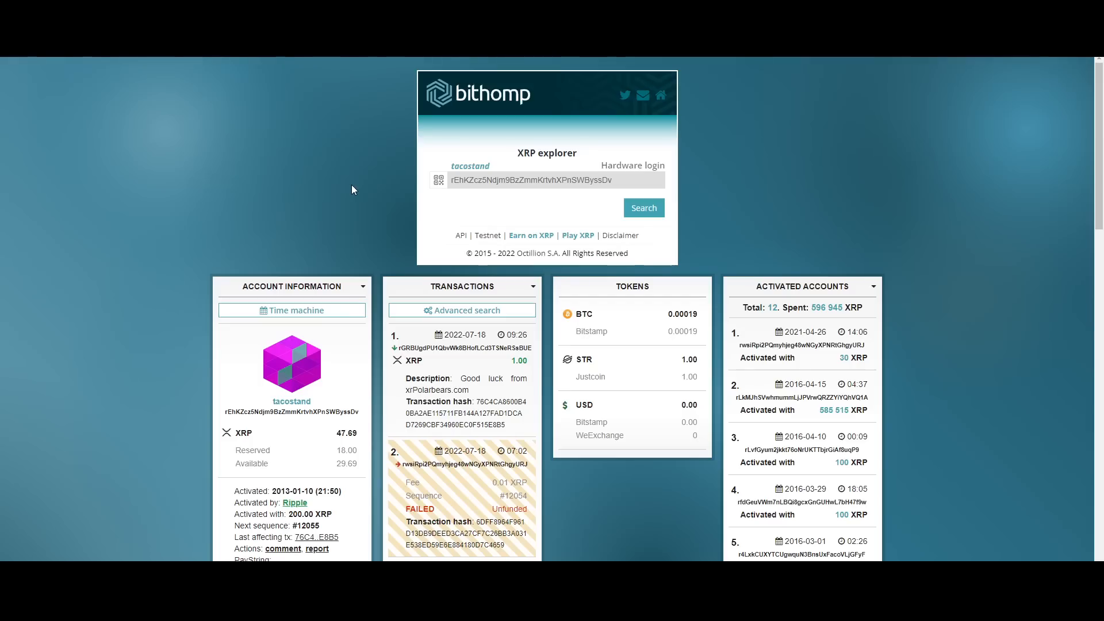
pyautogui.moveTo(436, 201)
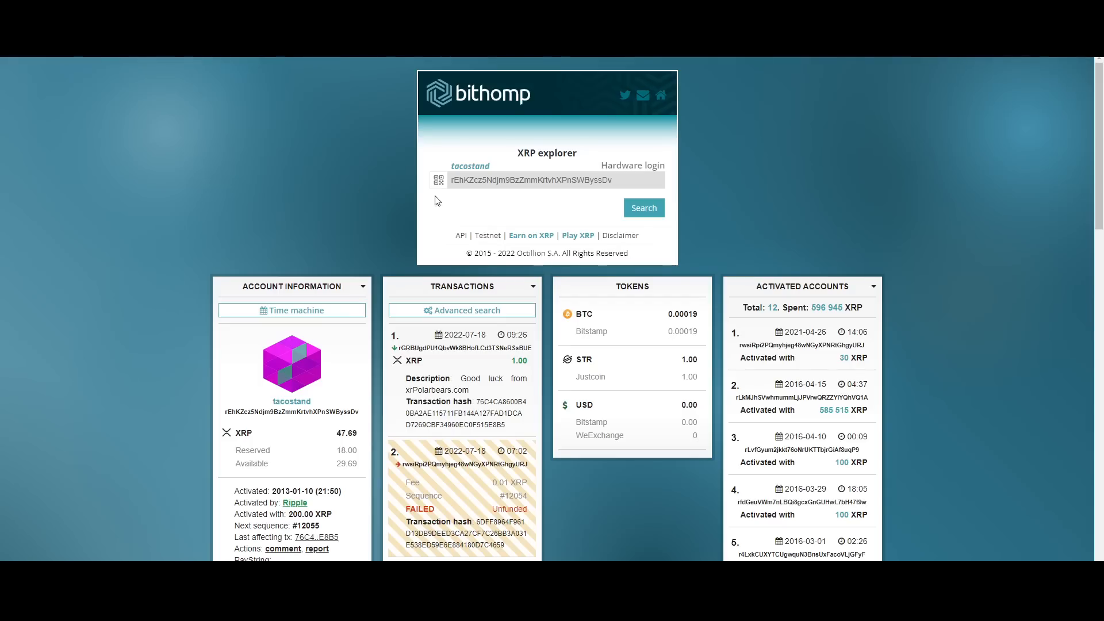
pyautogui.scroll(-3)
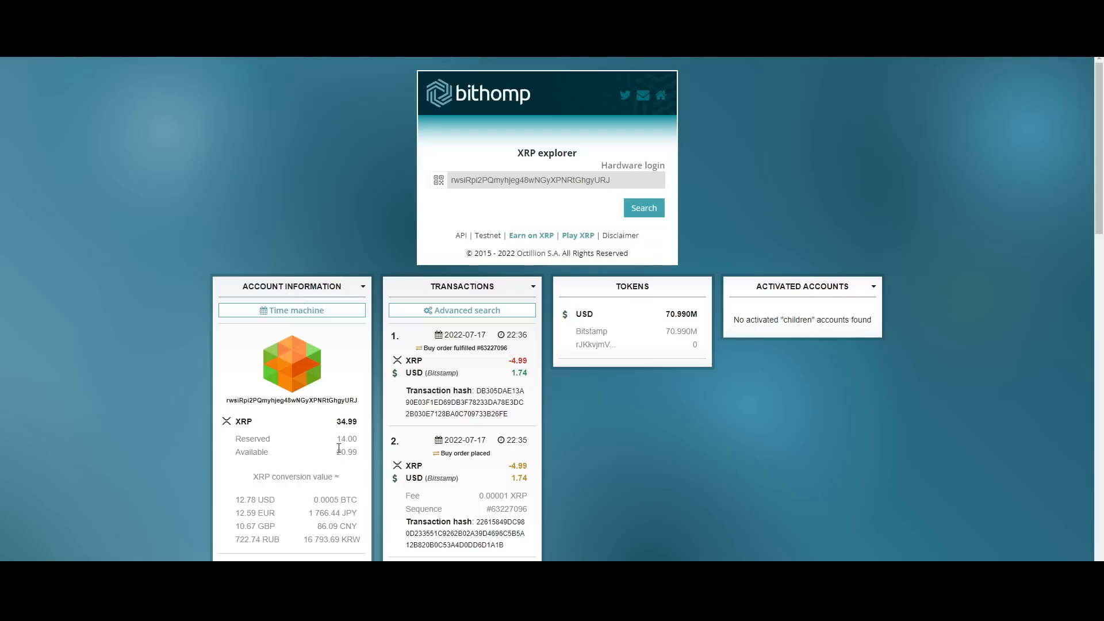
pyautogui.moveTo(367, 415)
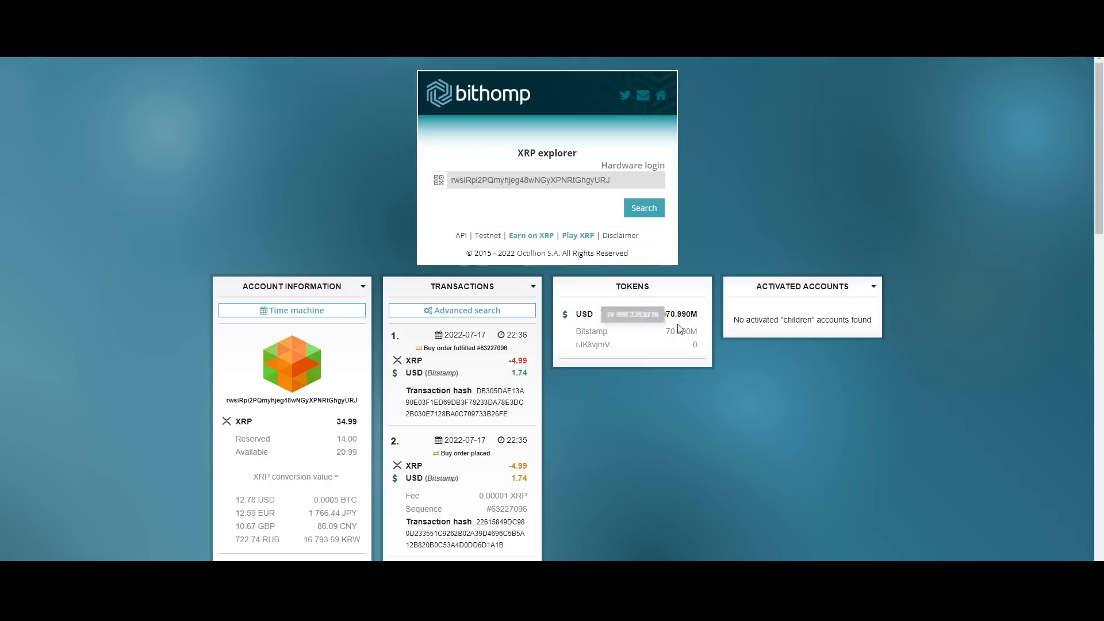
pyautogui.moveTo(680, 317)
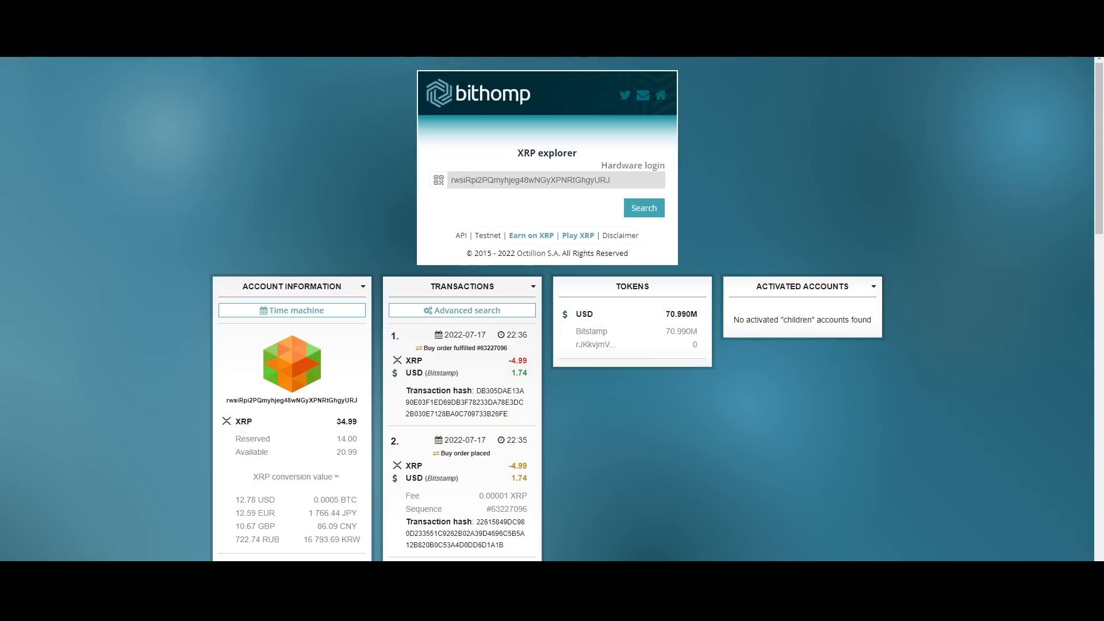
# Leave Bithomp for the Twitter thread on Jed selling his last XRP
pyautogui.click(624, 94)
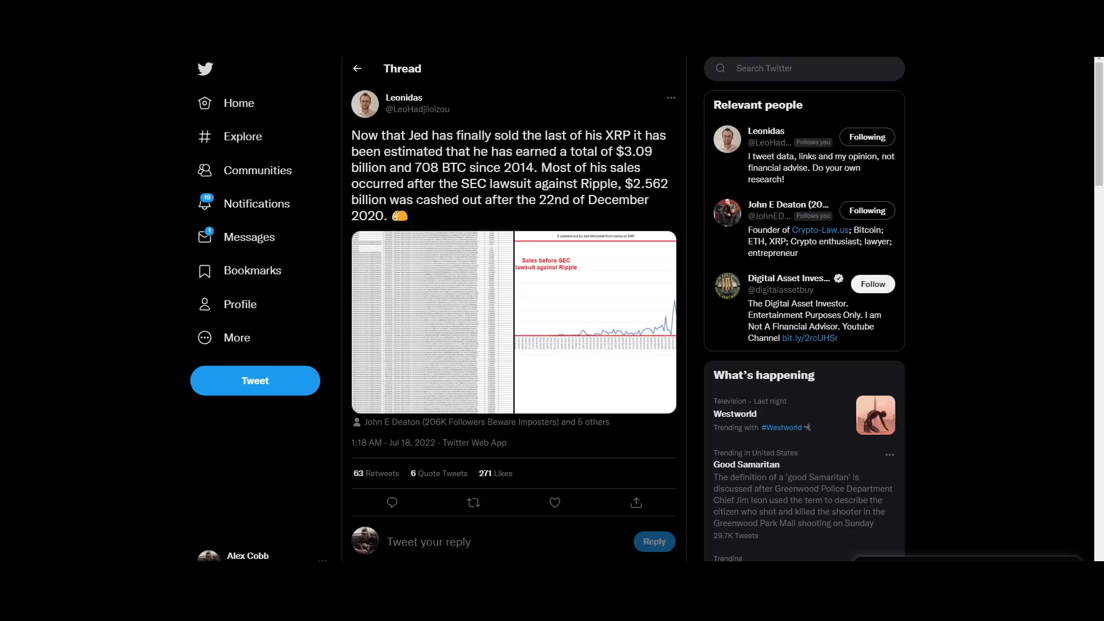
pyautogui.moveTo(513, 109)
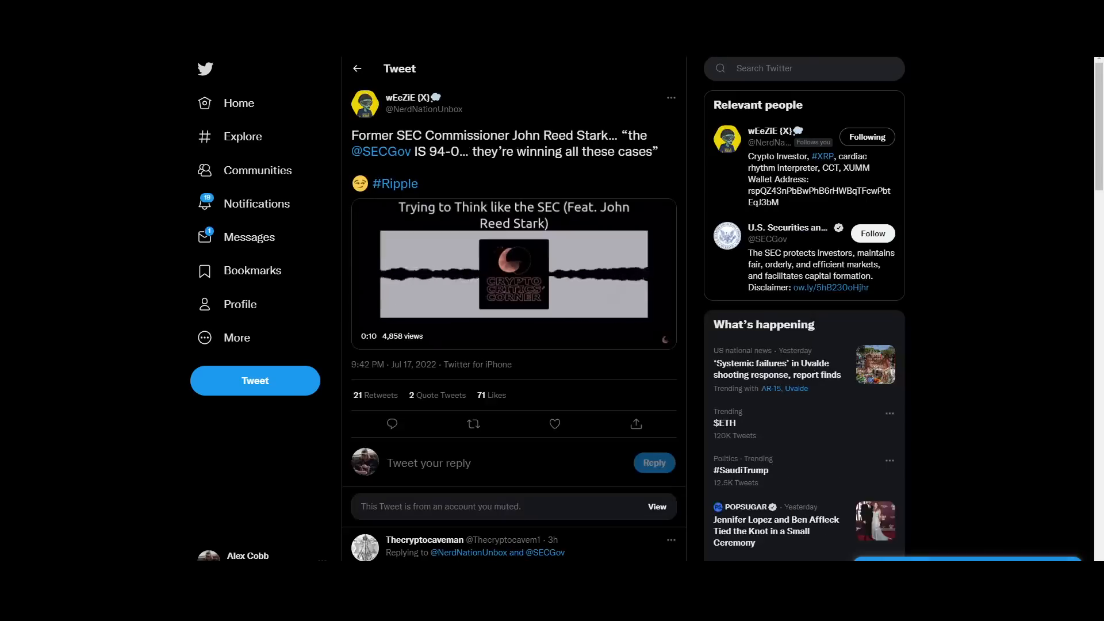
# Pause the John Reed Stark SEC clip at 0:20
pyautogui.click(512, 274)
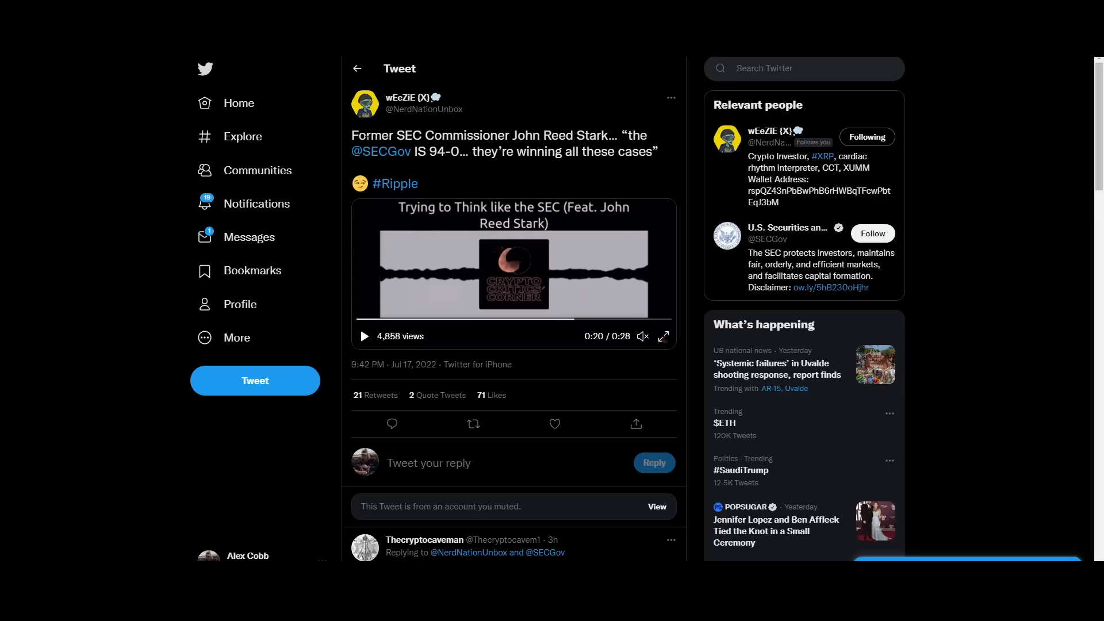
pyautogui.moveTo(366, 104)
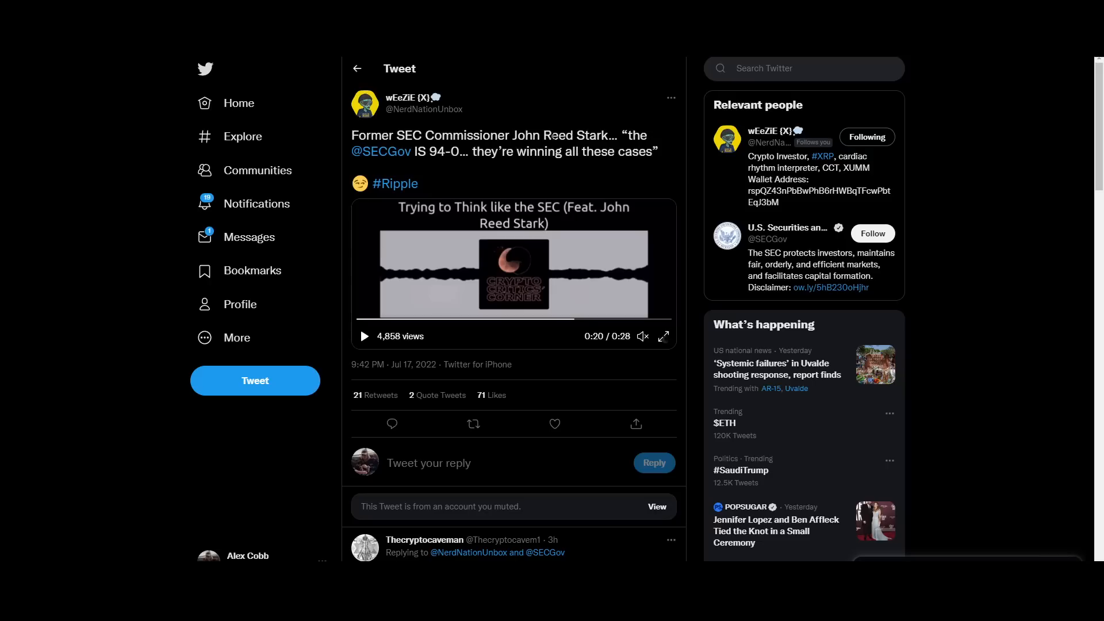
pyautogui.moveTo(413, 185)
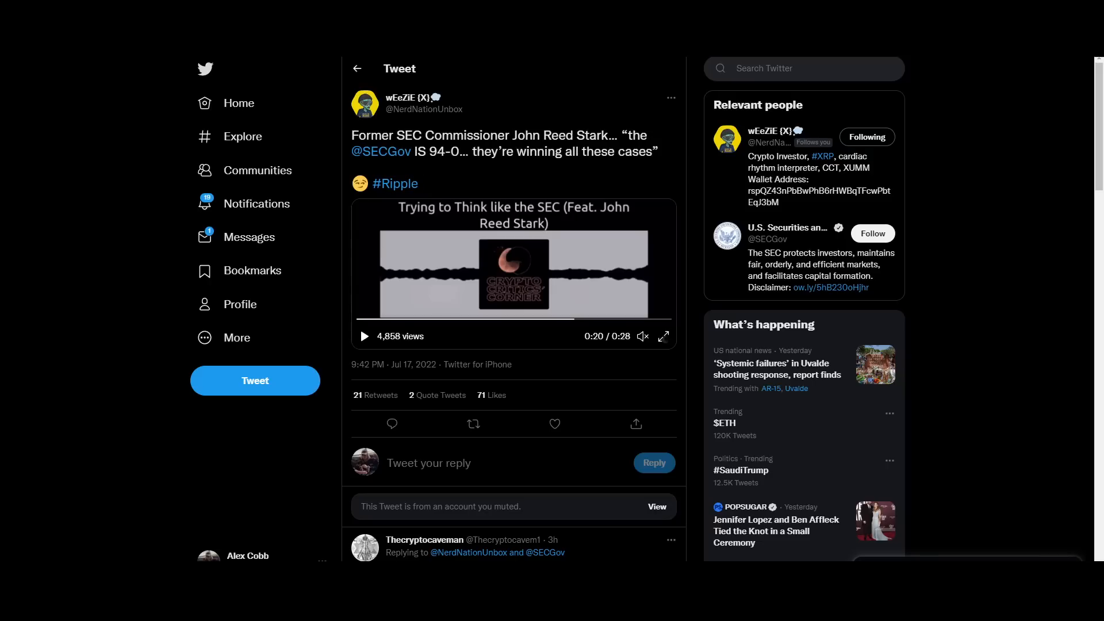
pyautogui.moveTo(539, 166)
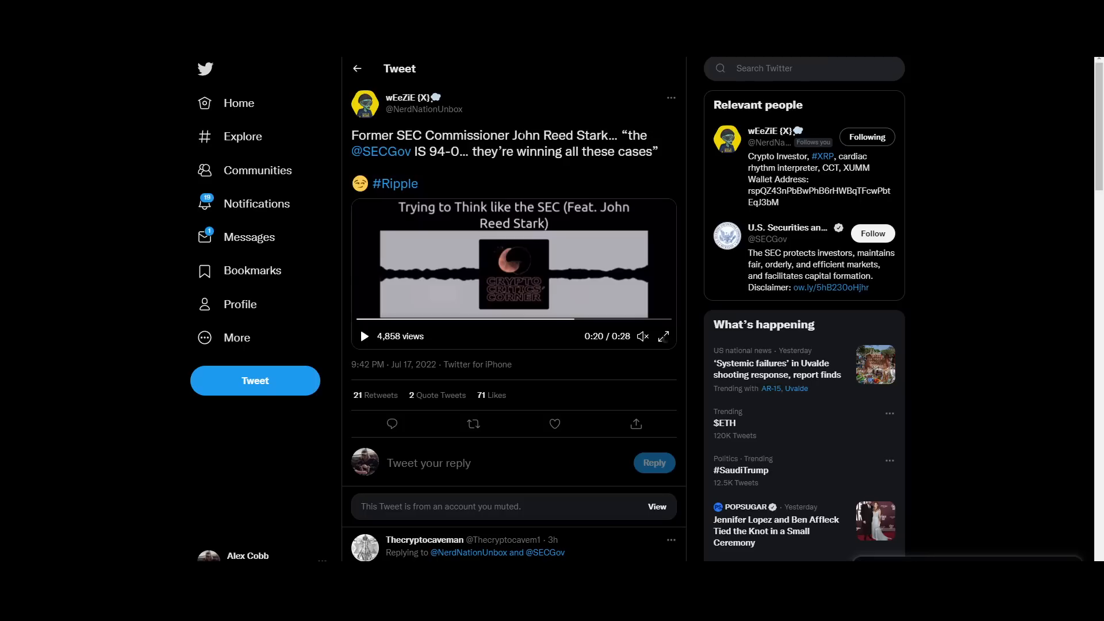
pyautogui.moveTo(499, 201)
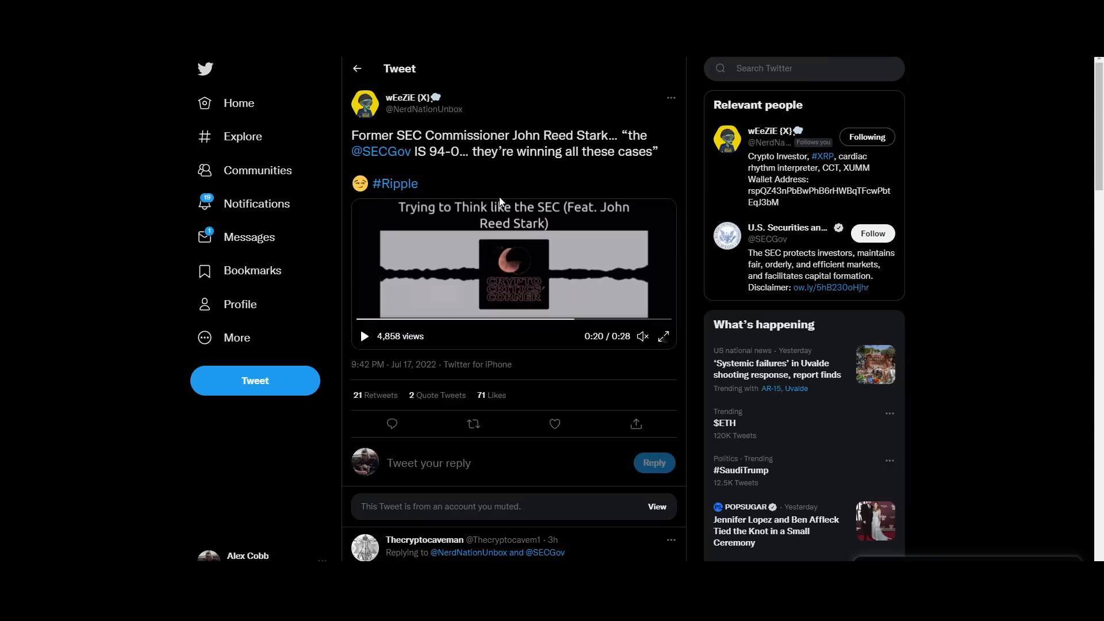
pyautogui.moveTo(500, 202)
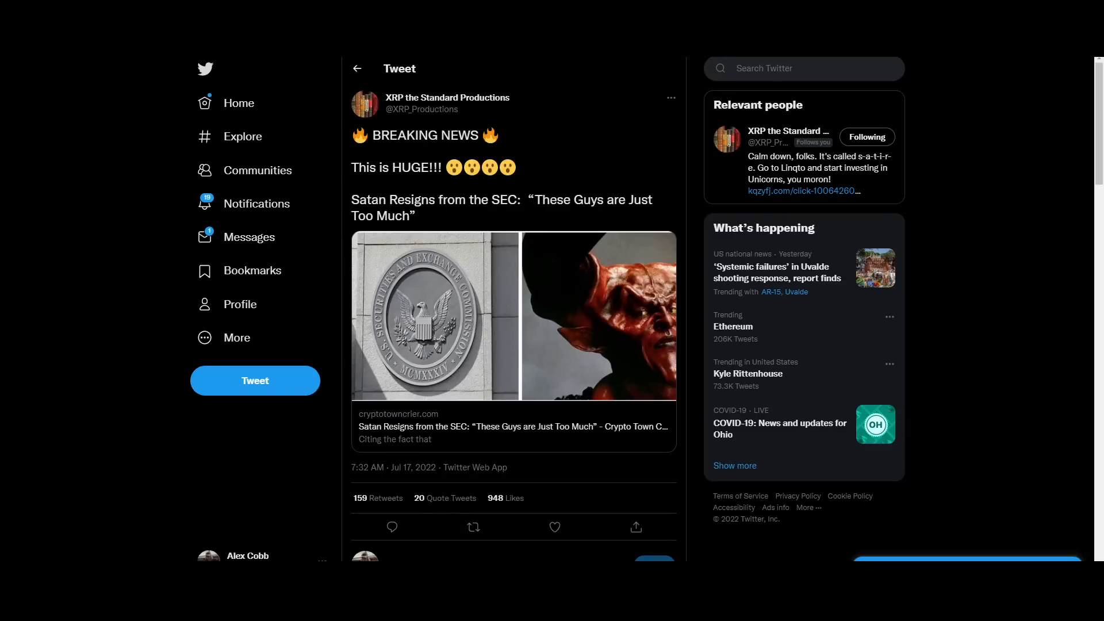
pyautogui.moveTo(446, 97)
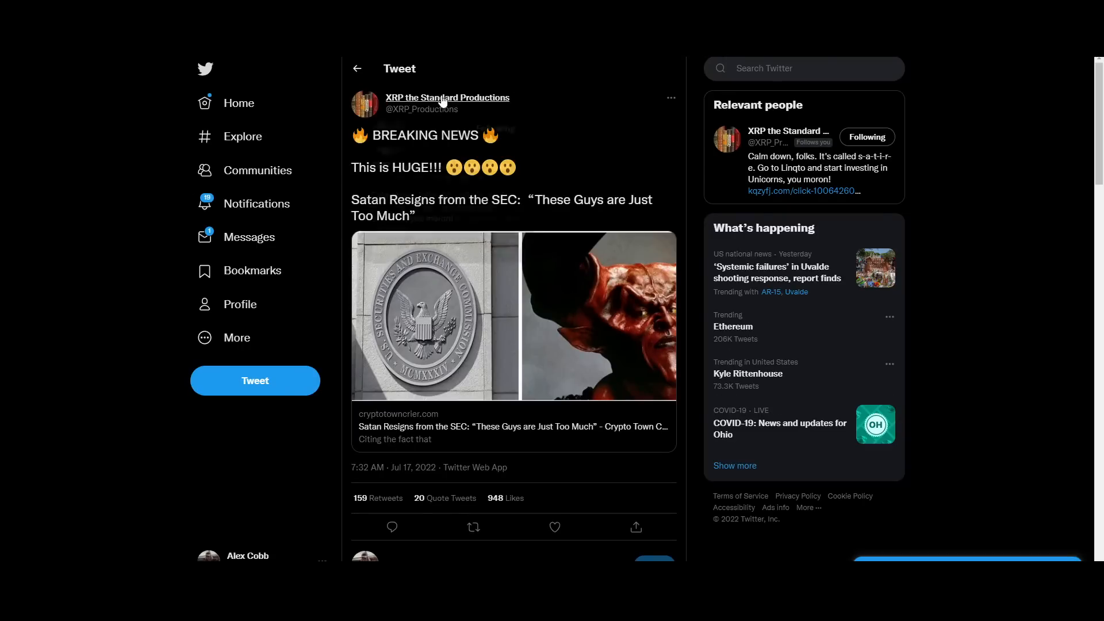
pyautogui.moveTo(784, 160)
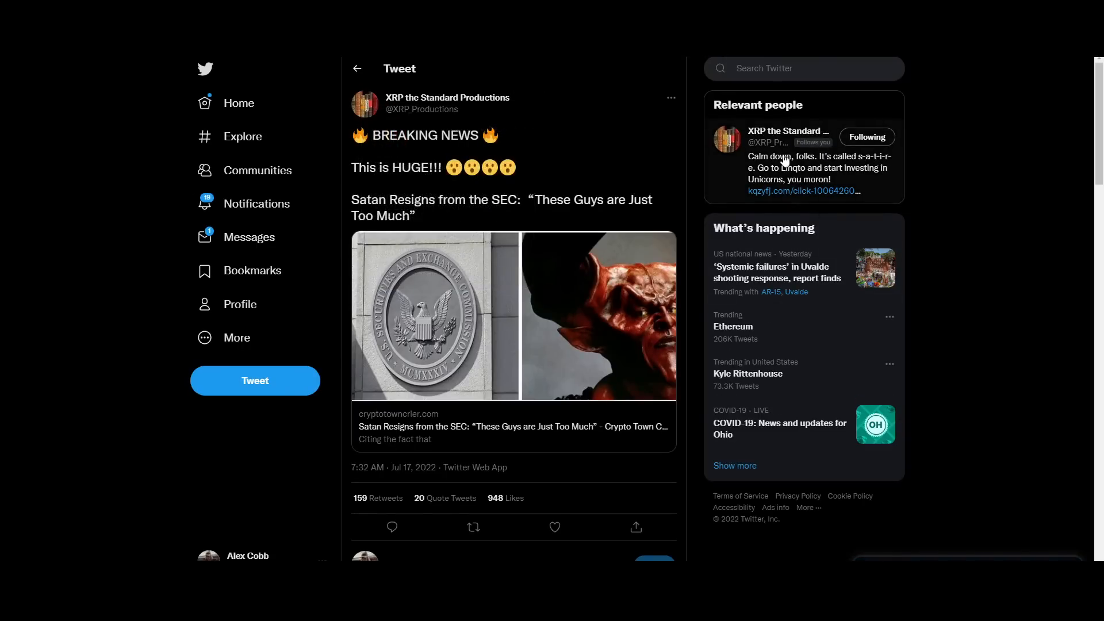
pyautogui.moveTo(433, 186)
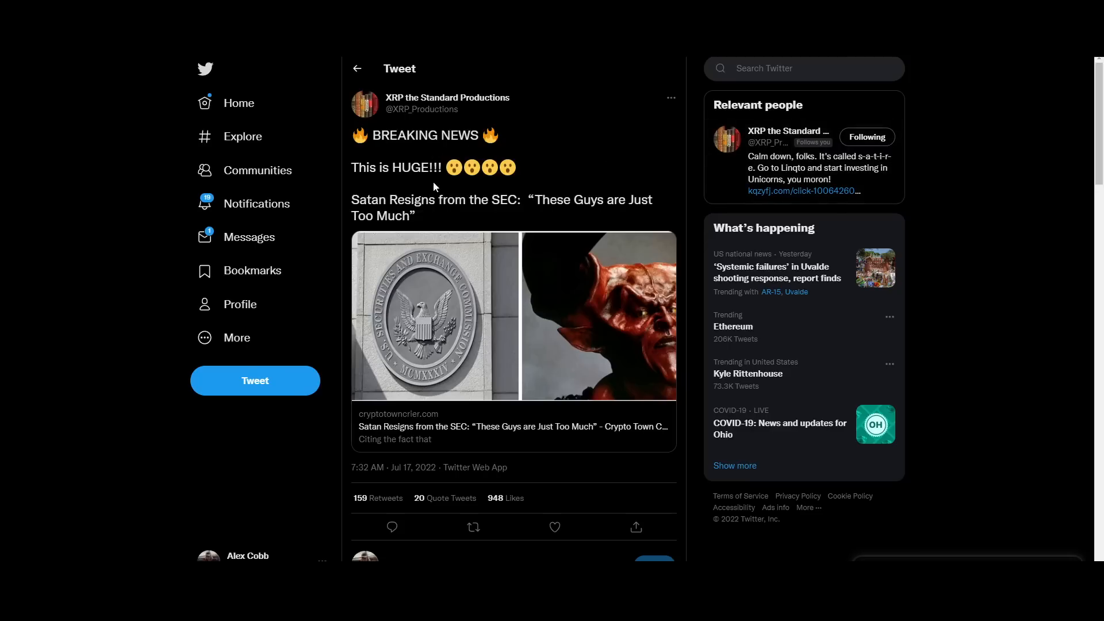
pyautogui.moveTo(433, 185)
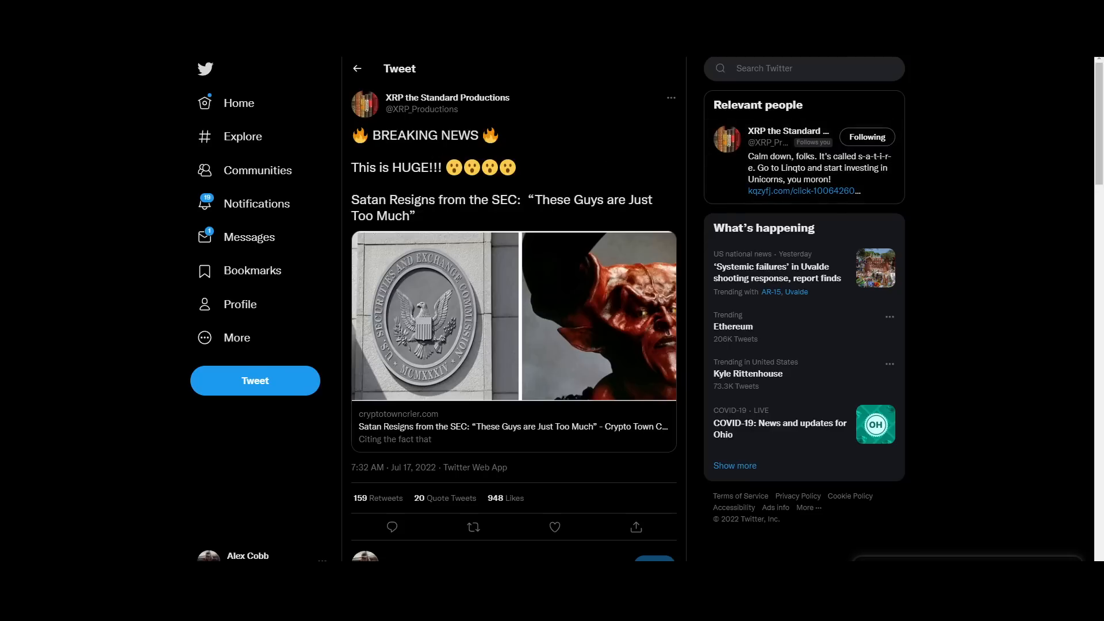
pyautogui.moveTo(447, 271)
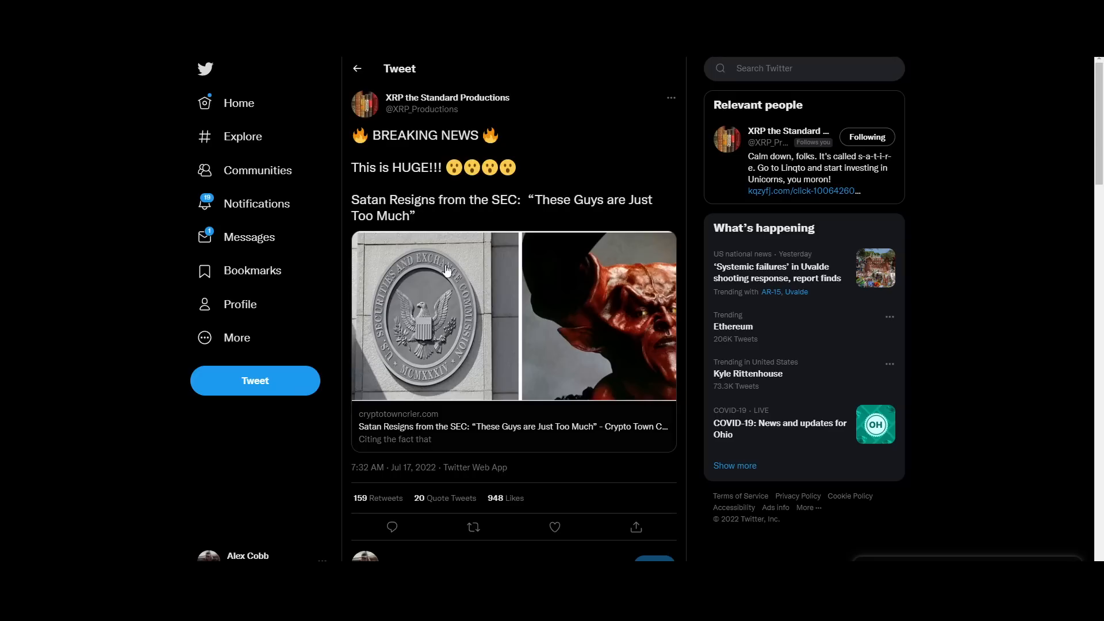
pyautogui.moveTo(445, 273)
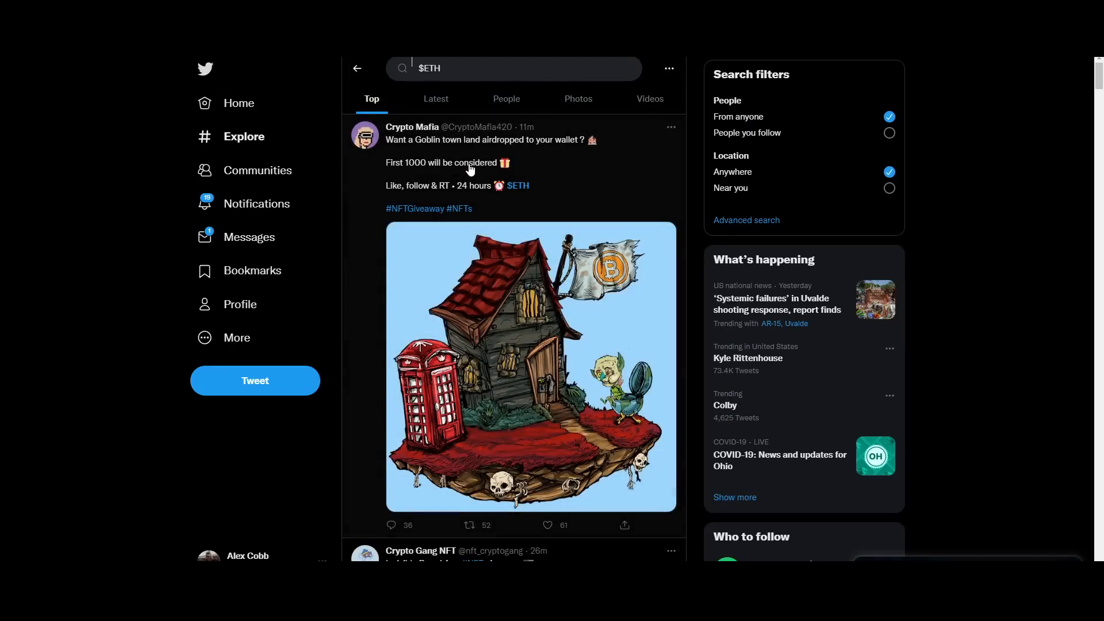
# Scroll to the Ethereum 2016-2017 vs 2021-2022 chart tweet and enlarge its image
pyautogui.scroll(-3)
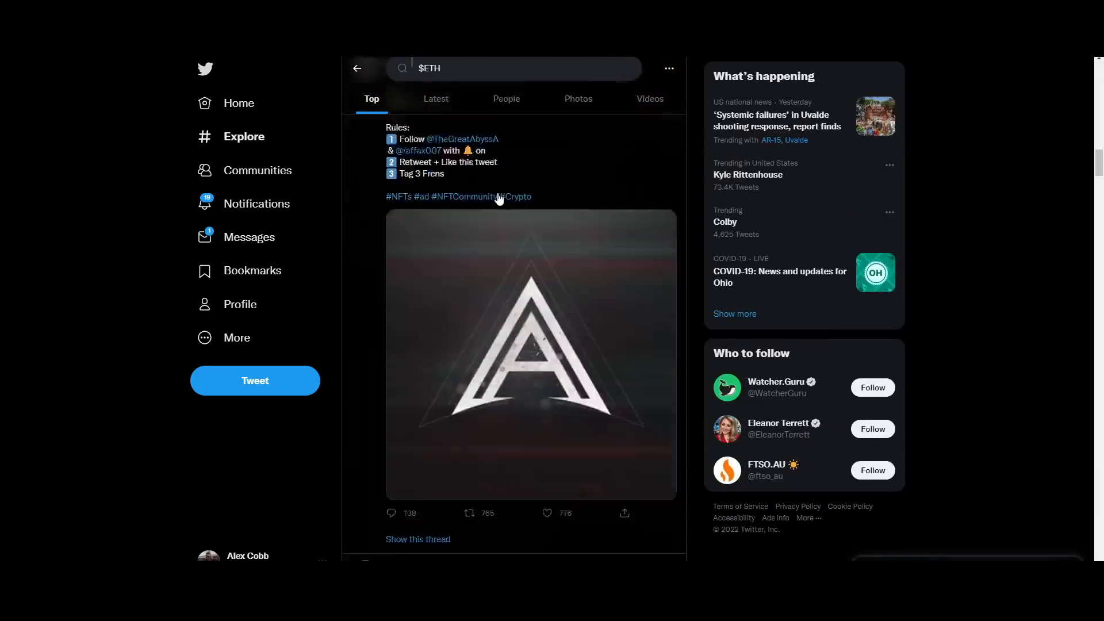
pyautogui.scroll(-3)
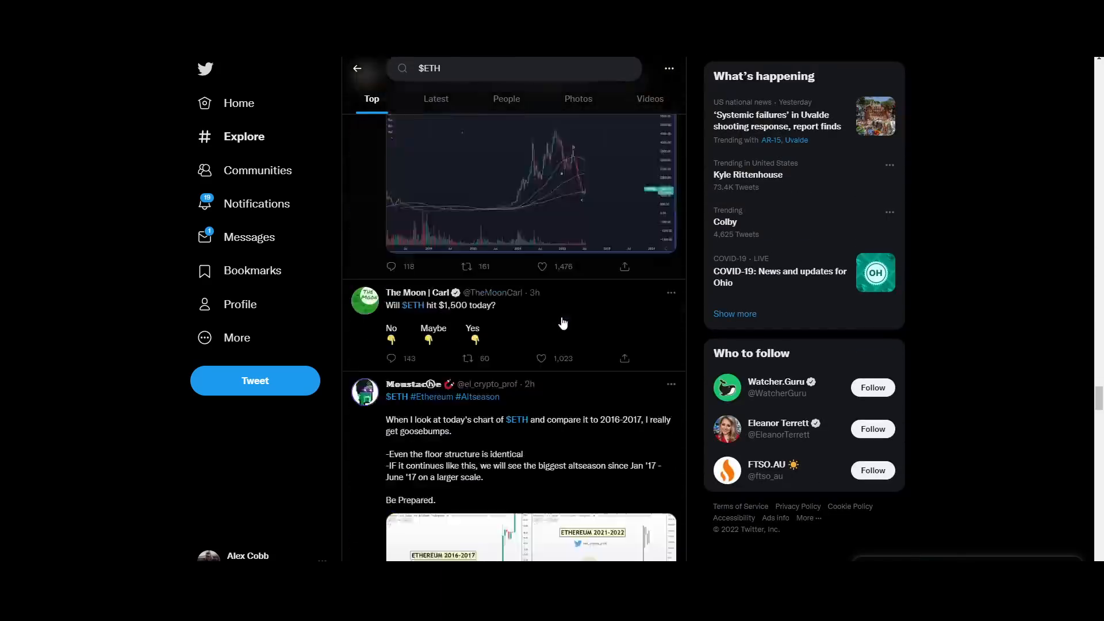
pyautogui.scroll(3)
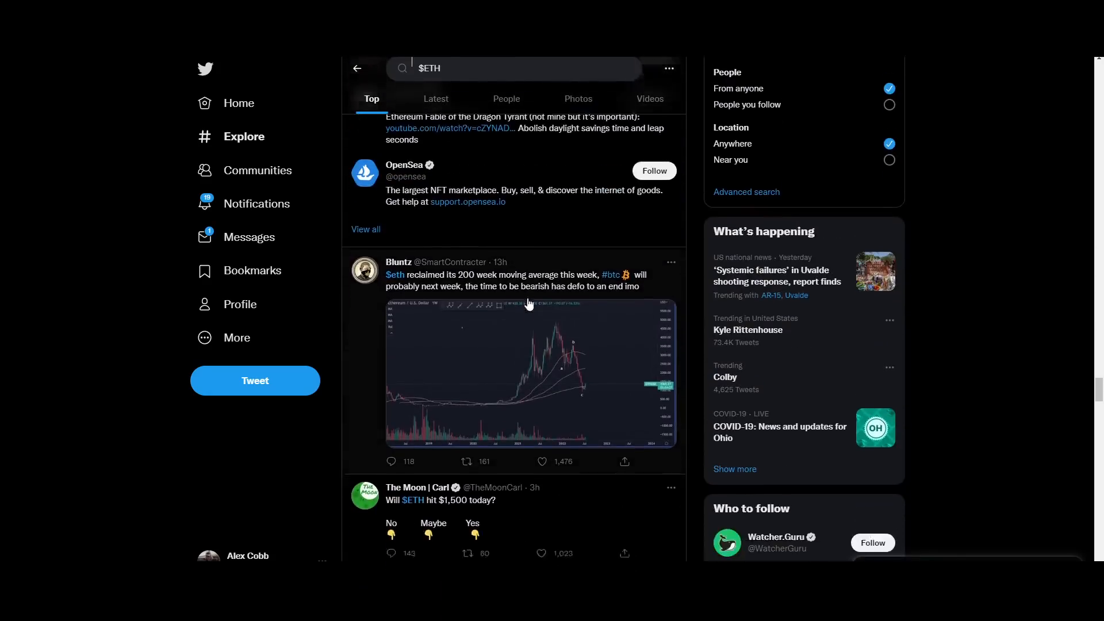
pyautogui.scroll(-3)
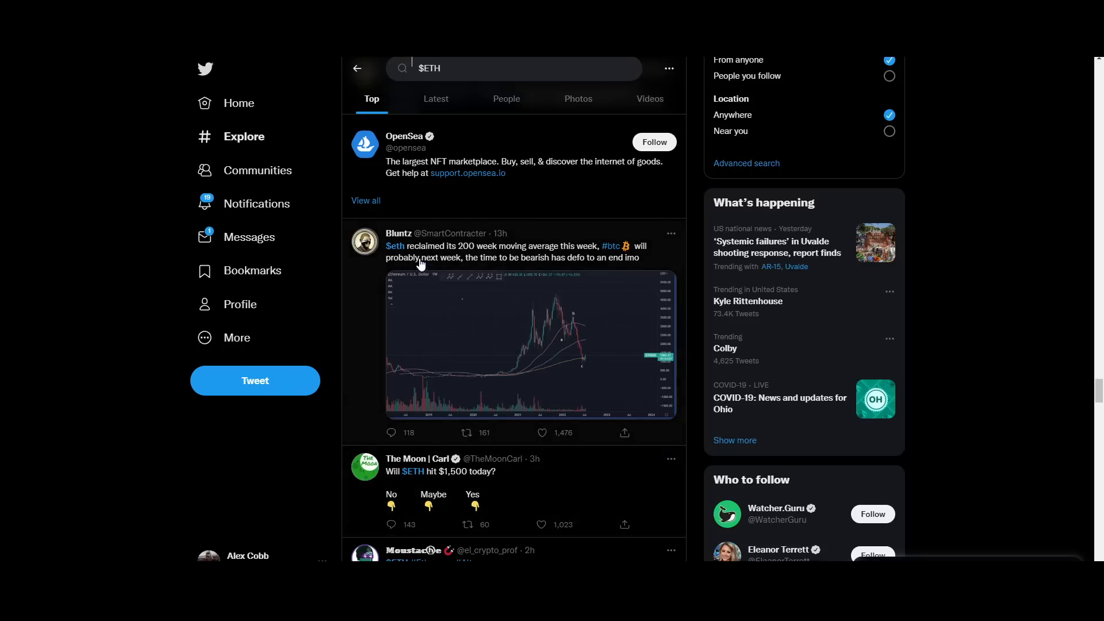
pyautogui.moveTo(571, 253)
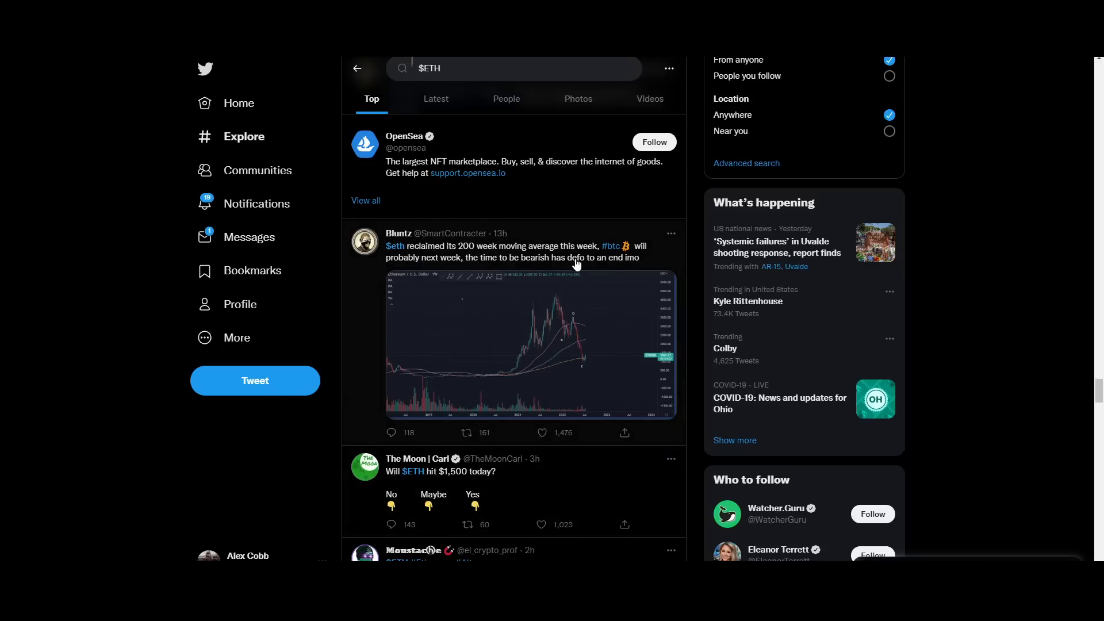
pyautogui.scroll(-3)
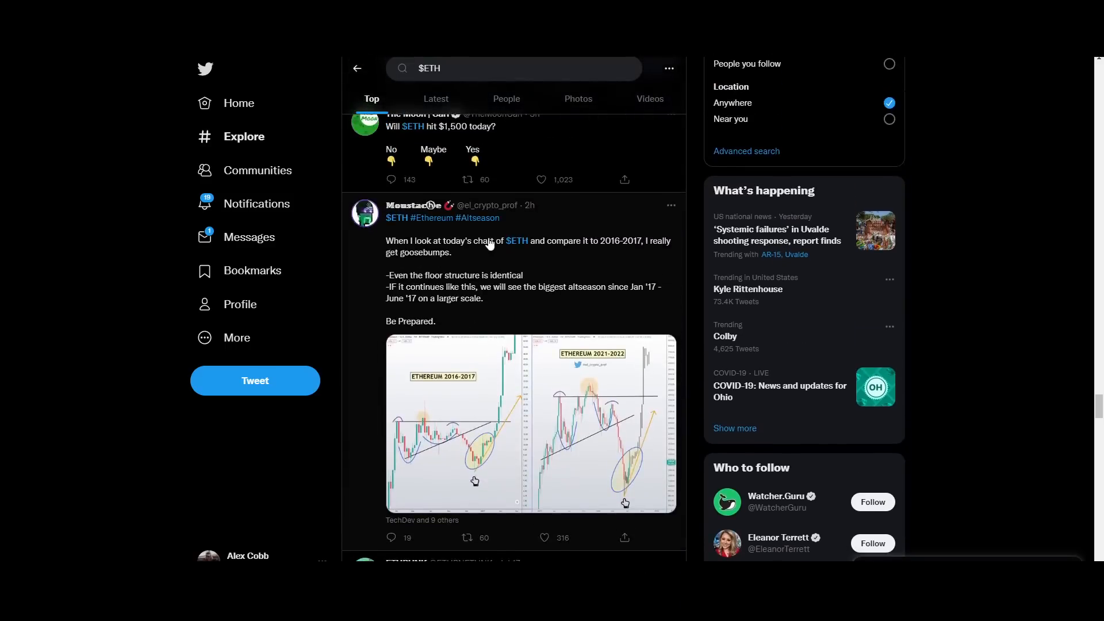
pyautogui.moveTo(579, 255)
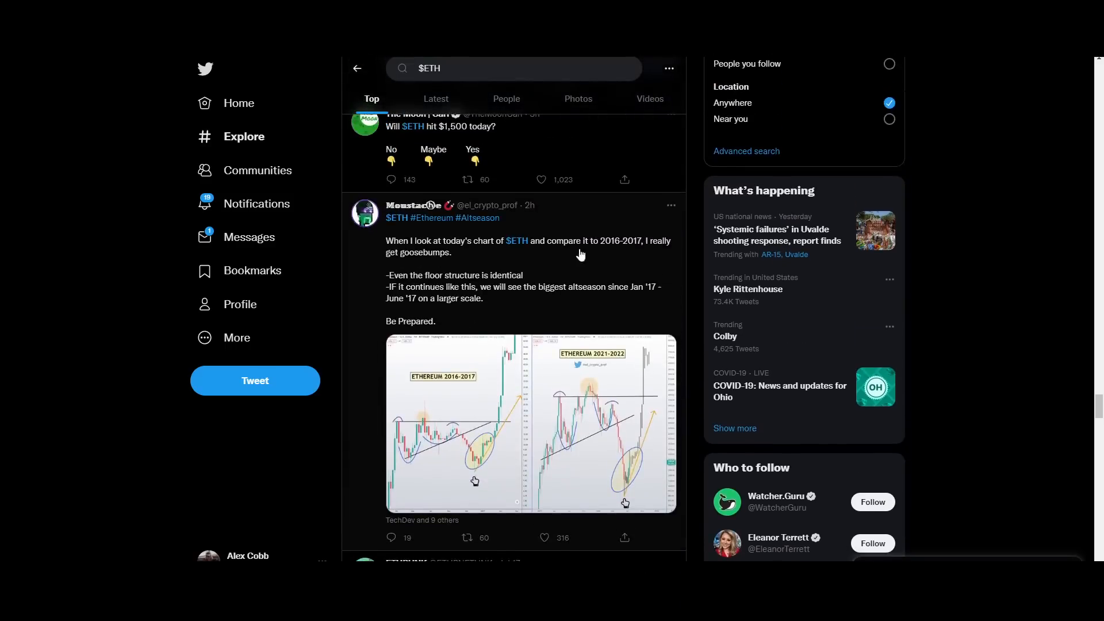
pyautogui.moveTo(410, 258)
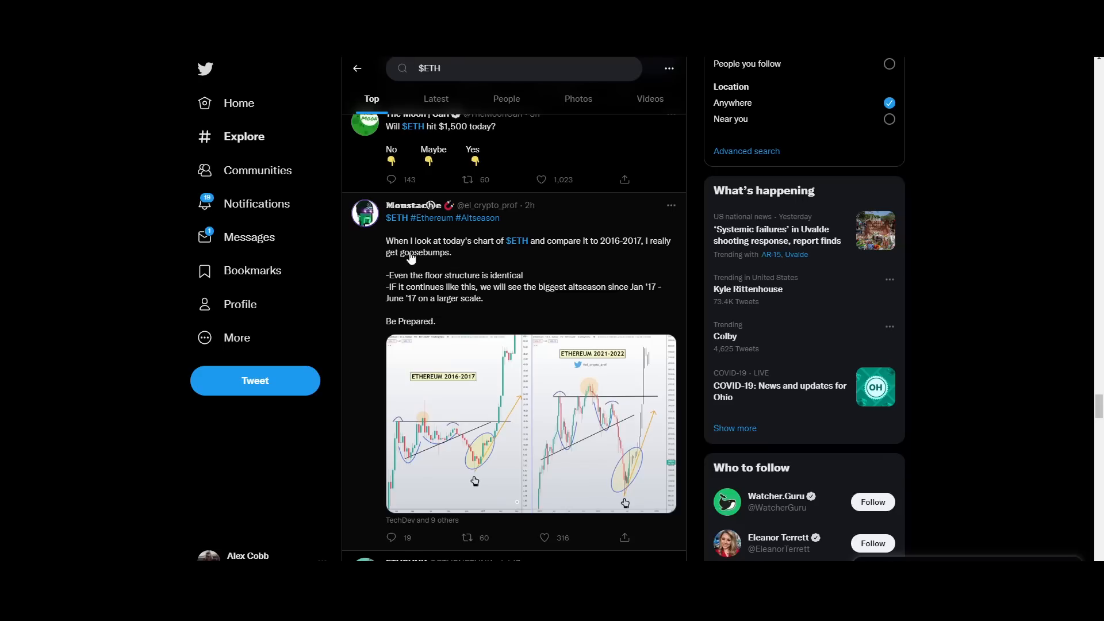
pyautogui.moveTo(519, 313)
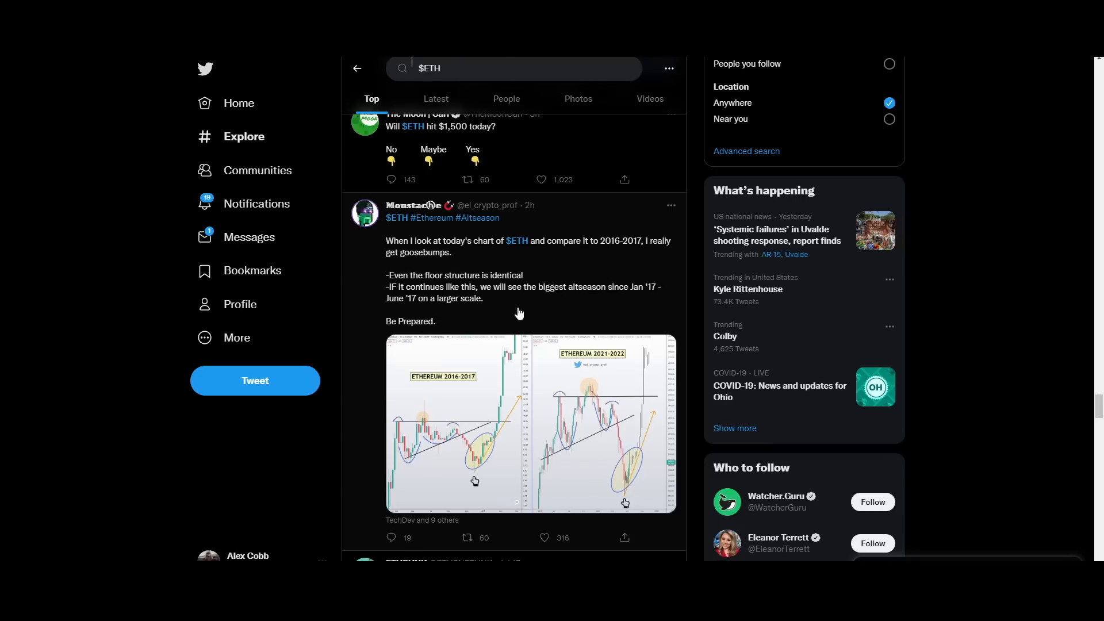
pyautogui.moveTo(489, 320)
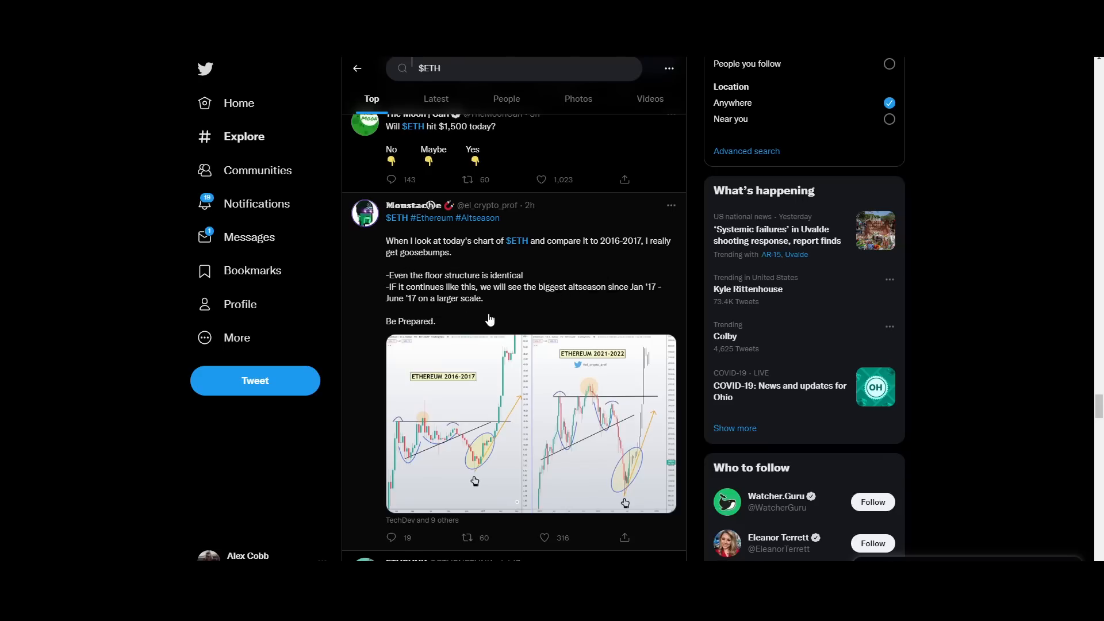
pyautogui.moveTo(442, 312)
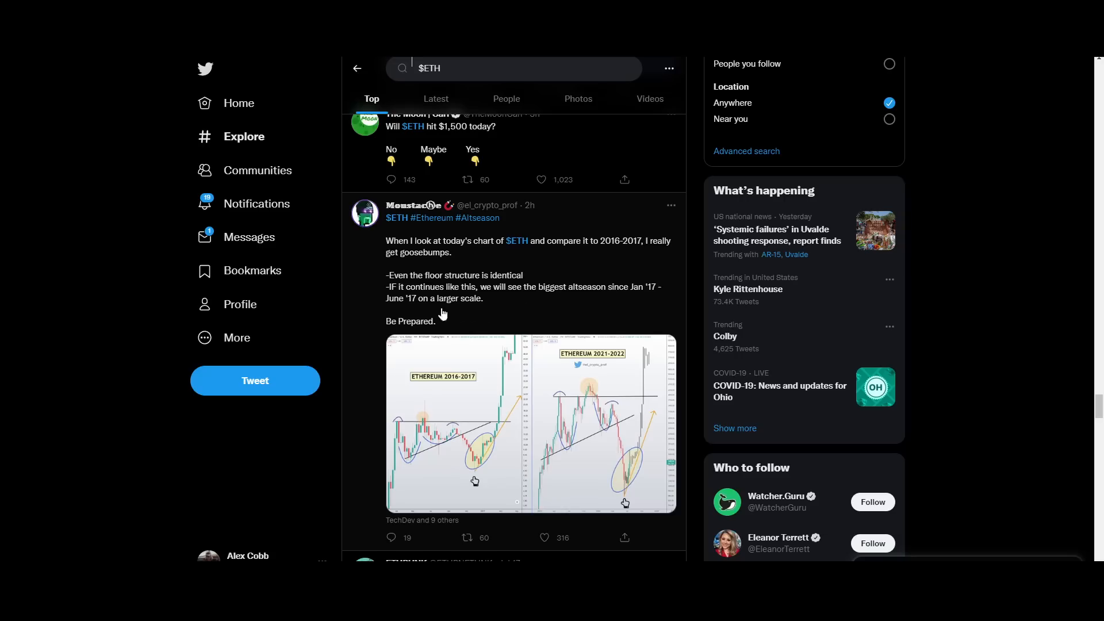
pyautogui.scroll(-3)
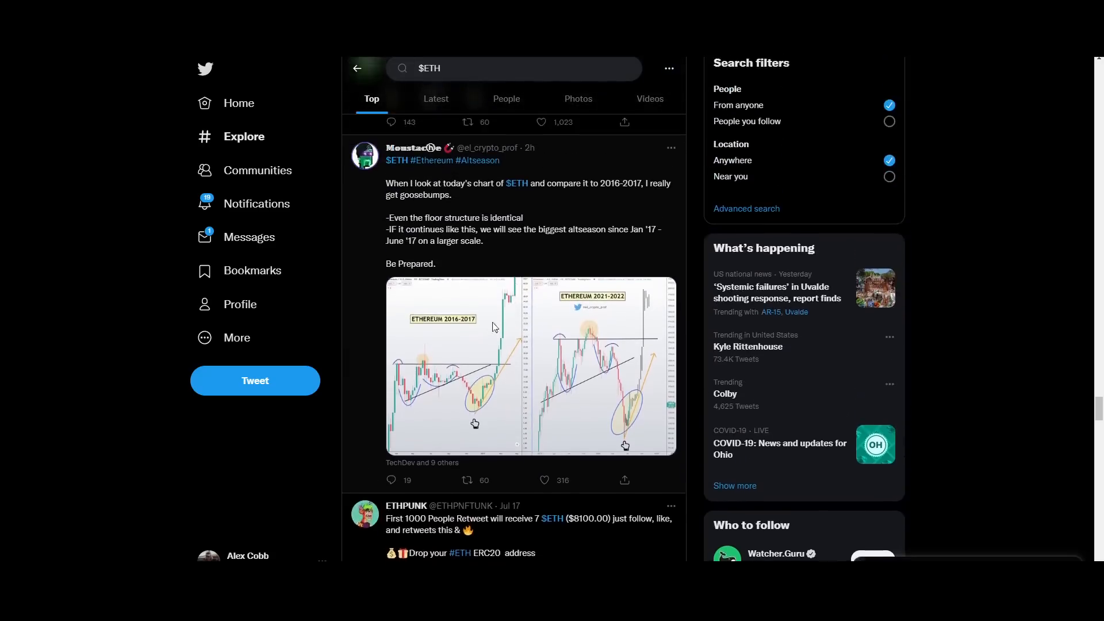
pyautogui.click(531, 367)
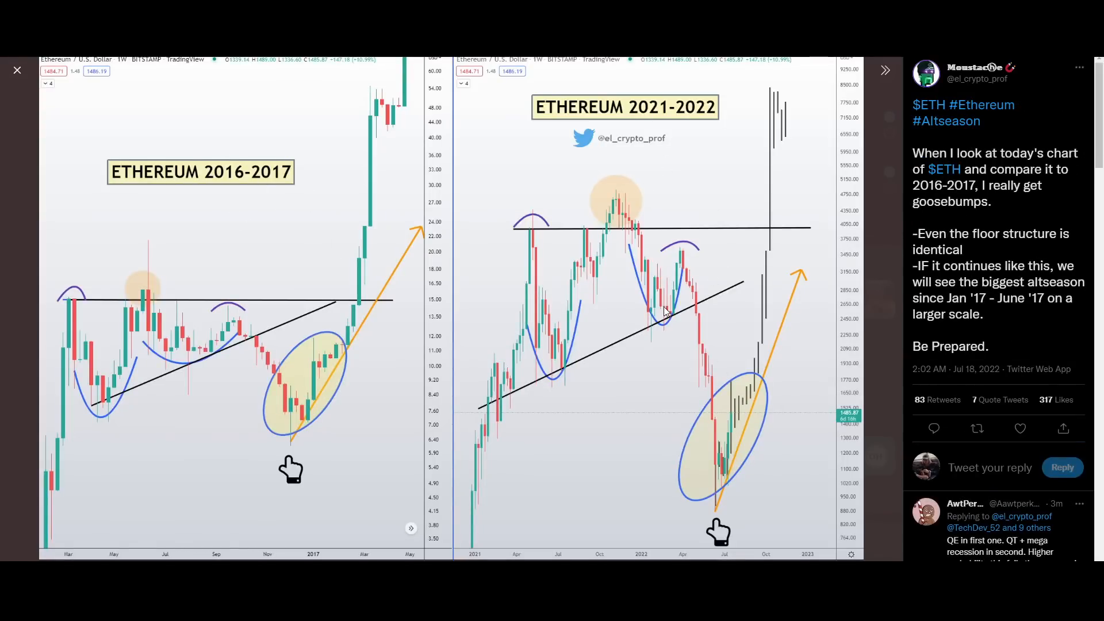
pyautogui.moveTo(207, 364)
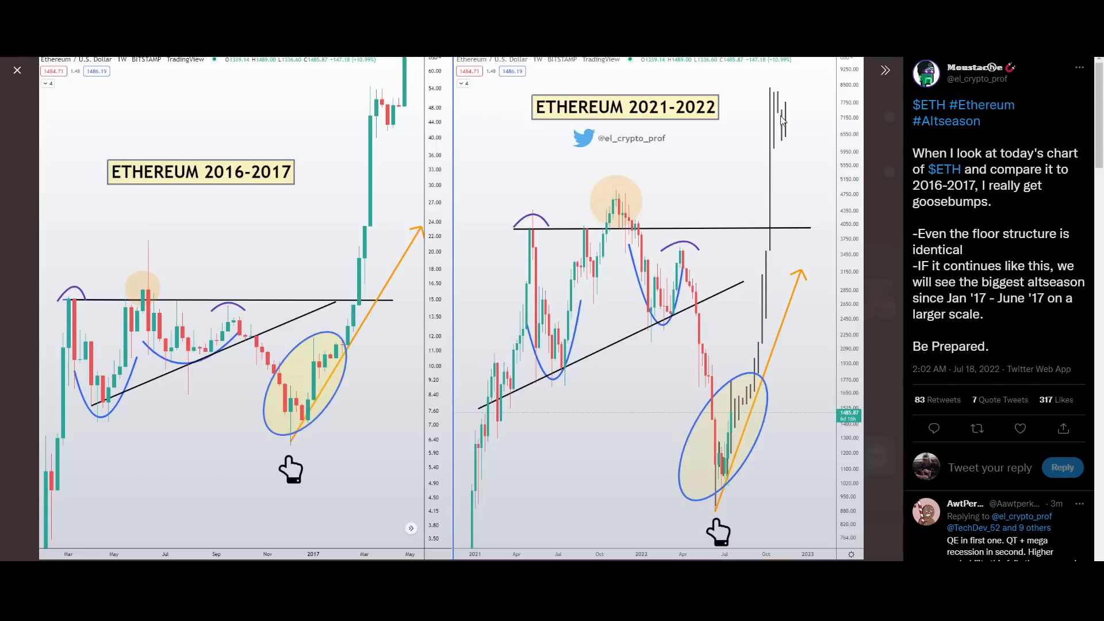
pyautogui.moveTo(42, 90)
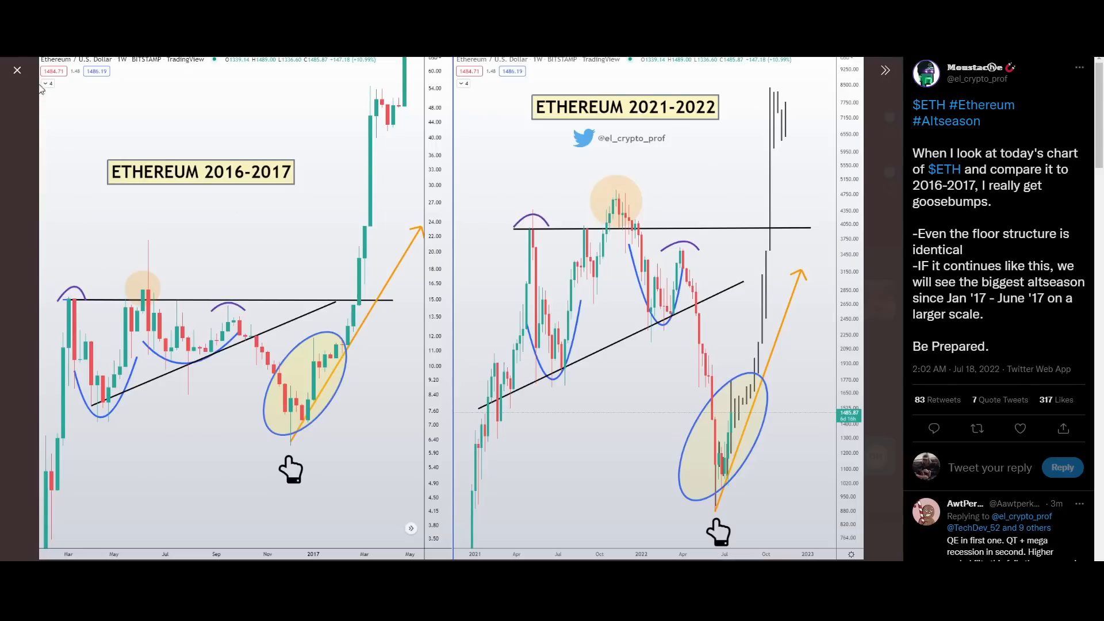
pyautogui.moveTo(17, 71)
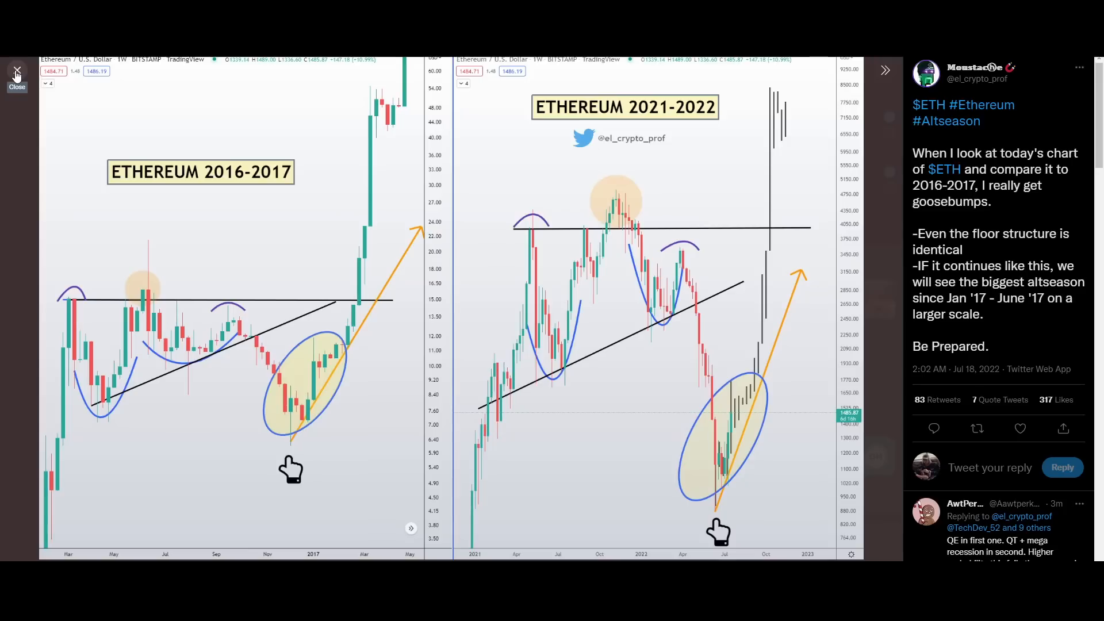
pyautogui.moveTo(700, 179)
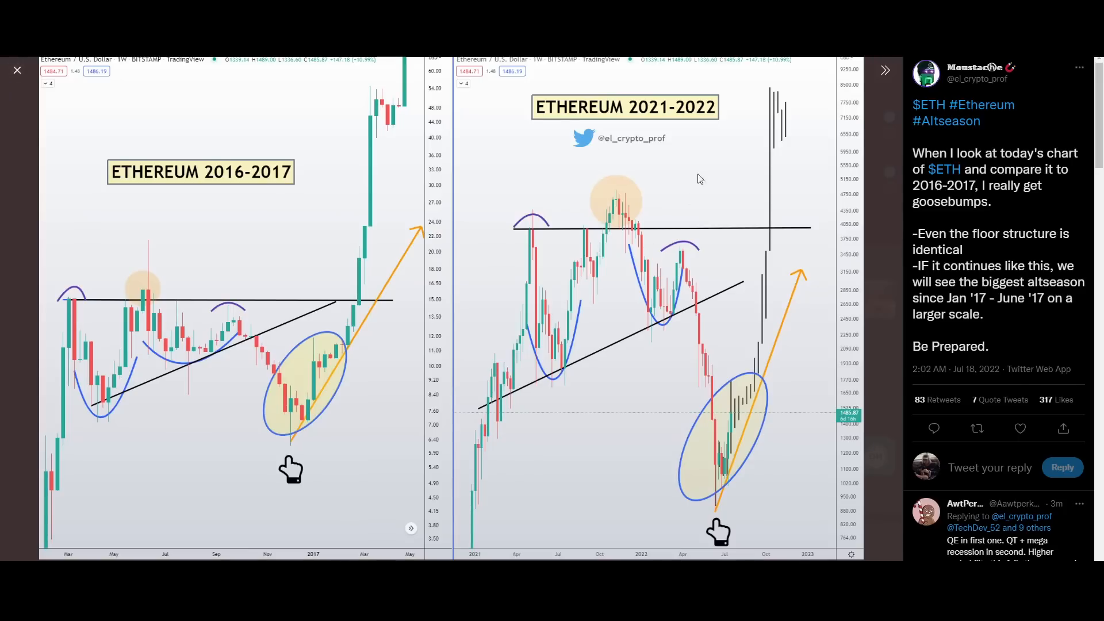
# Close the enlarged Ethereum chart viewer to return to $ETH results
pyautogui.click(16, 69)
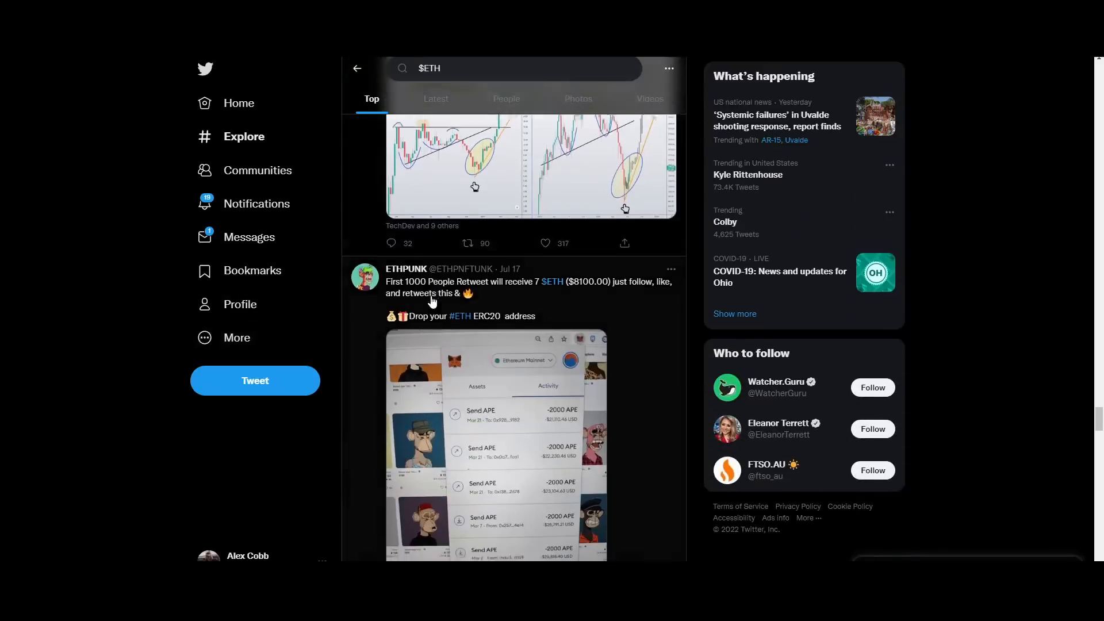
# Scroll the $ETH results down to CoinGecko's Ethereum $1,486.09 price chart tweet
pyautogui.scroll(3)
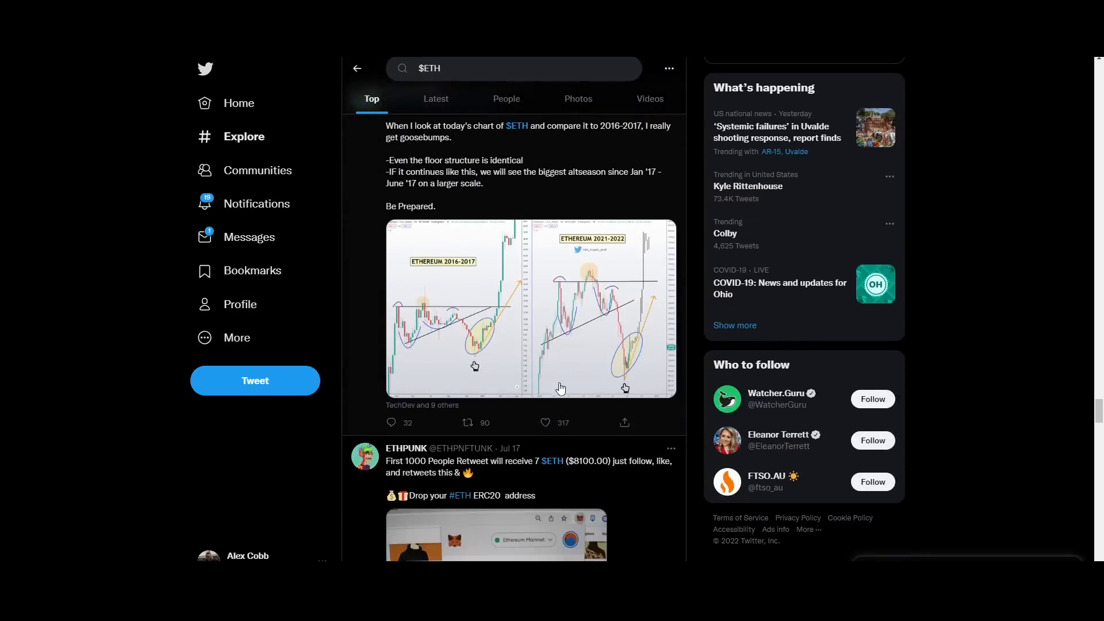
pyautogui.moveTo(580, 379)
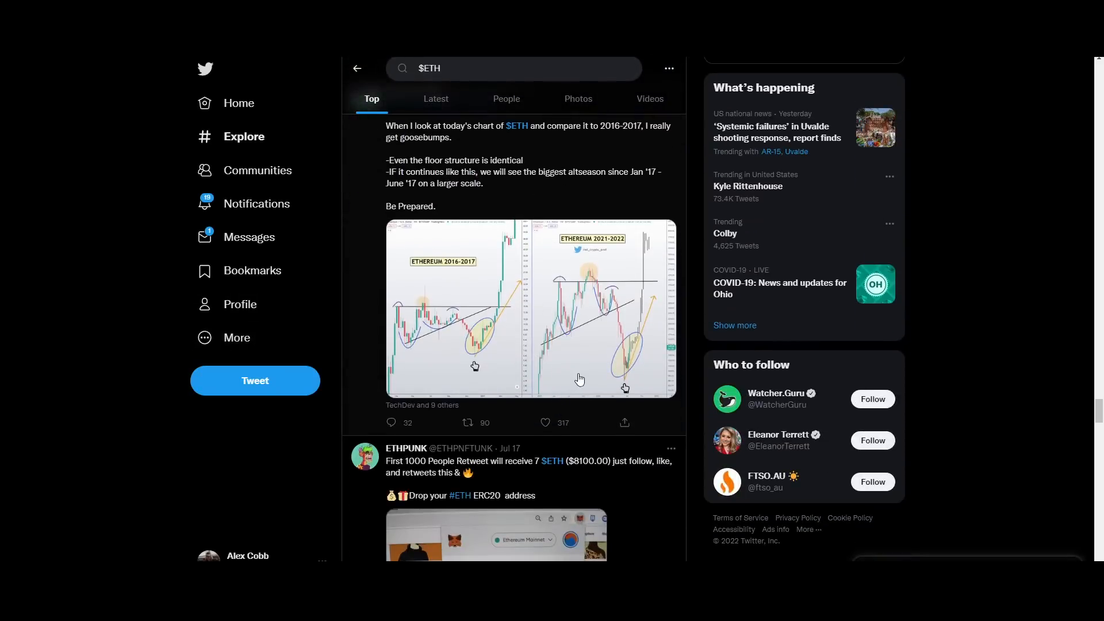
pyautogui.scroll(-3)
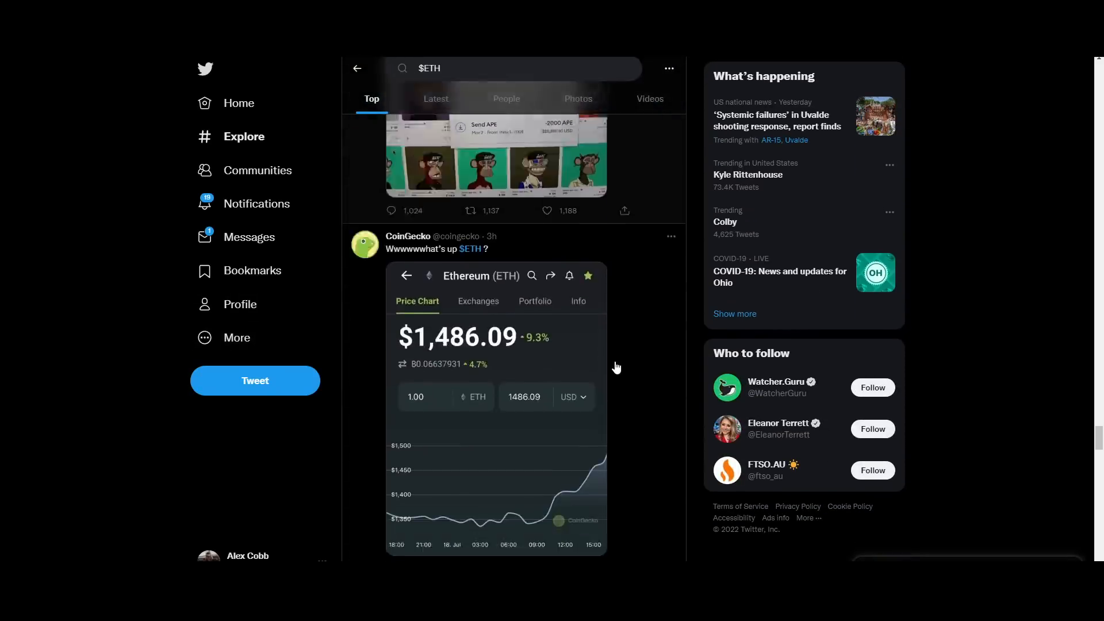
pyautogui.click(668, 67)
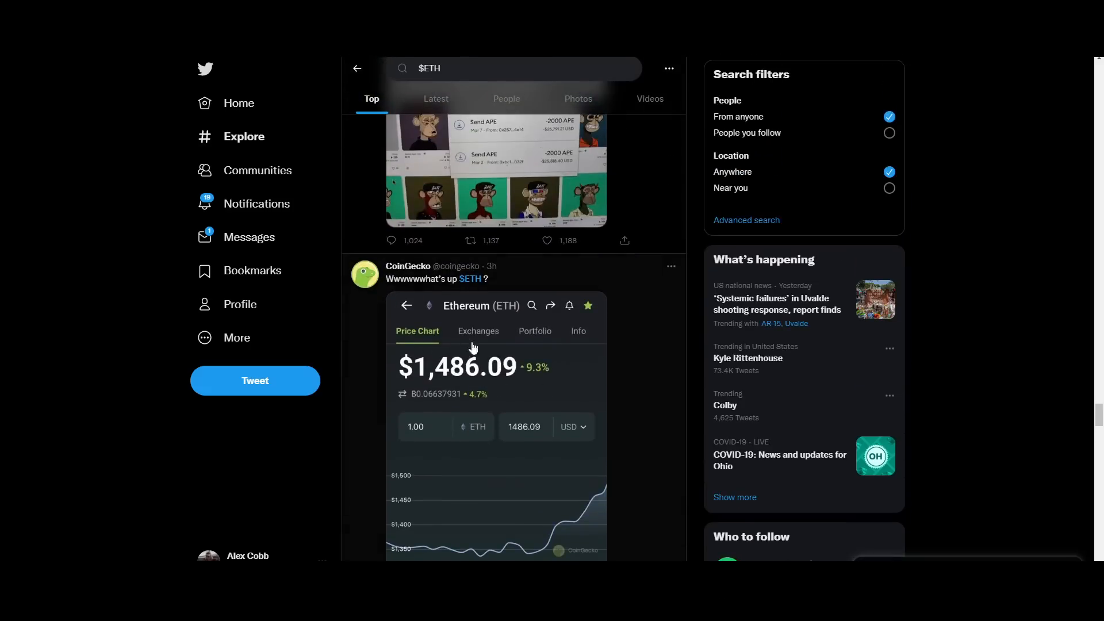
pyautogui.scroll(-3)
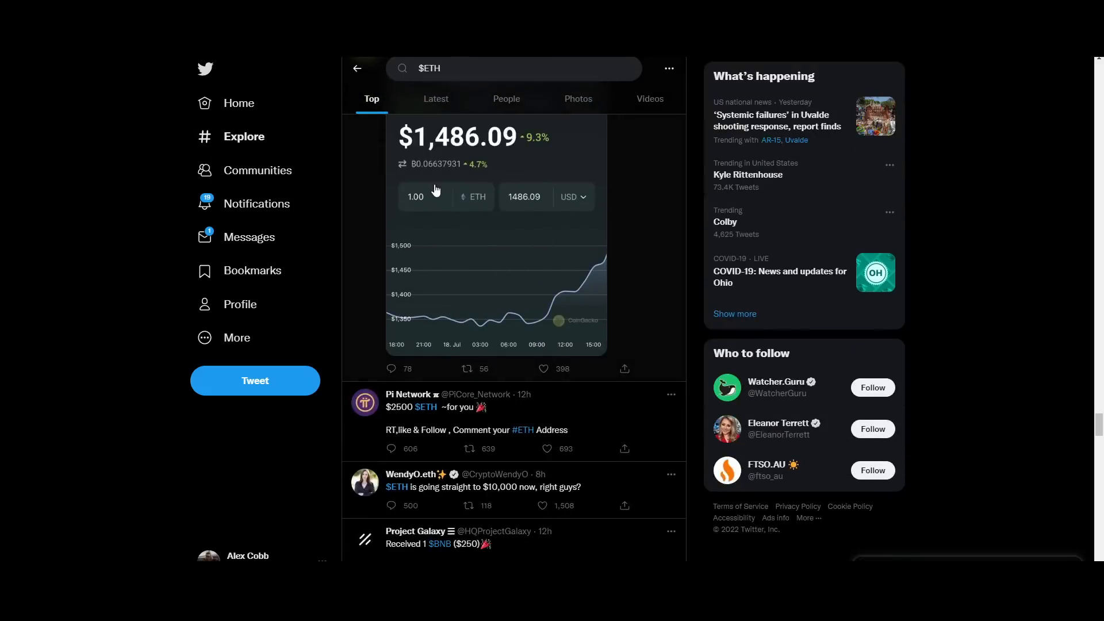
pyautogui.moveTo(437, 304)
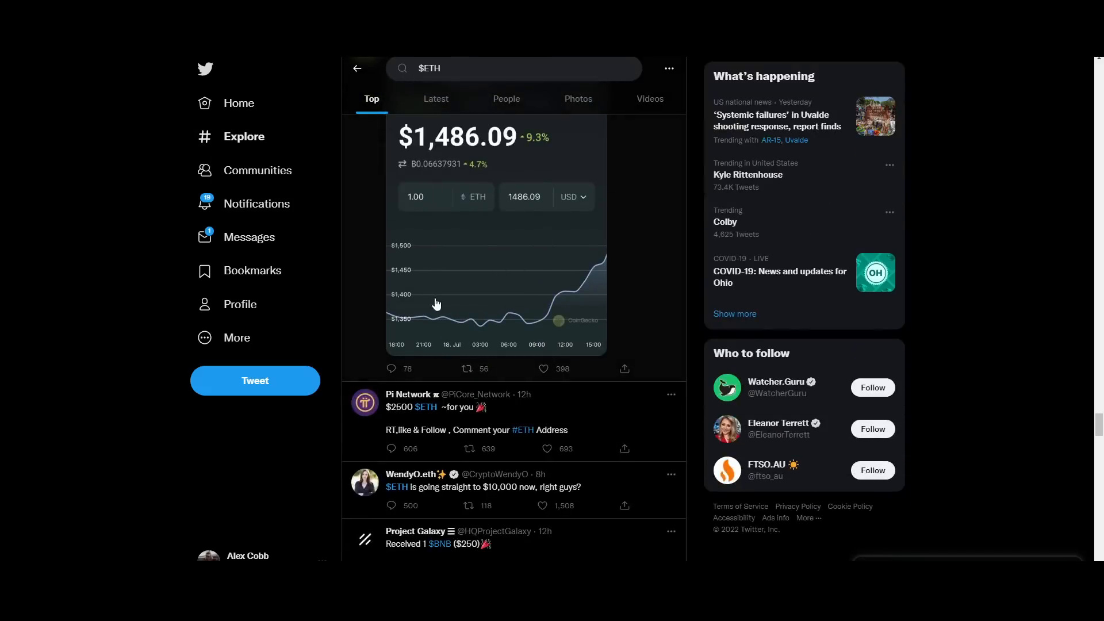
pyautogui.moveTo(483, 493)
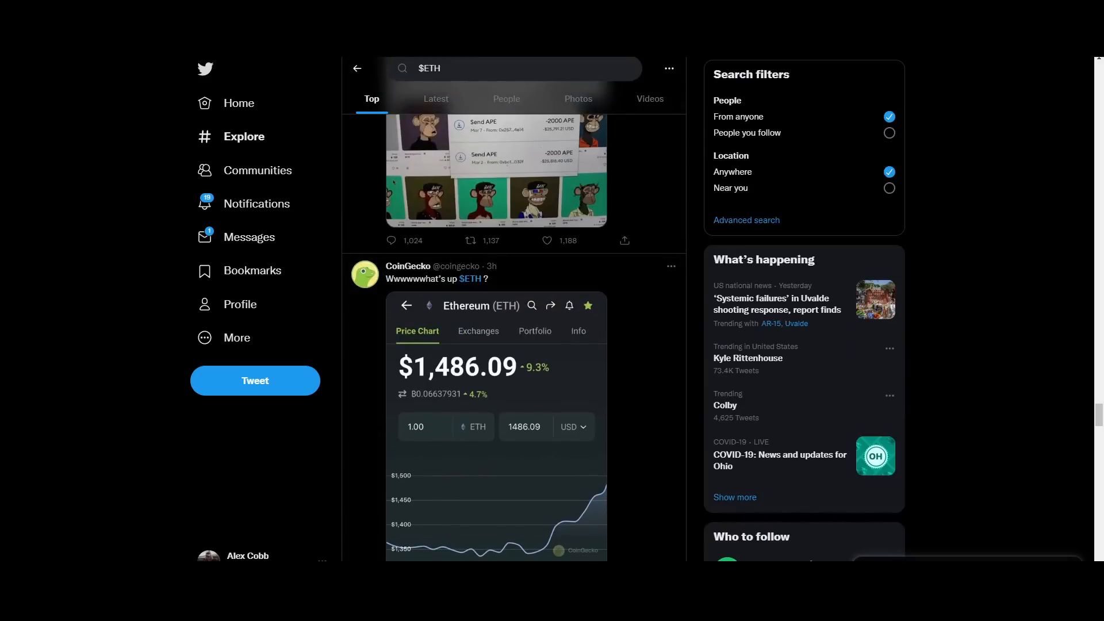
pyautogui.moveTo(929, 176)
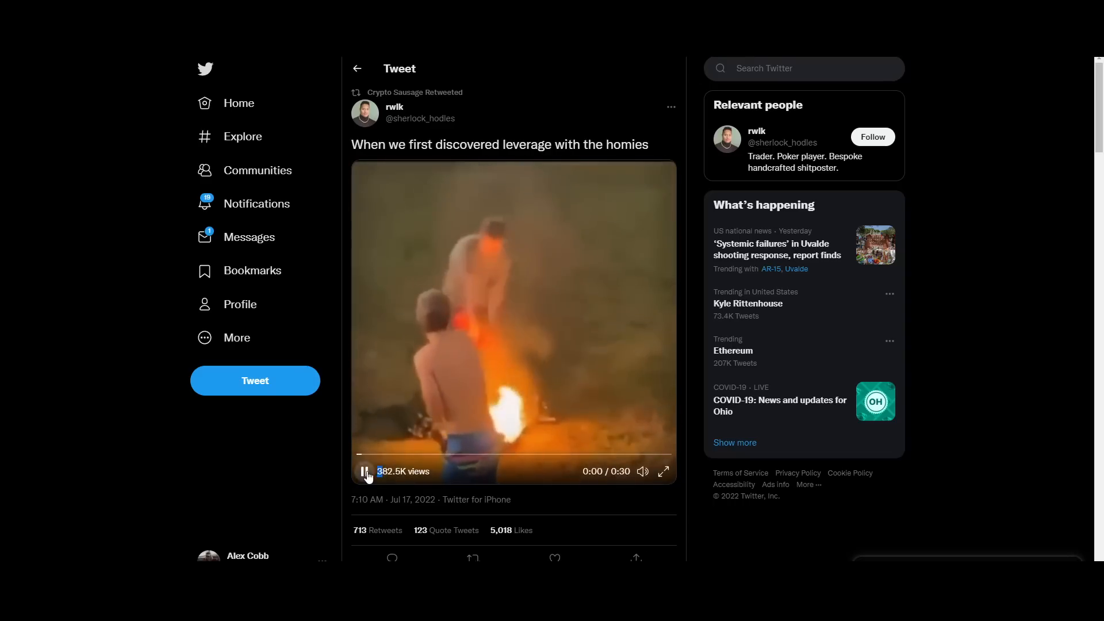
# Pause the rwlk 'discovered leverage with the homies' video at 0:01
pyautogui.click(364, 471)
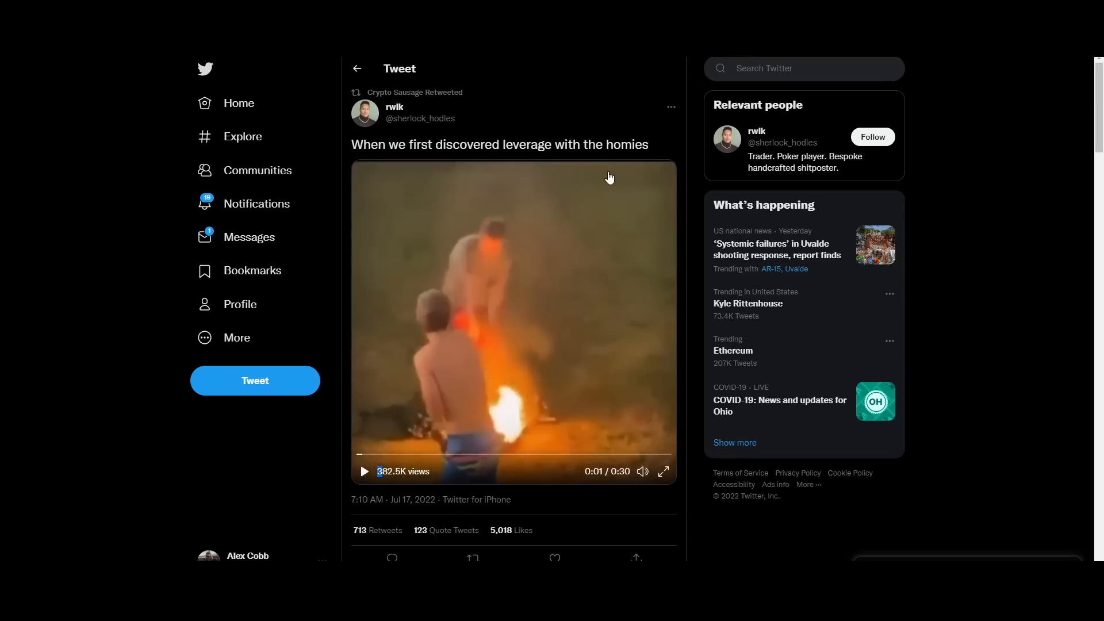
pyautogui.moveTo(563, 283)
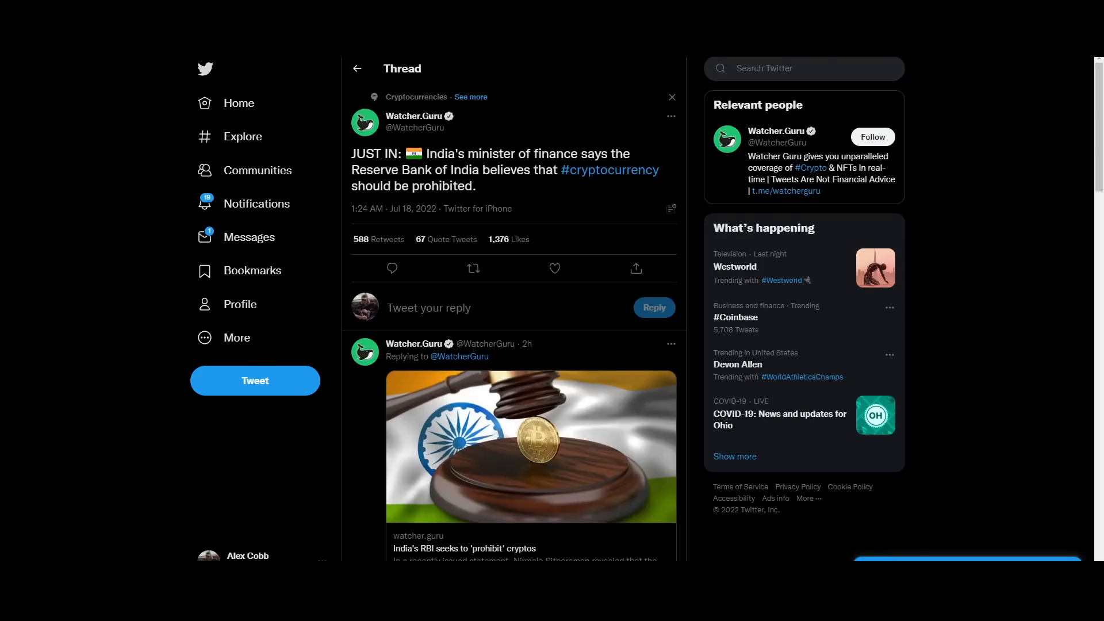
pyautogui.moveTo(538, 113)
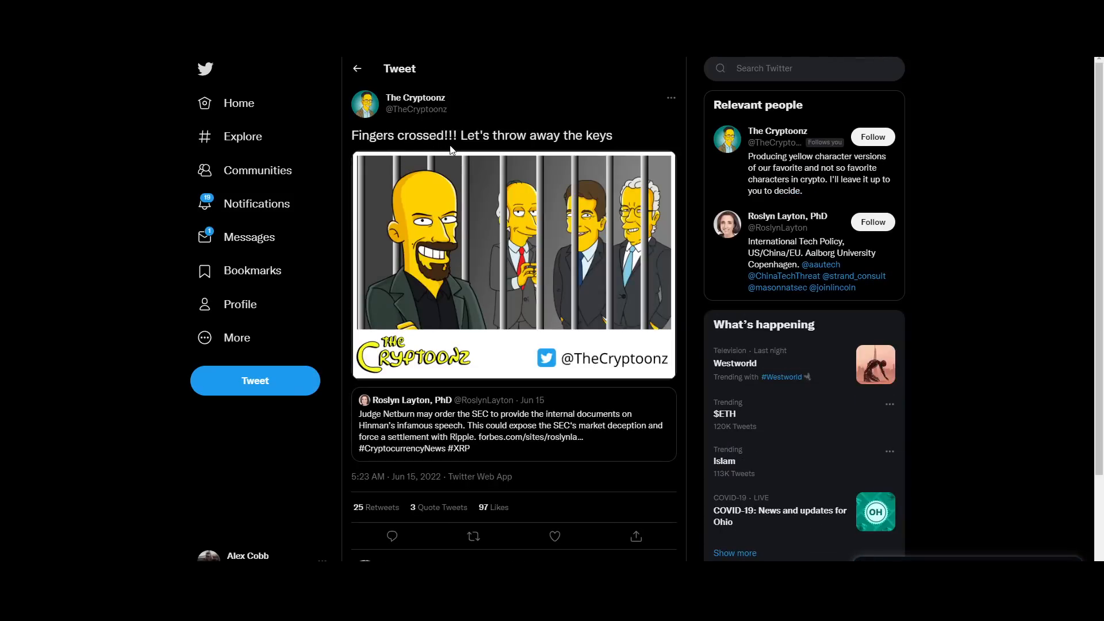
pyautogui.moveTo(504, 251)
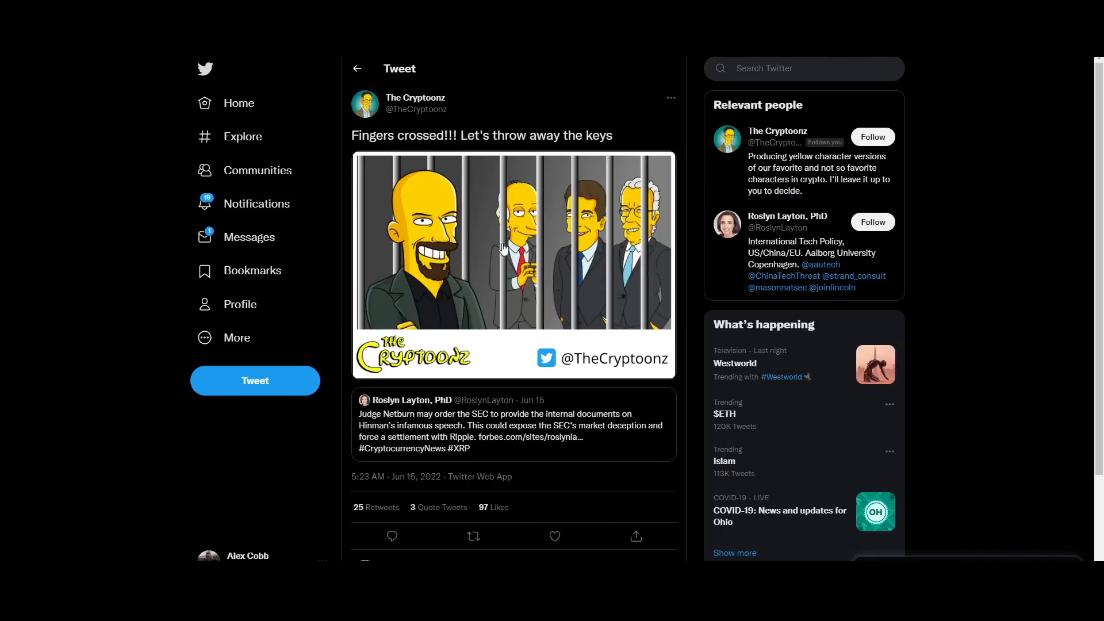
pyautogui.moveTo(697, 97)
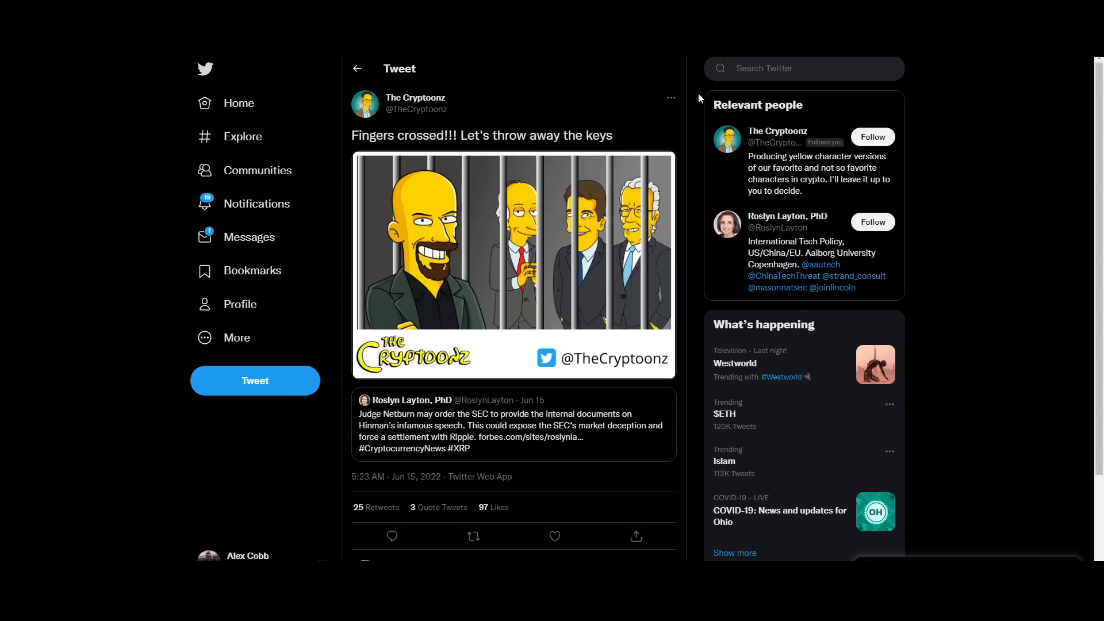
pyautogui.moveTo(688, 116)
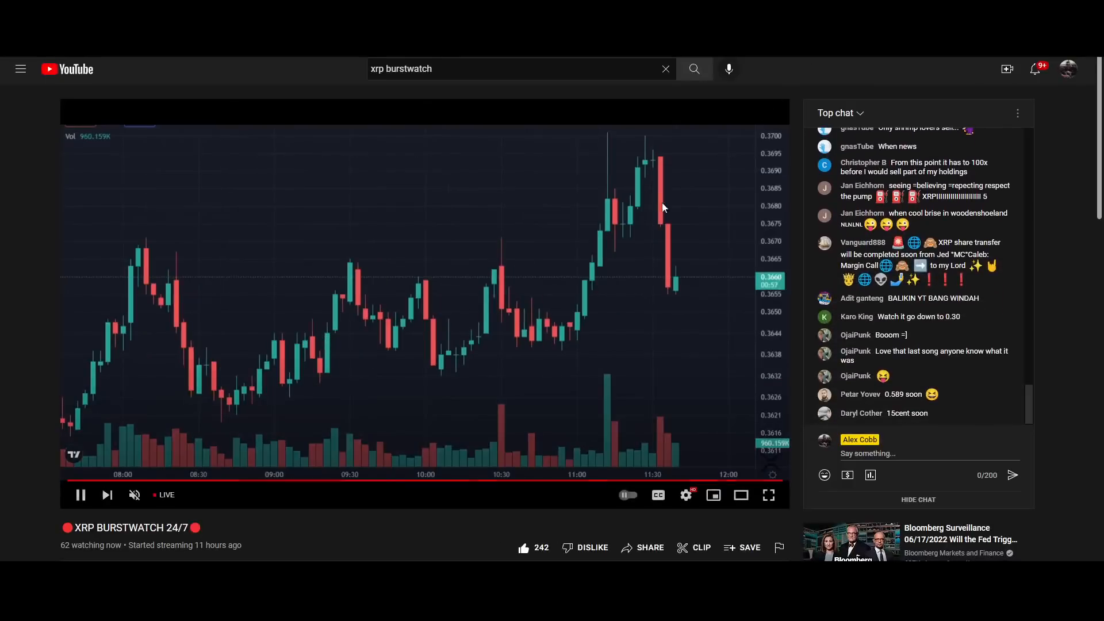
pyautogui.moveTo(654, 185)
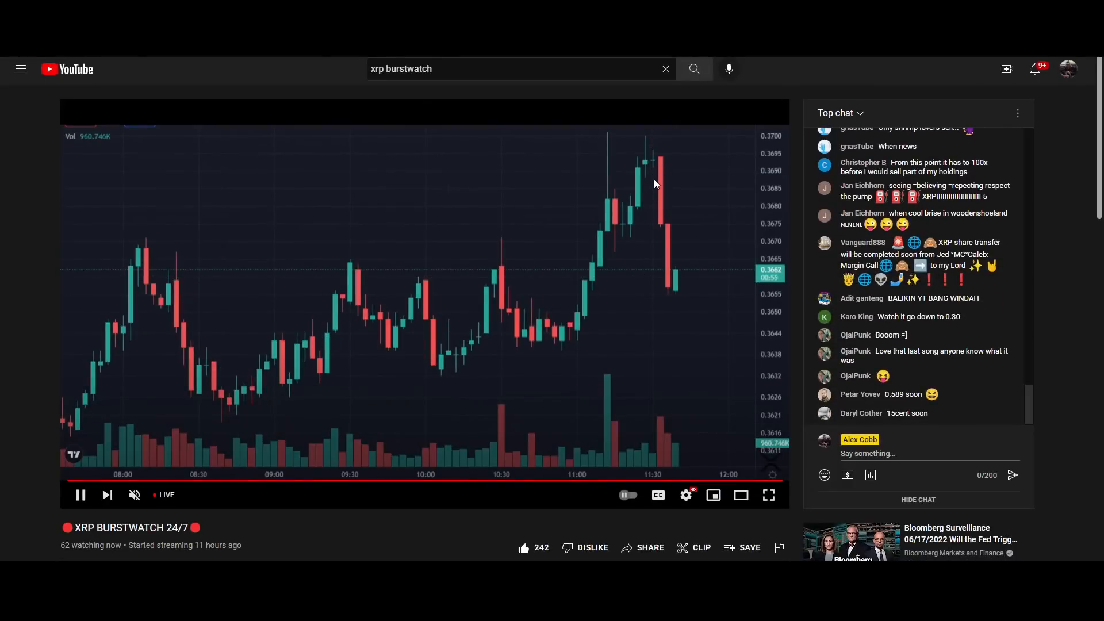